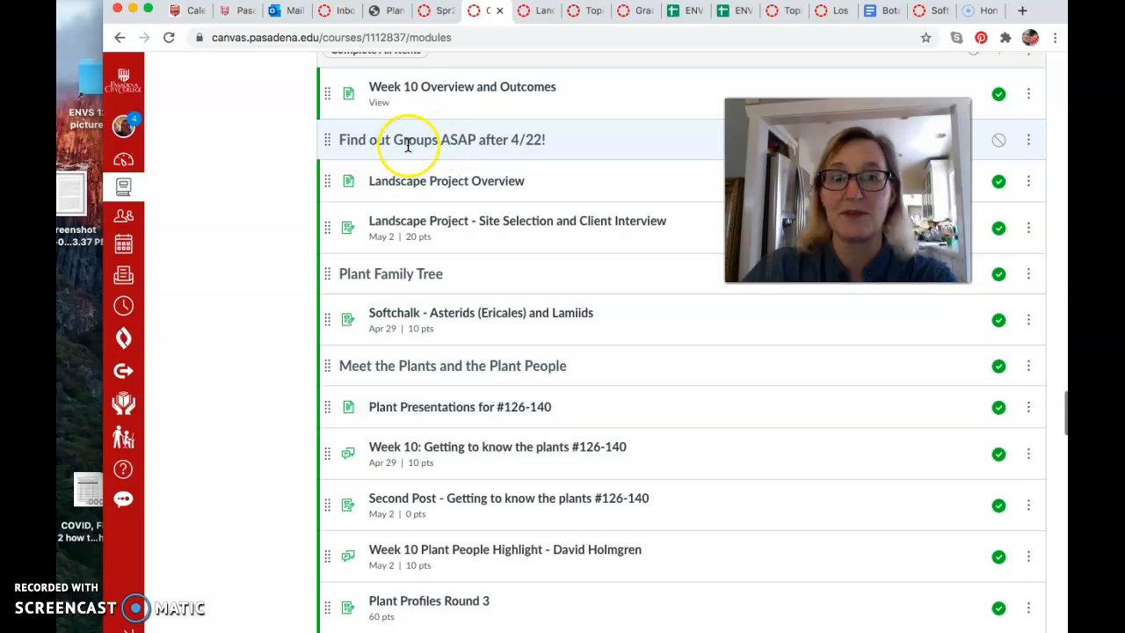
mouse_move(235, 187)
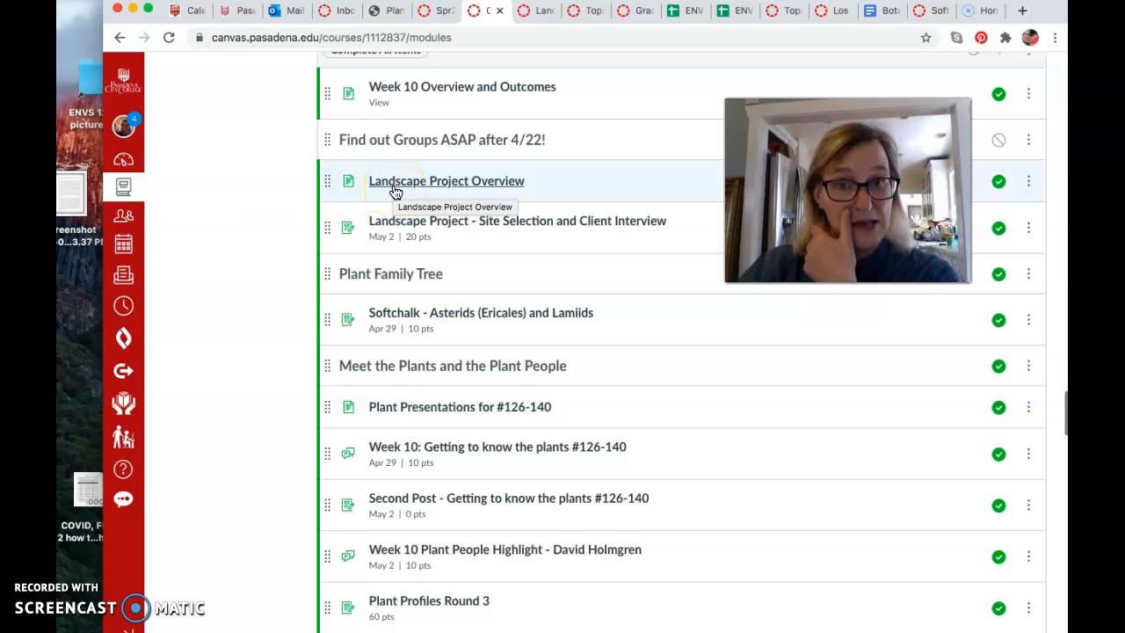
mouse_move(336, 211)
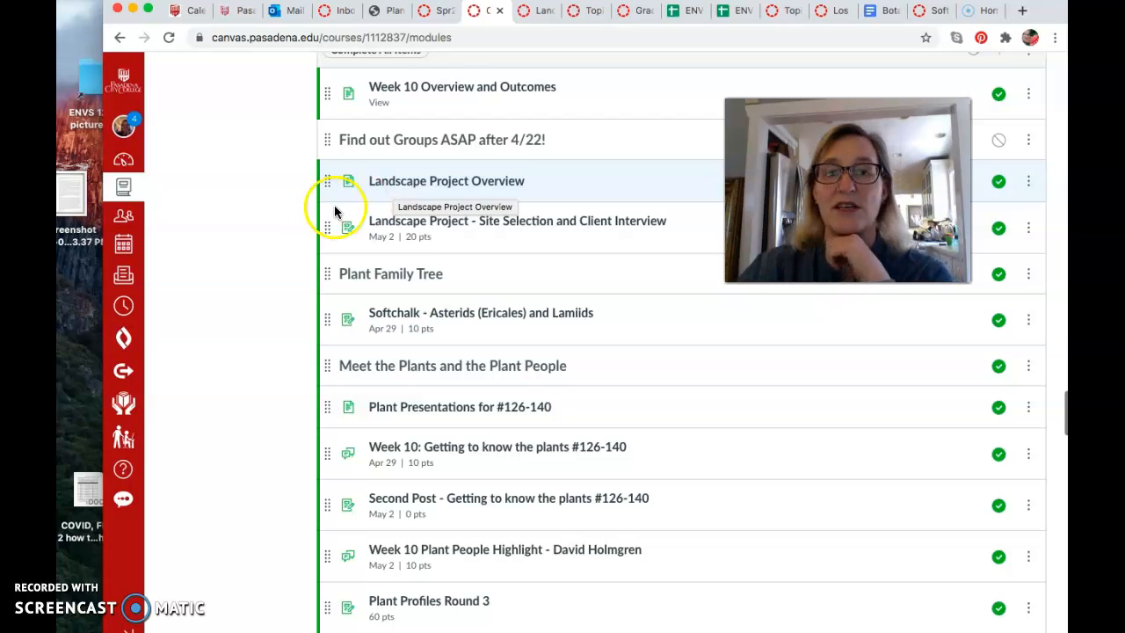
mouse_move(290, 215)
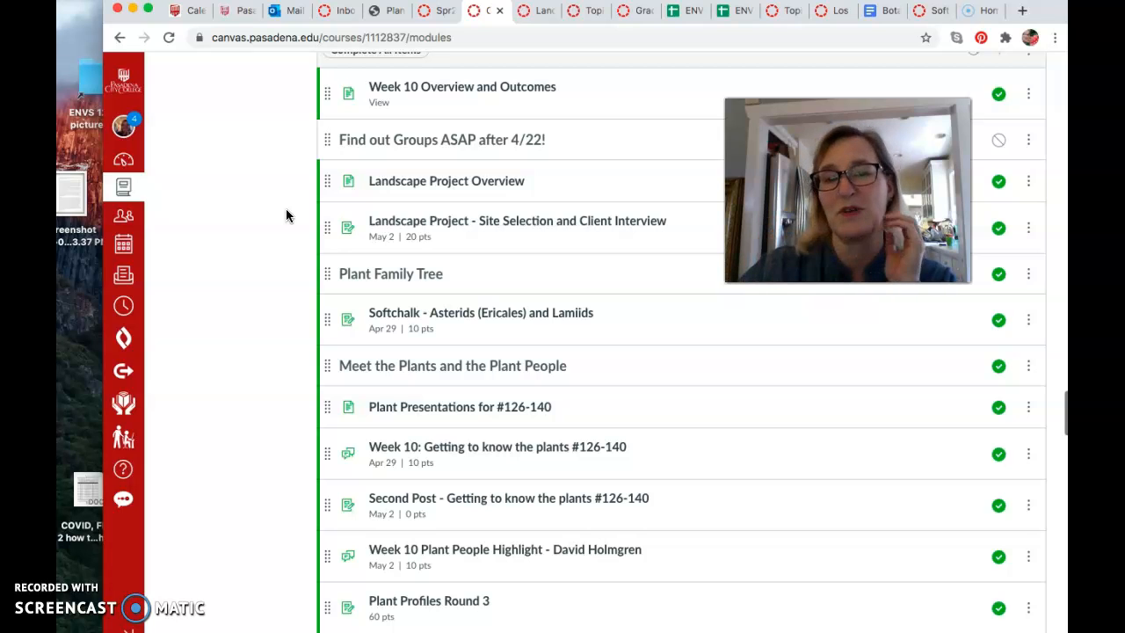
mouse_move(540, 11)
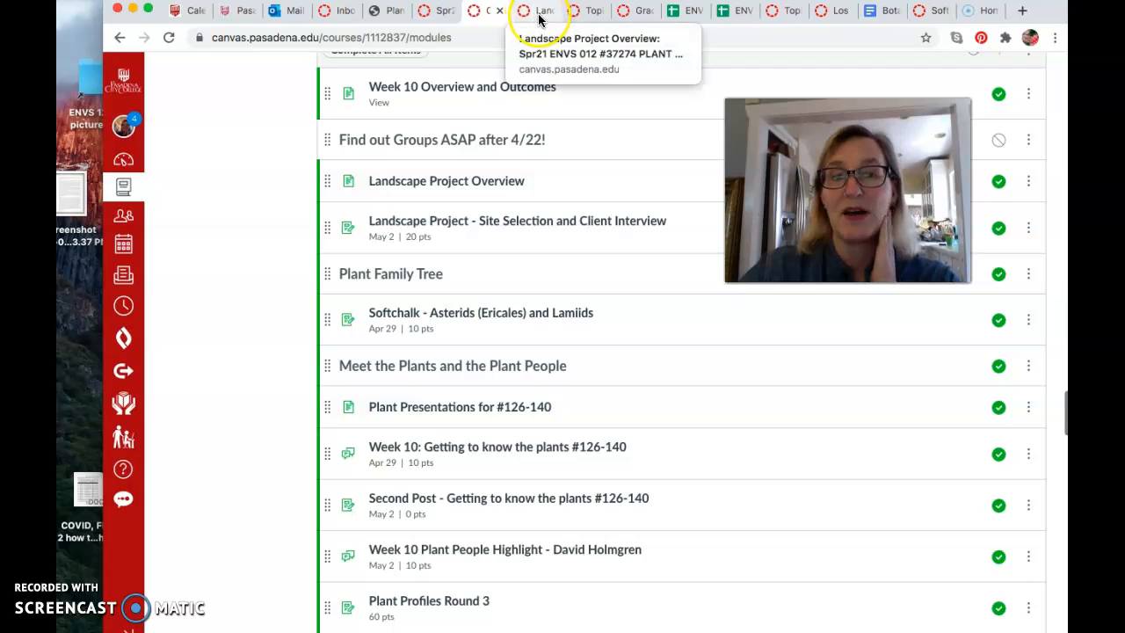
mouse_move(540, 10)
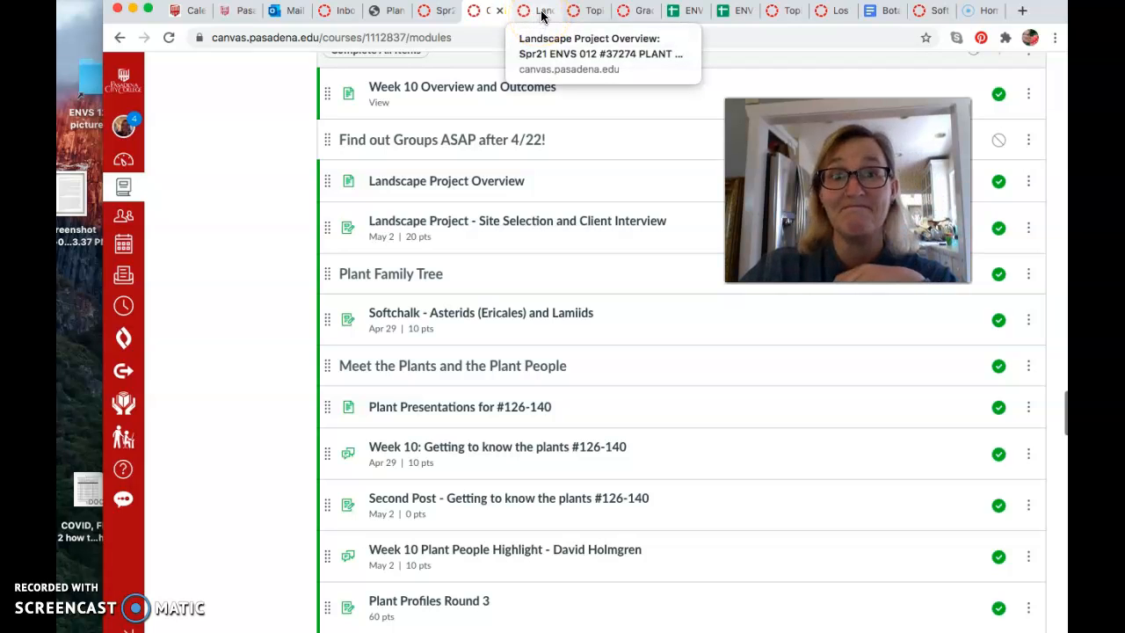
Open the Landscape Project Overview page and scroll to the backwards-plan milestones, 5/2 through 6/7.
left_click(446, 180)
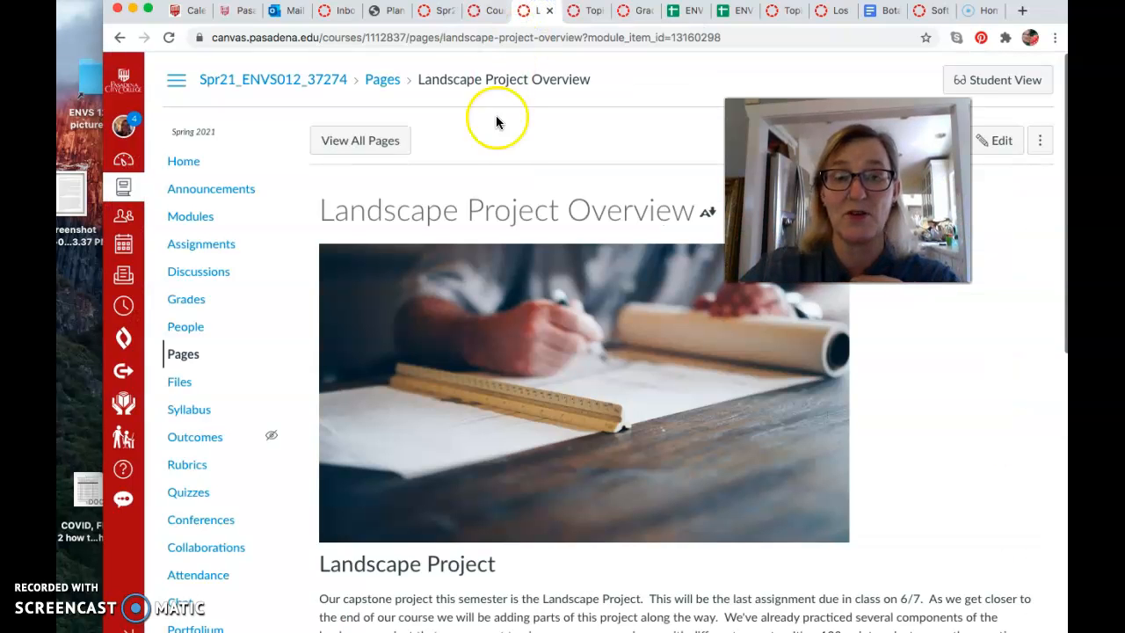
scroll("down", 3)
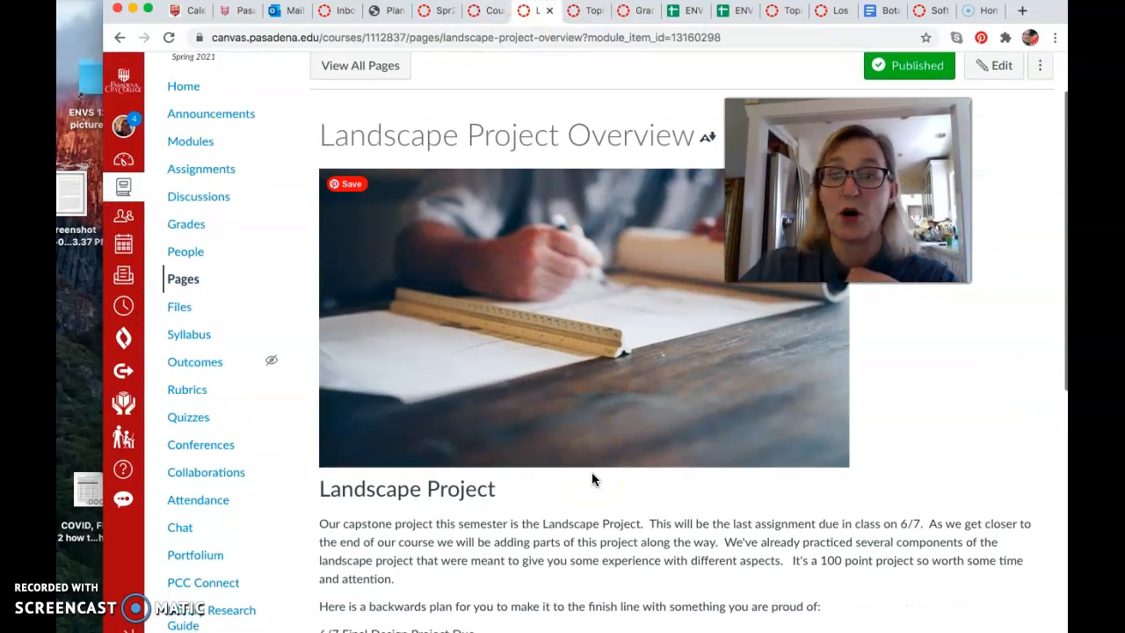
scroll("down", 3)
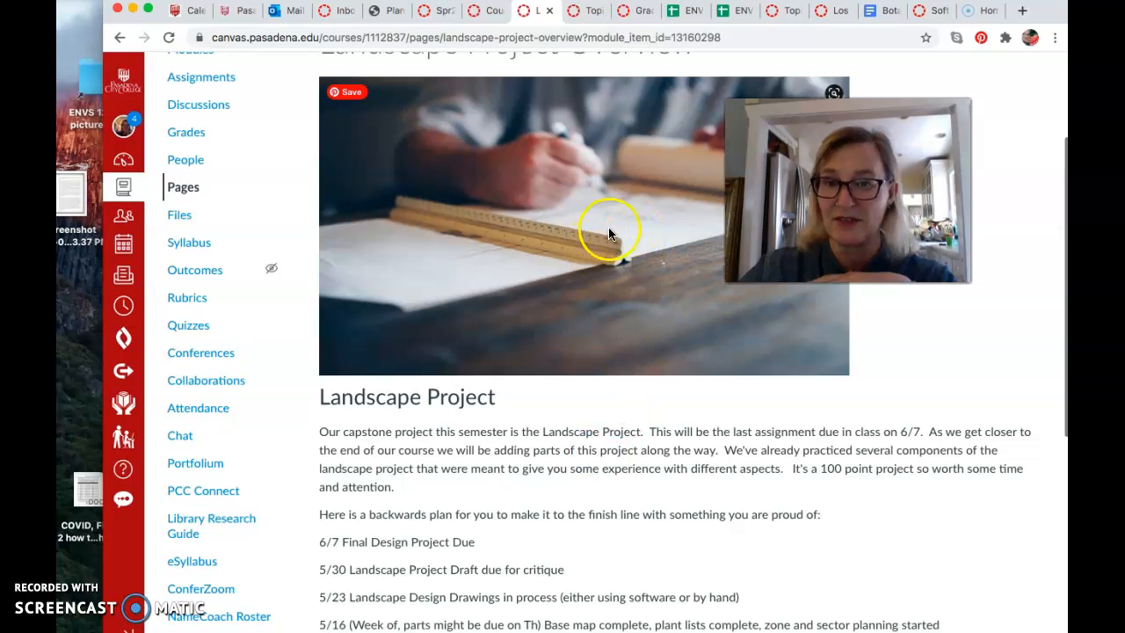
mouse_move(561, 287)
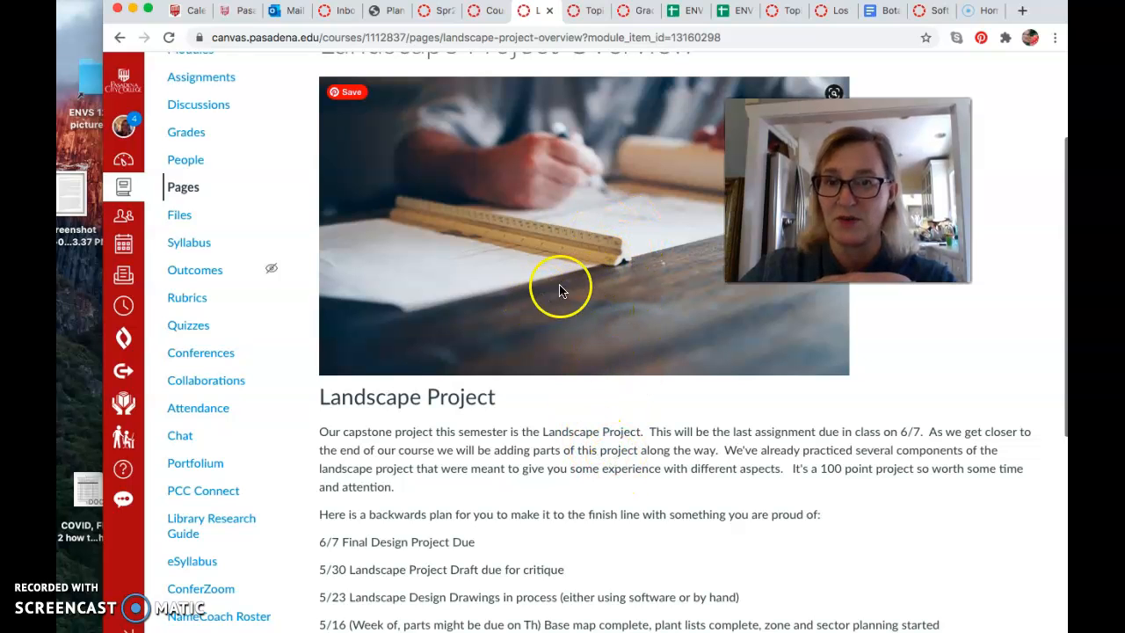
scroll("down", 3)
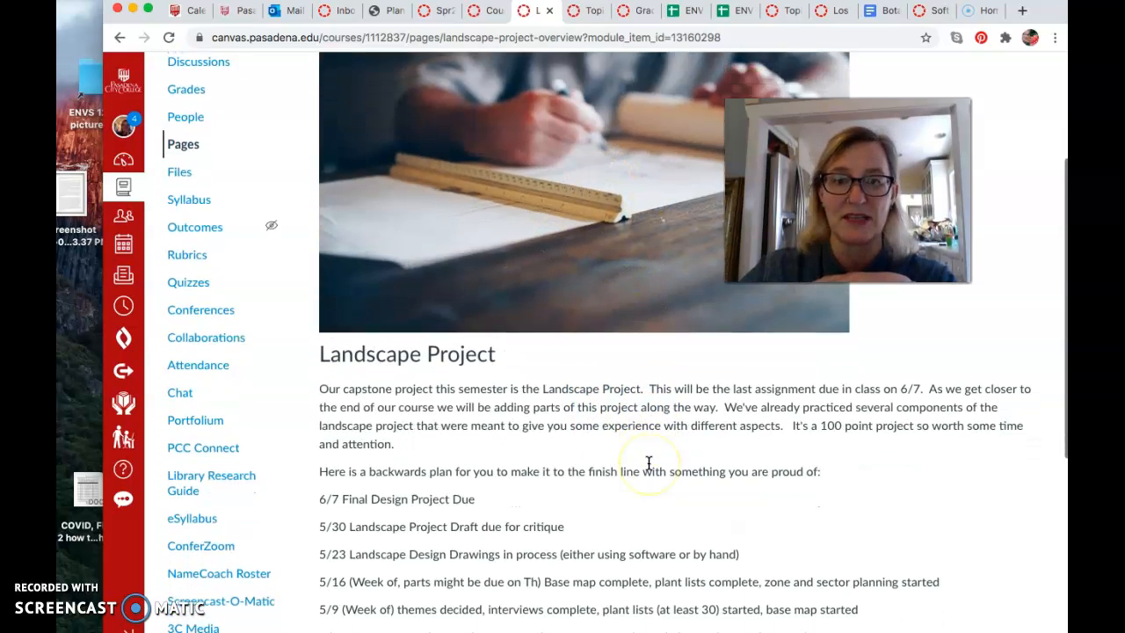
scroll("down", 3)
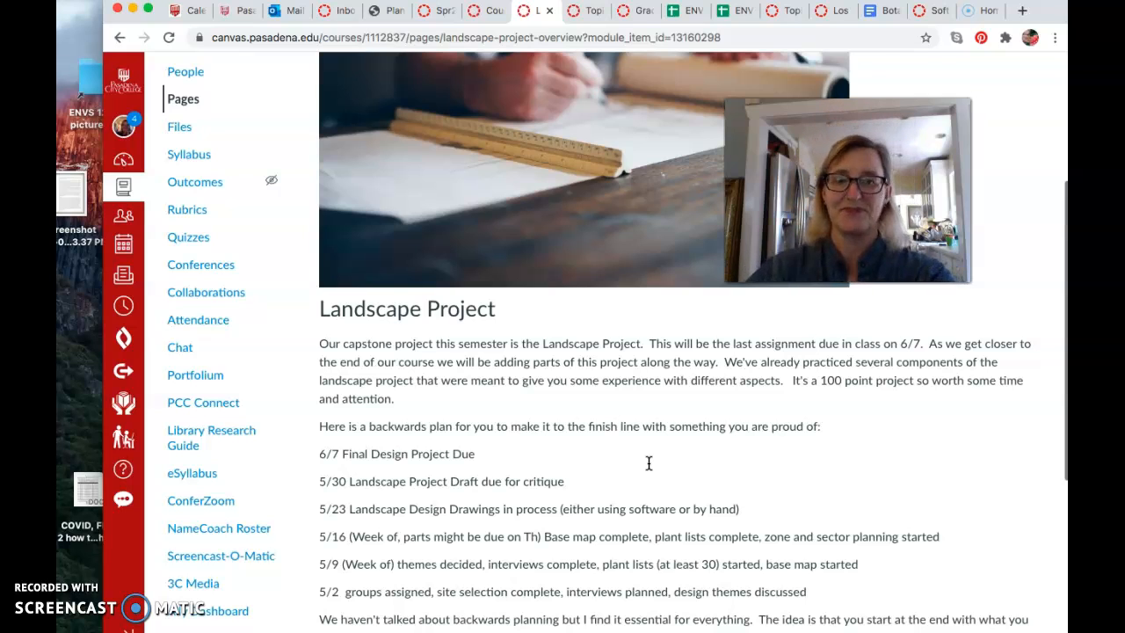
scroll("down", 3)
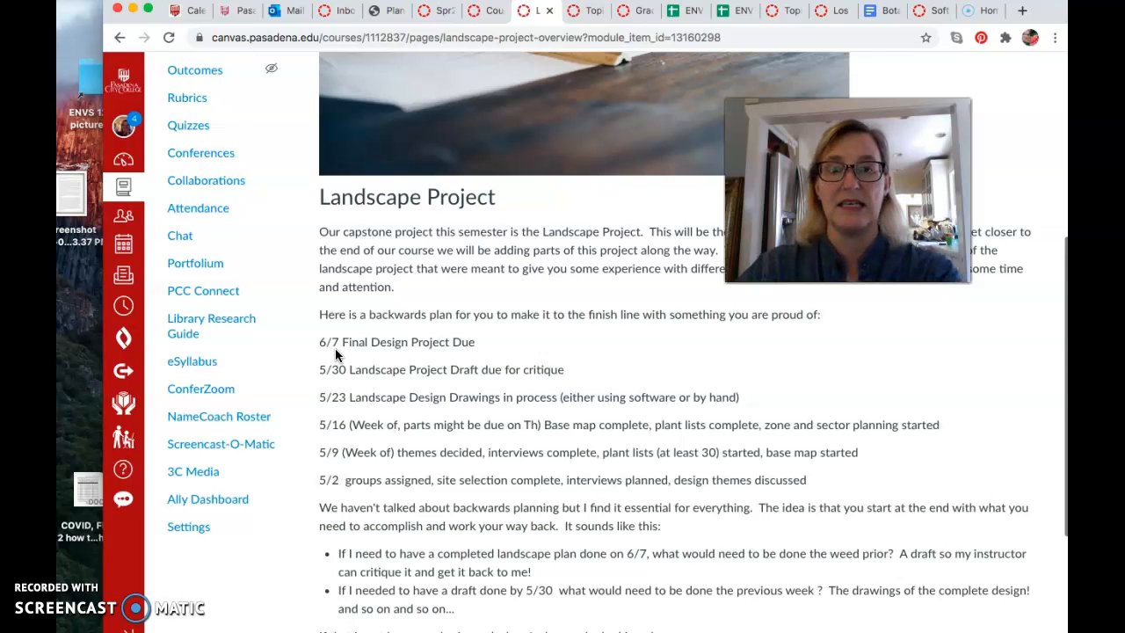
mouse_move(343, 347)
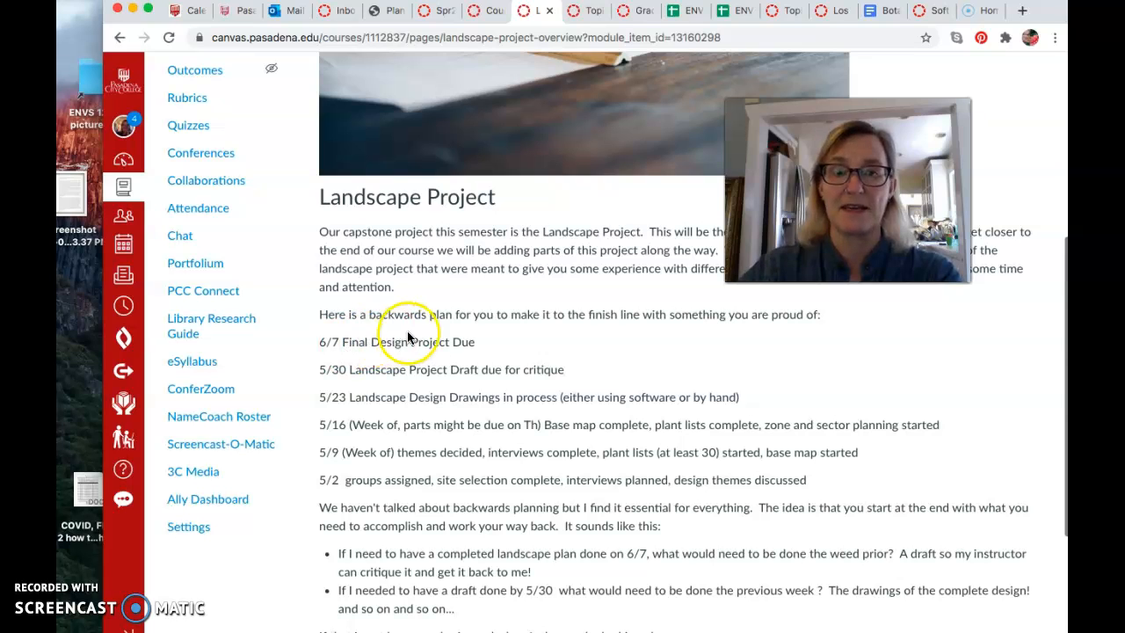
mouse_move(475, 349)
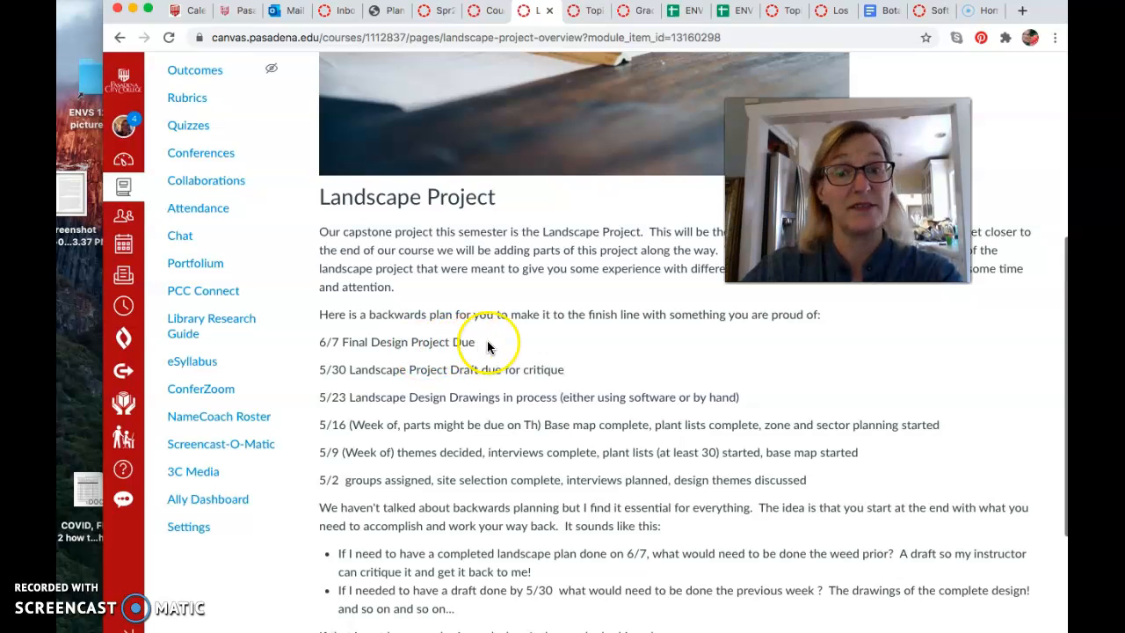
mouse_move(477, 347)
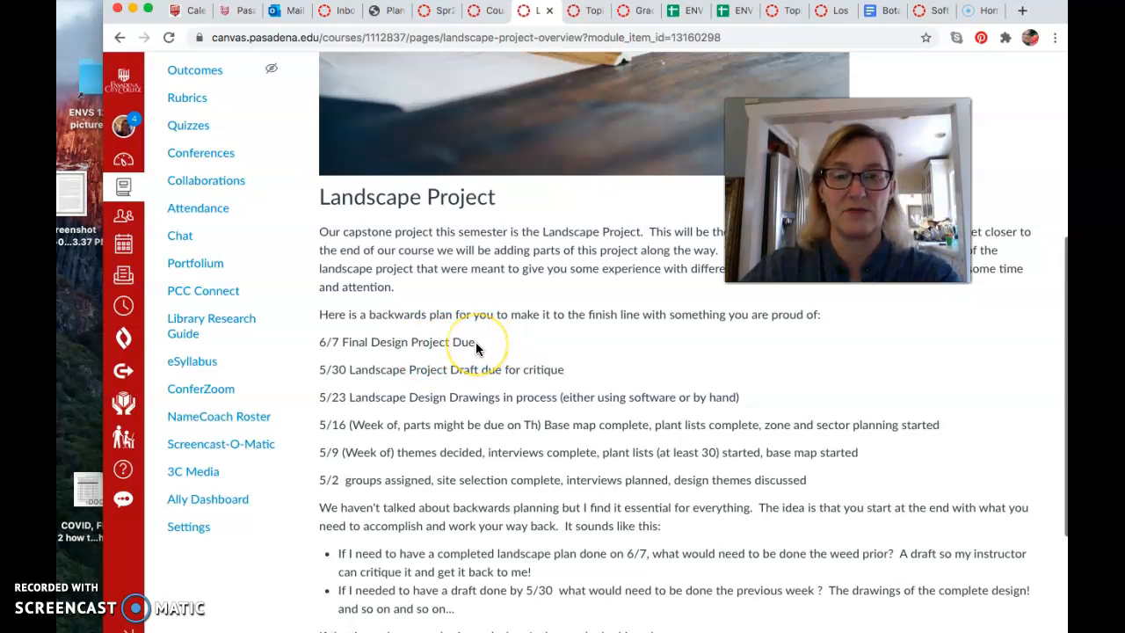
mouse_move(479, 368)
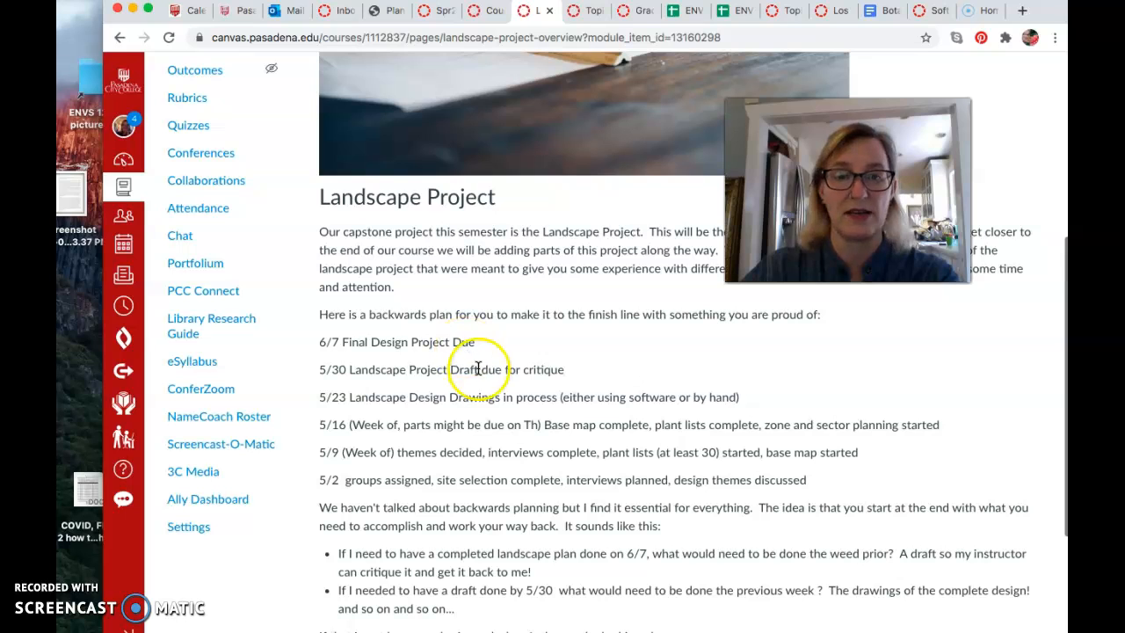
mouse_move(393, 353)
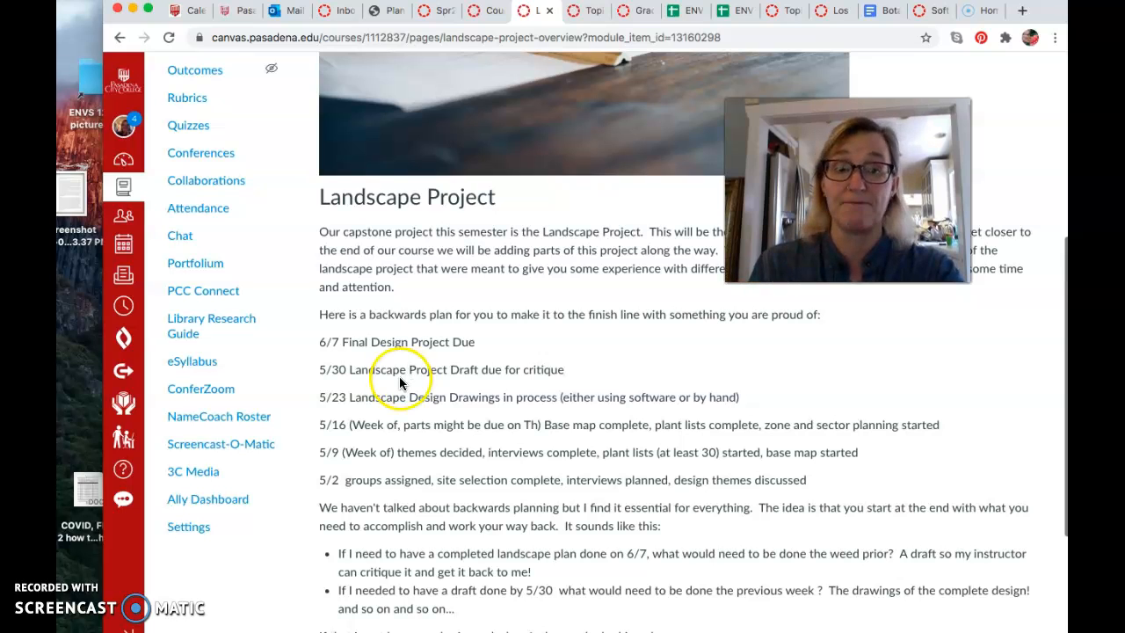
mouse_move(461, 402)
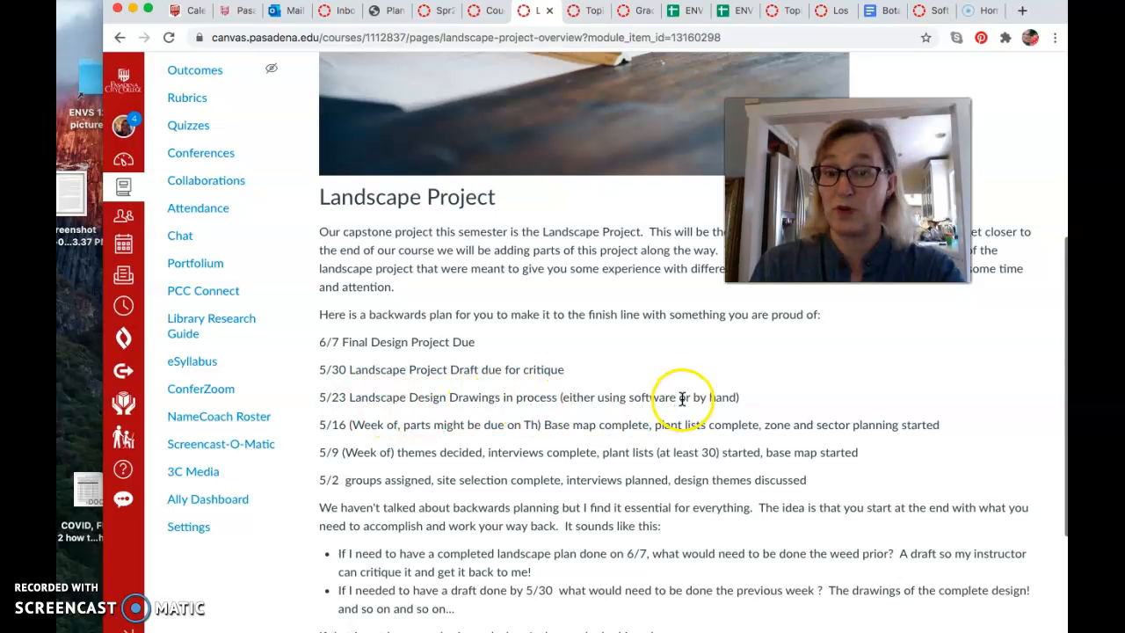
mouse_move(664, 409)
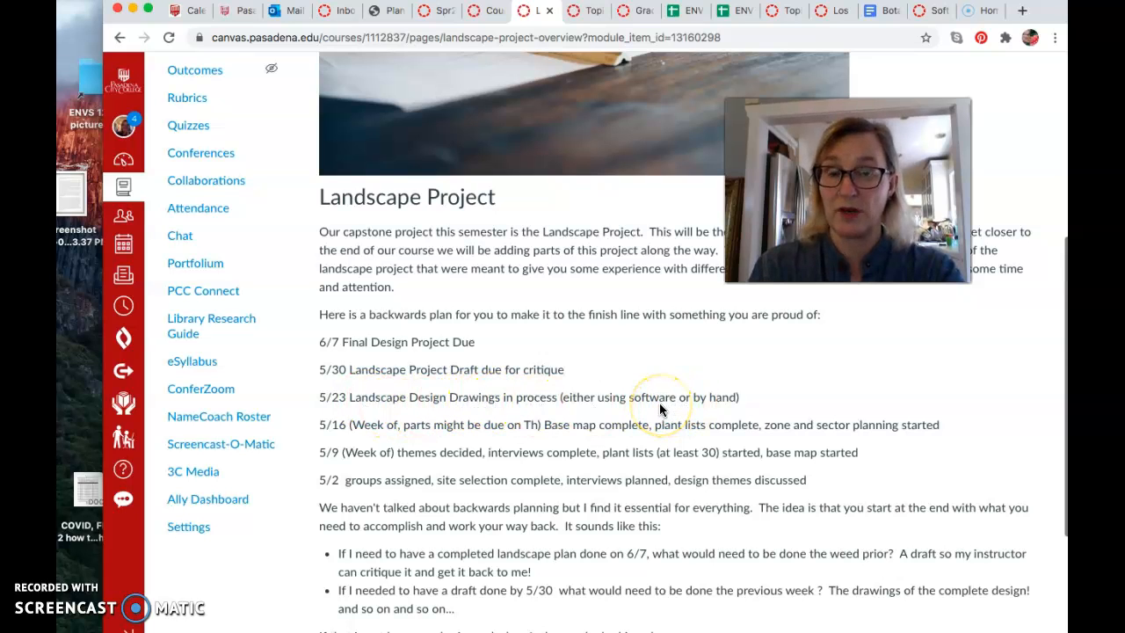
mouse_move(661, 411)
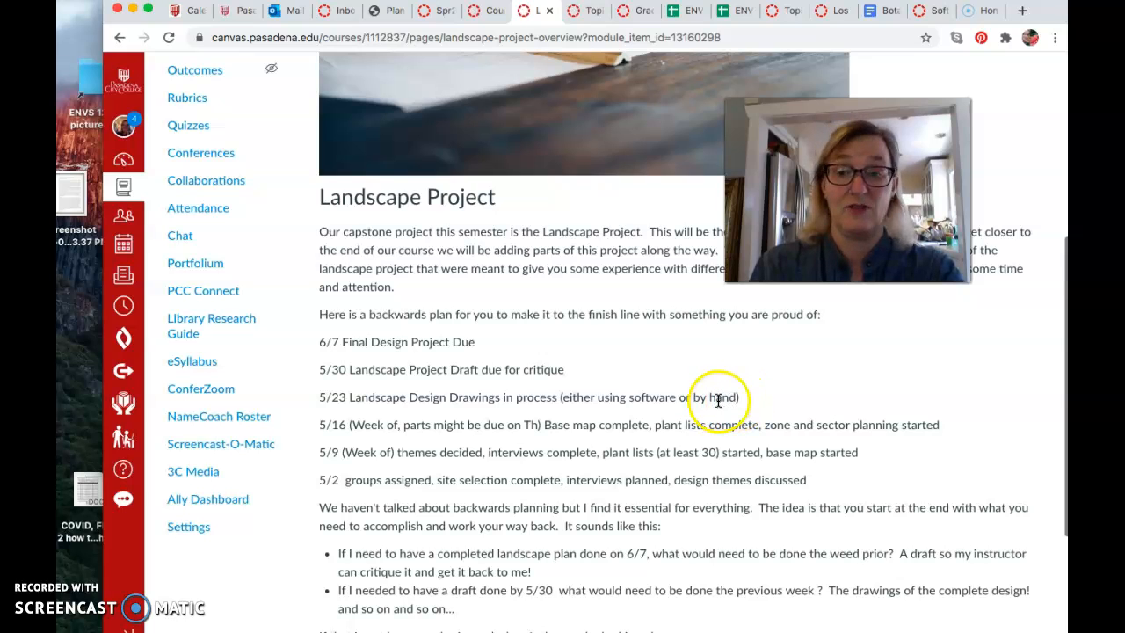
mouse_move(762, 406)
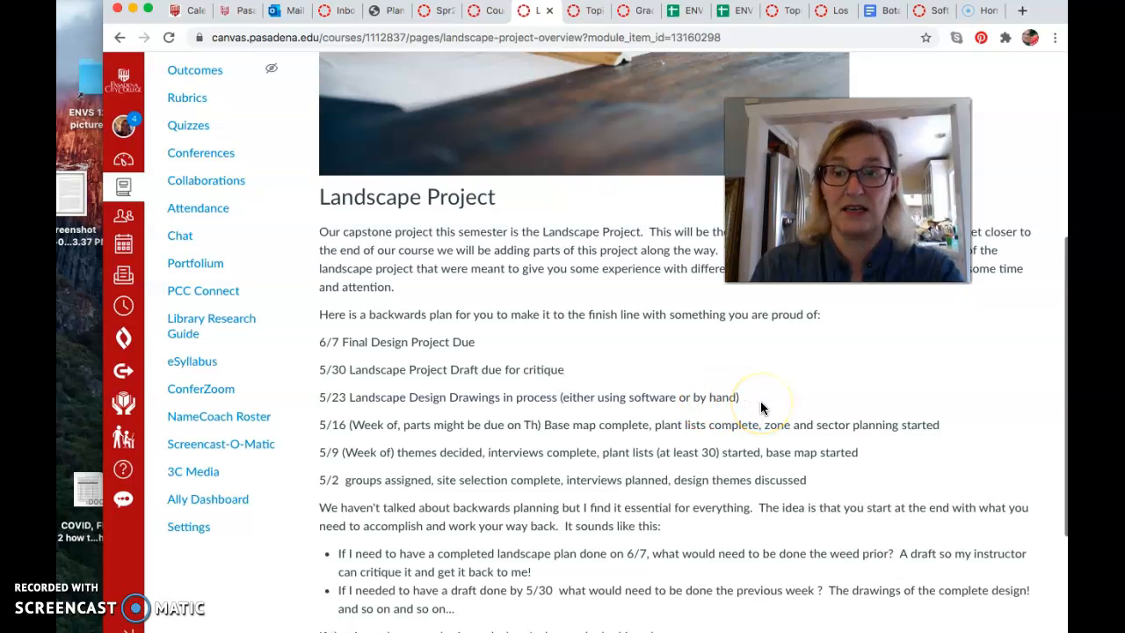
mouse_move(578, 391)
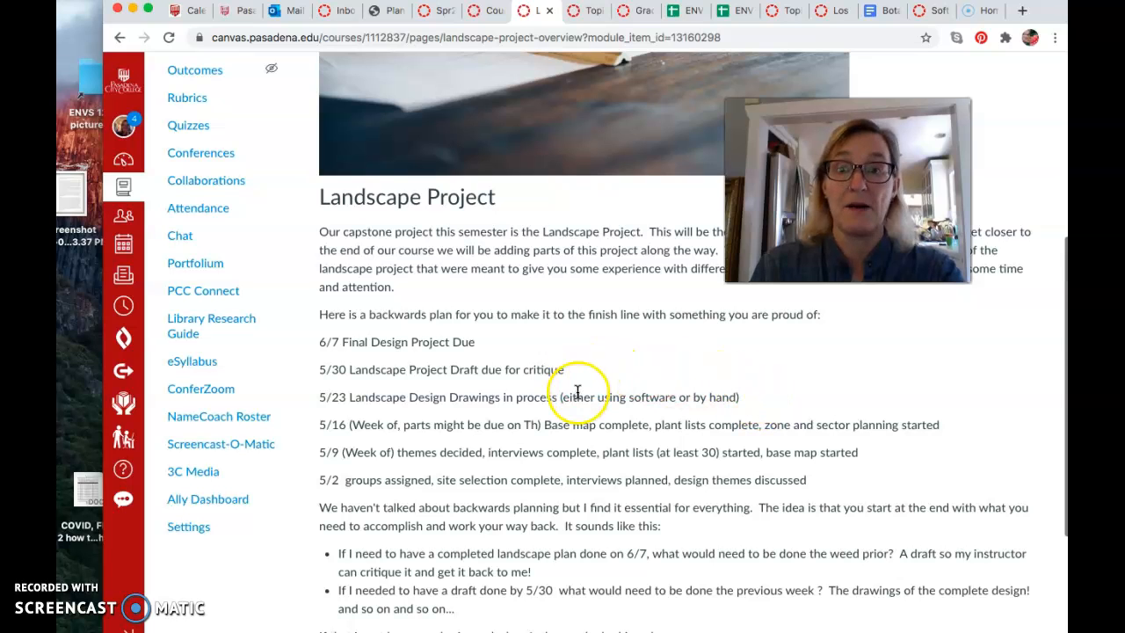
mouse_move(578, 394)
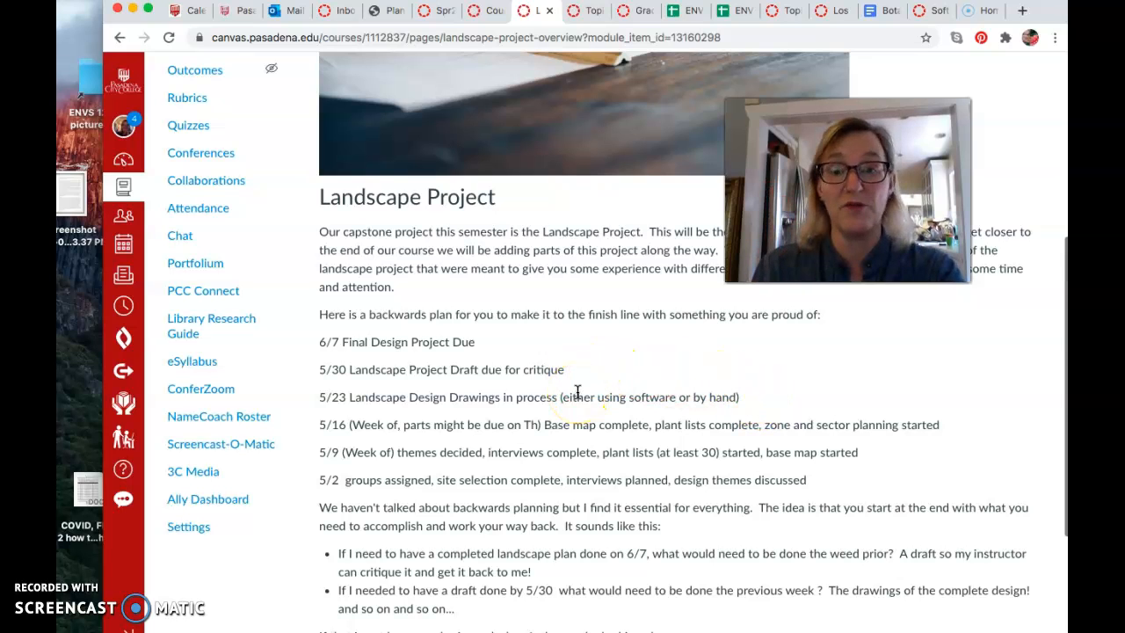
mouse_move(649, 390)
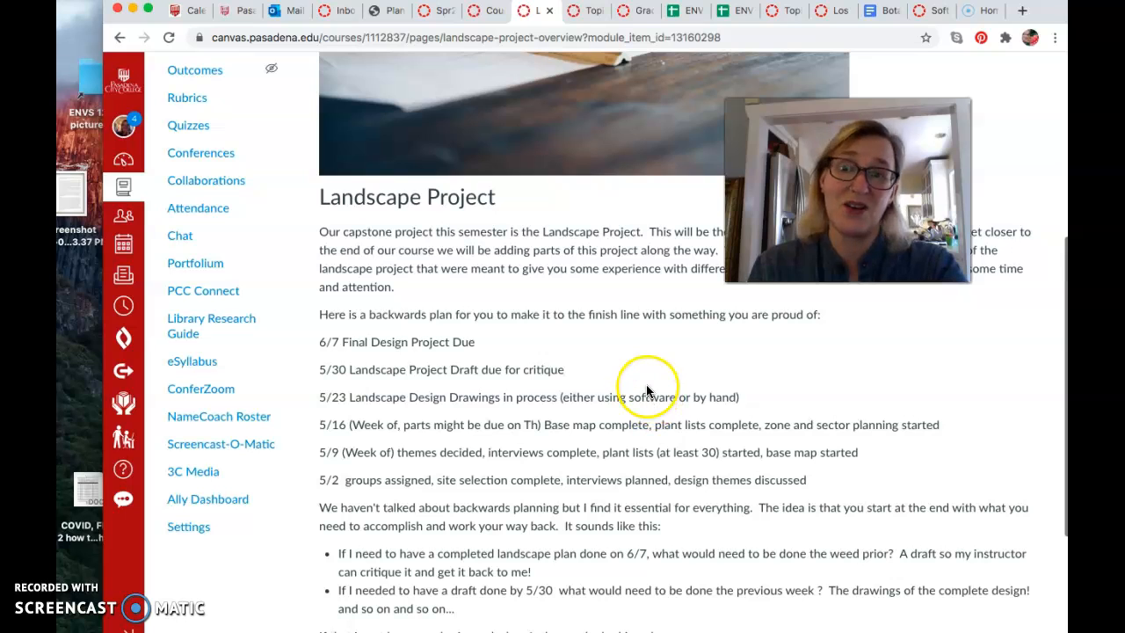
mouse_move(646, 400)
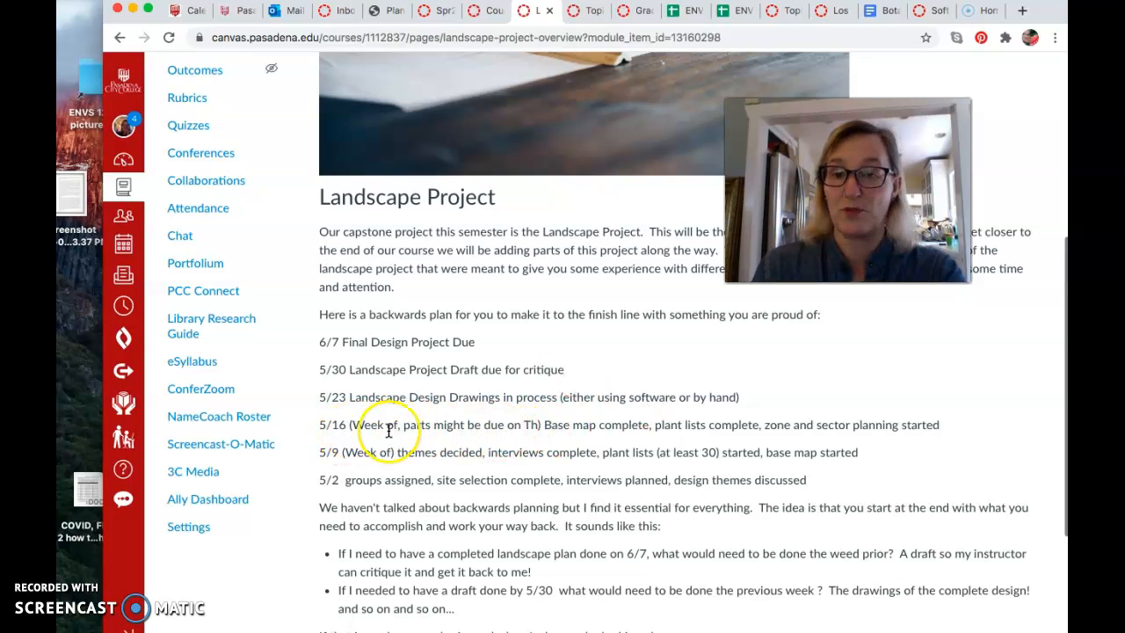
mouse_move(652, 438)
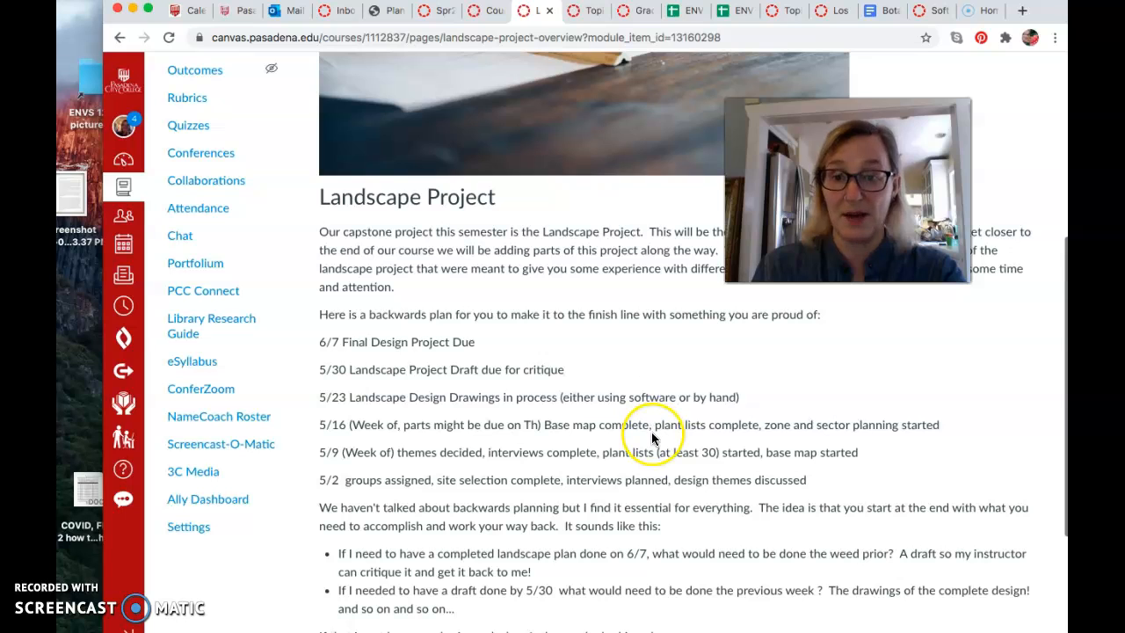
mouse_move(747, 436)
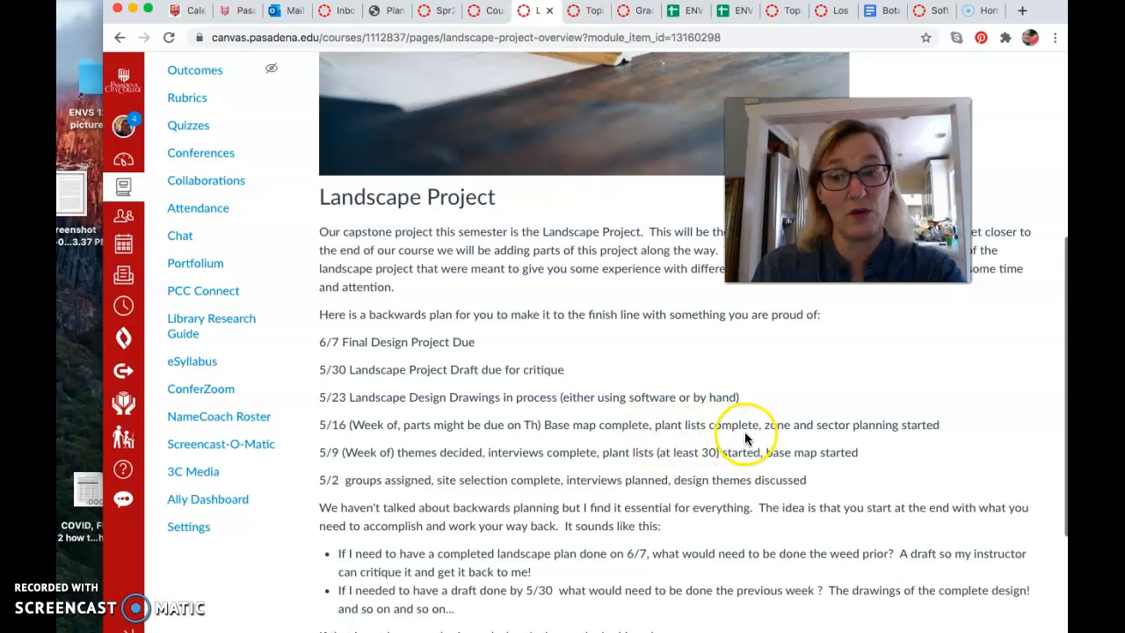
mouse_move(859, 405)
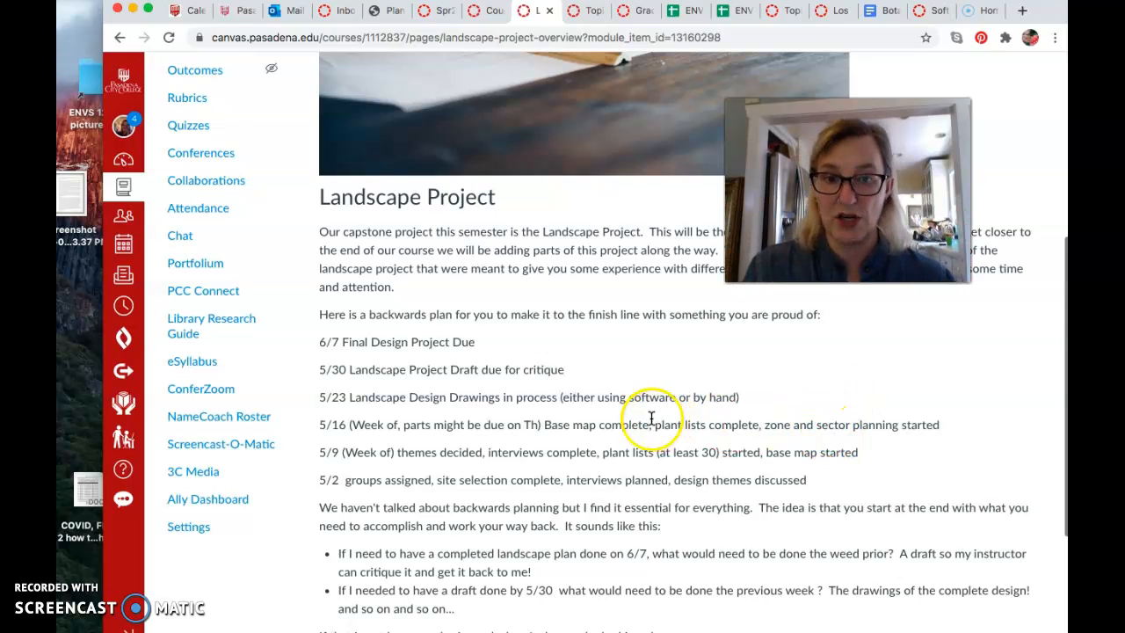
mouse_move(435, 458)
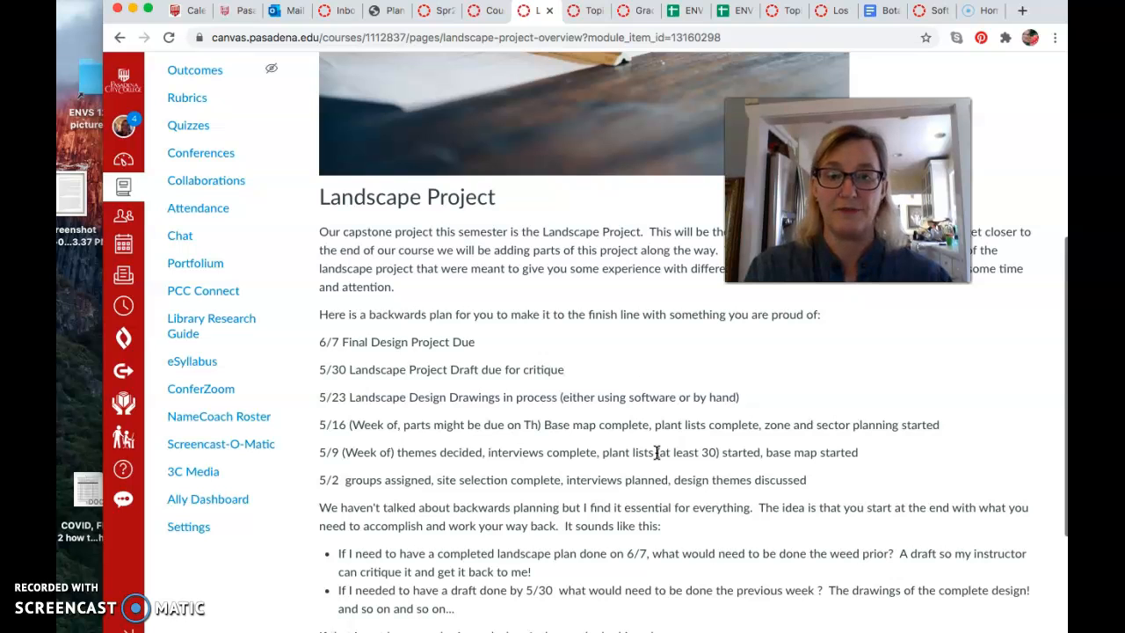
mouse_move(781, 464)
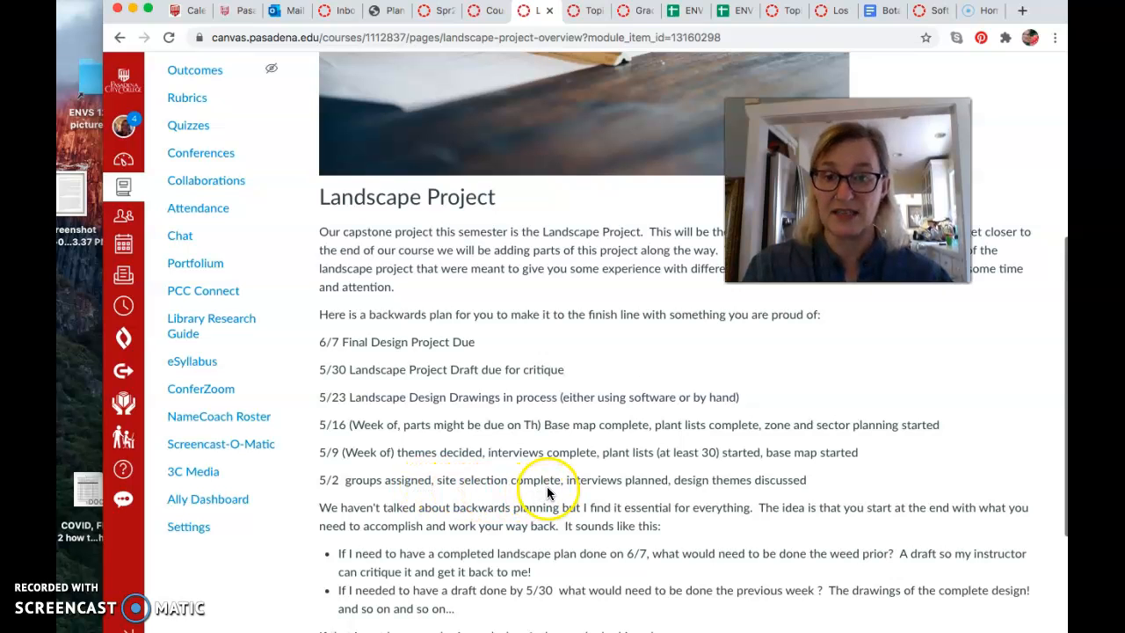
mouse_move(686, 489)
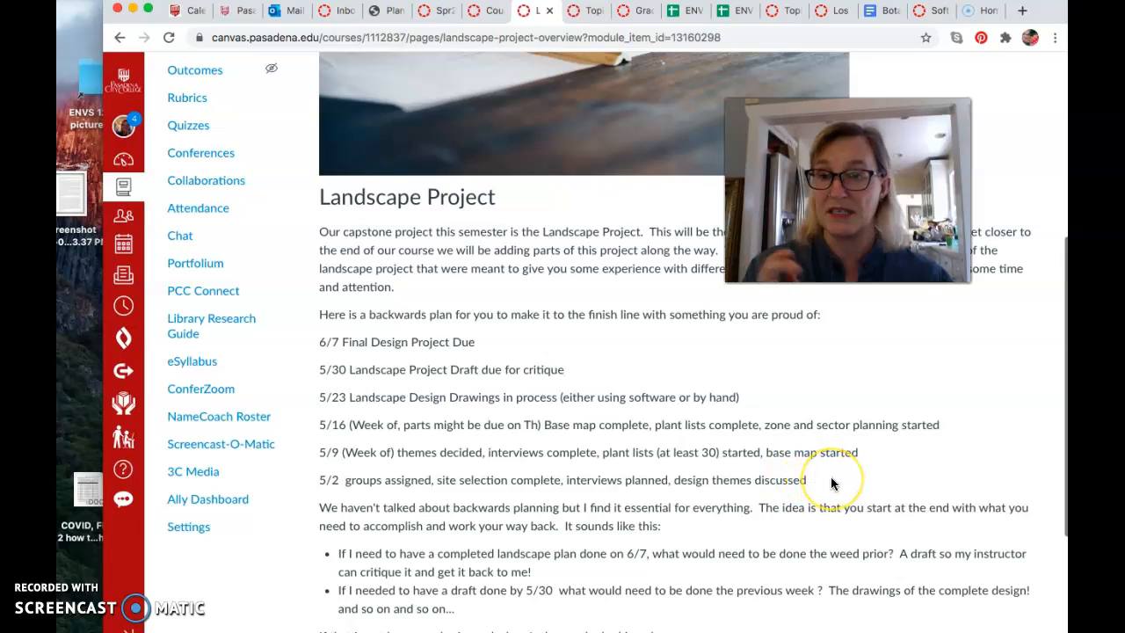
mouse_move(830, 484)
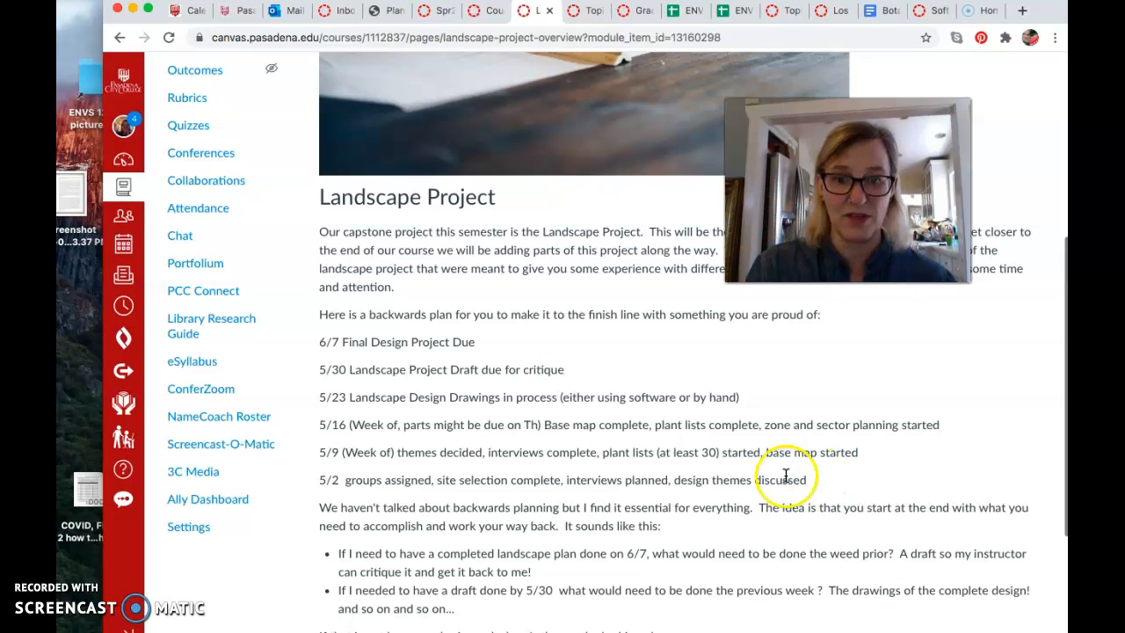
scroll("down", 3)
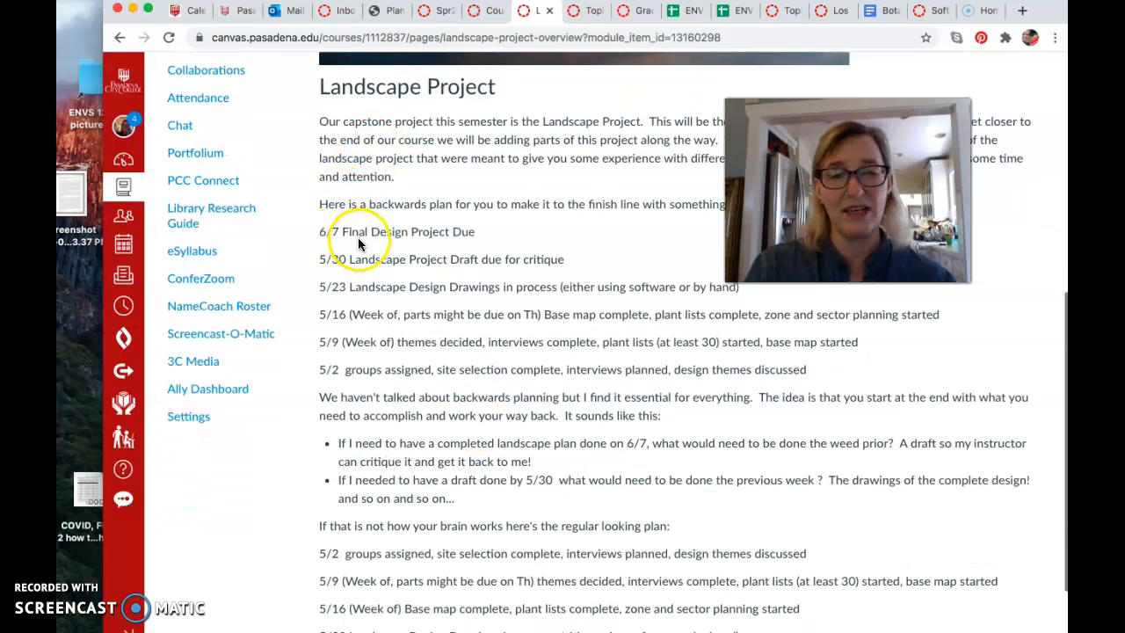
scroll("down", 3)
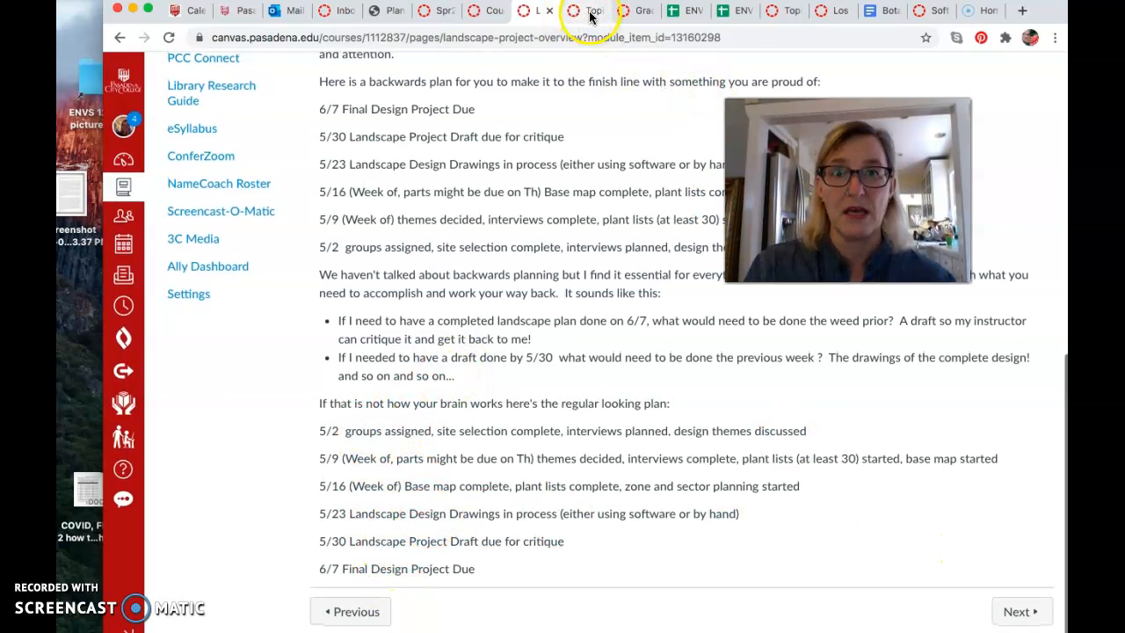
Return to the course modules list and scroll to the Week 10 Meet the Plants and the Plant People items.
left_click(549, 11)
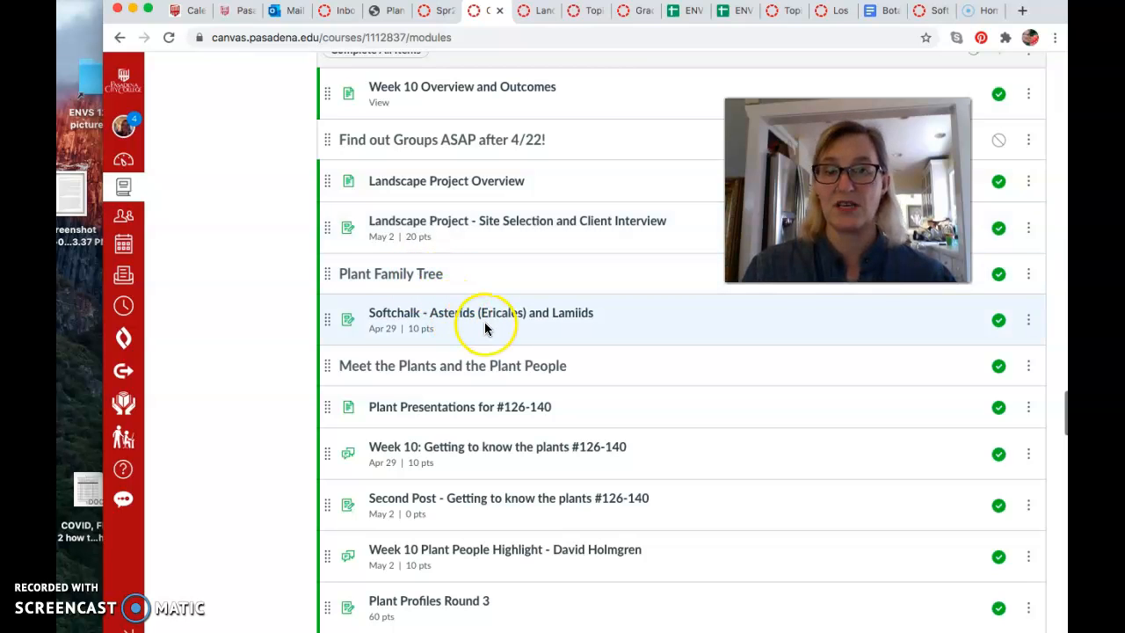
mouse_move(466, 338)
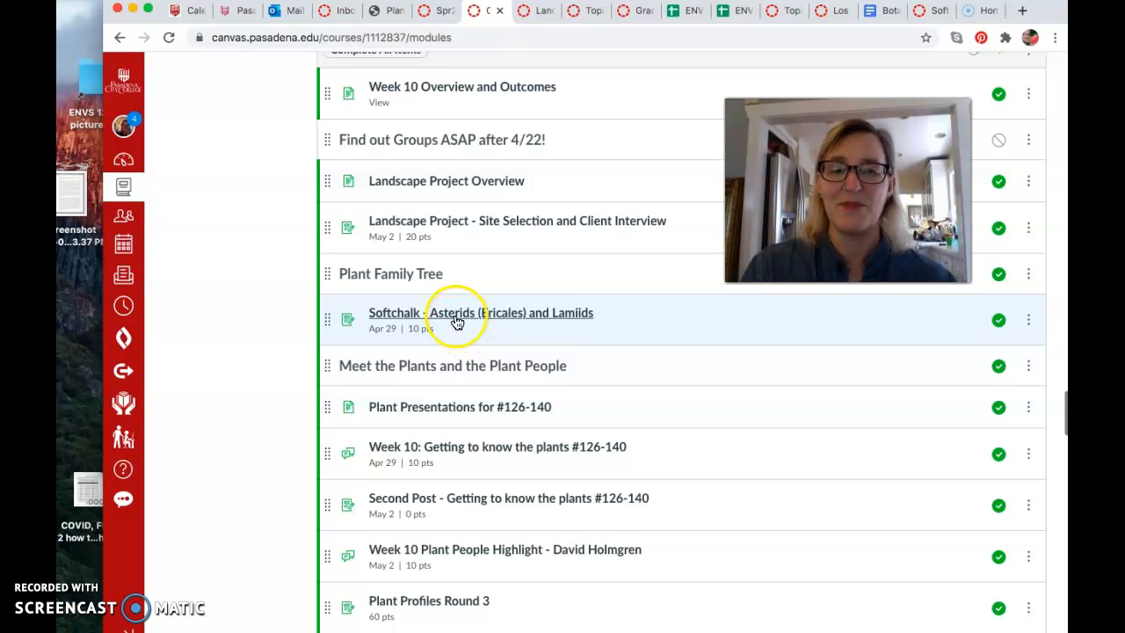
mouse_move(471, 332)
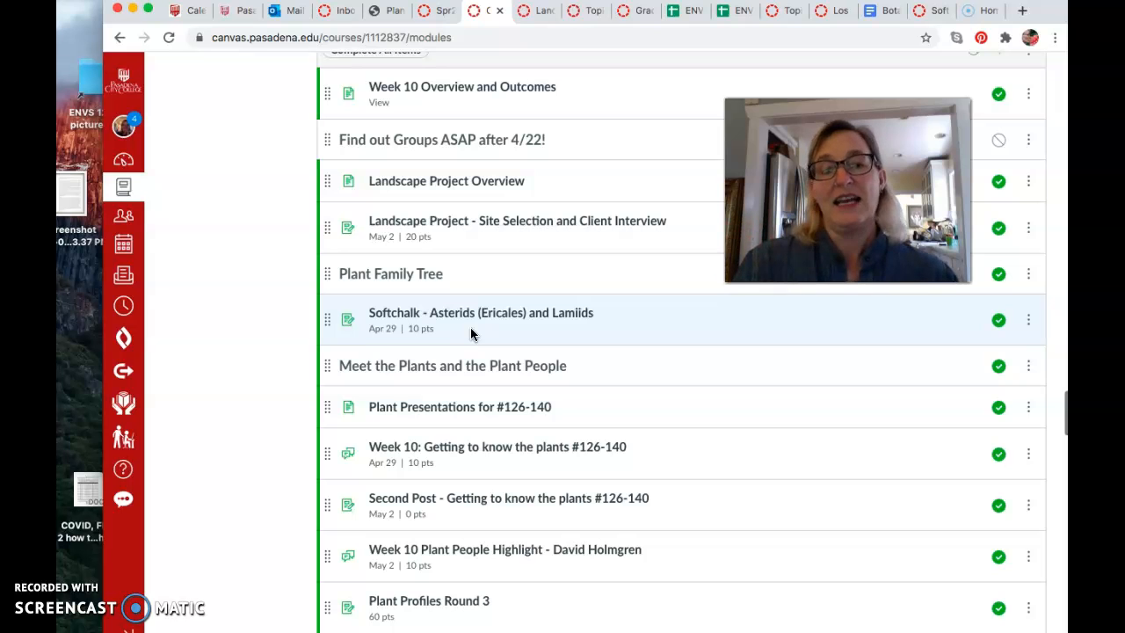
mouse_move(490, 299)
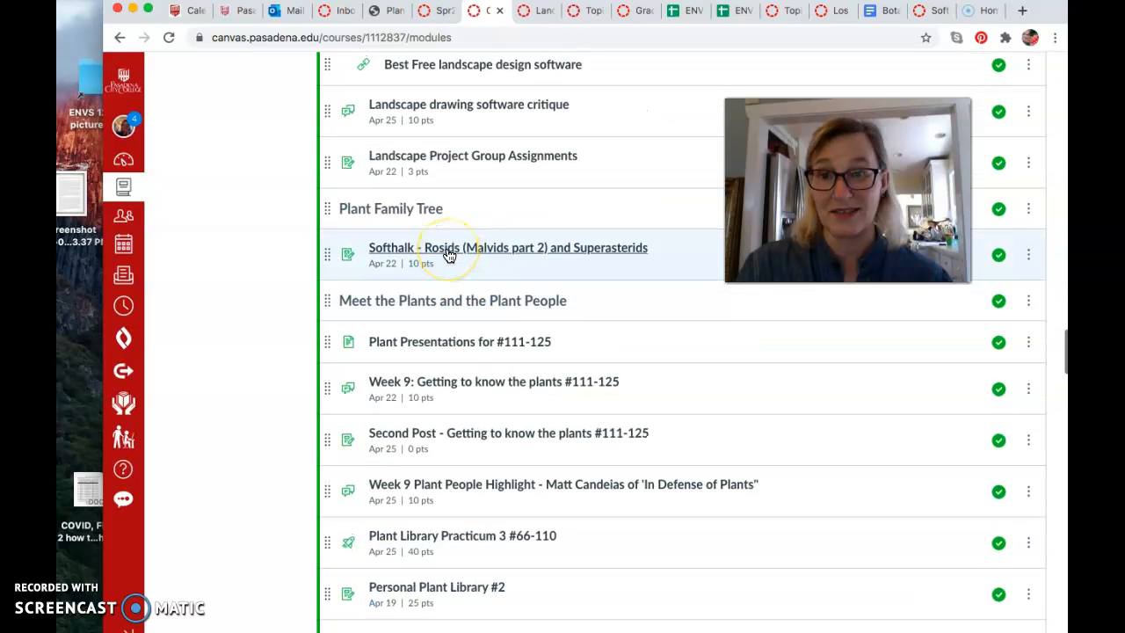
mouse_move(558, 422)
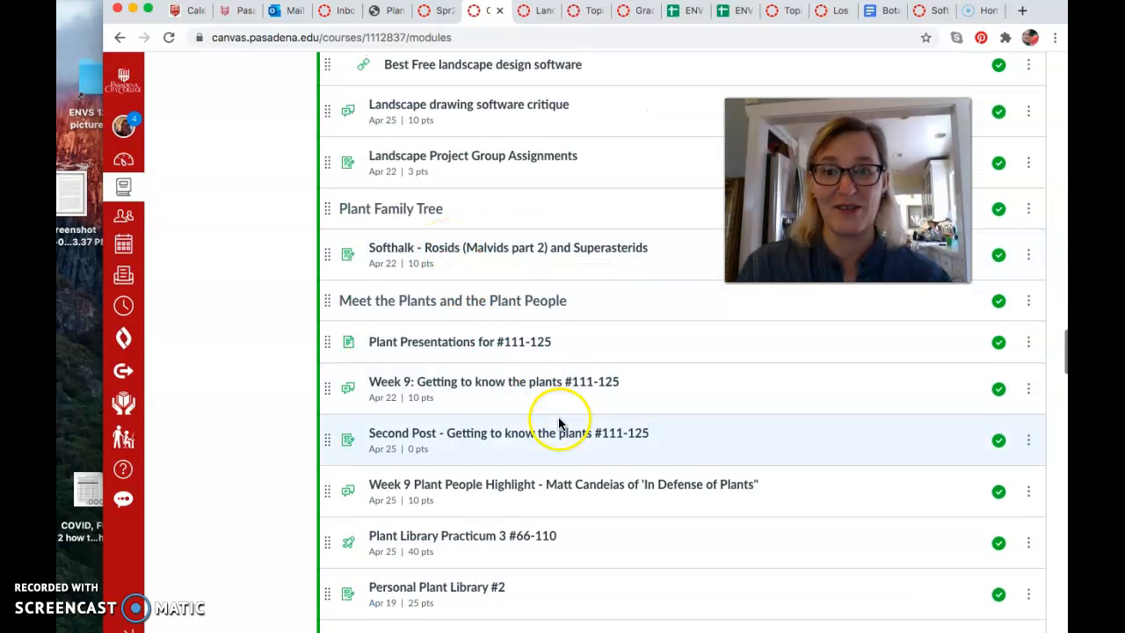
scroll("up", 3)
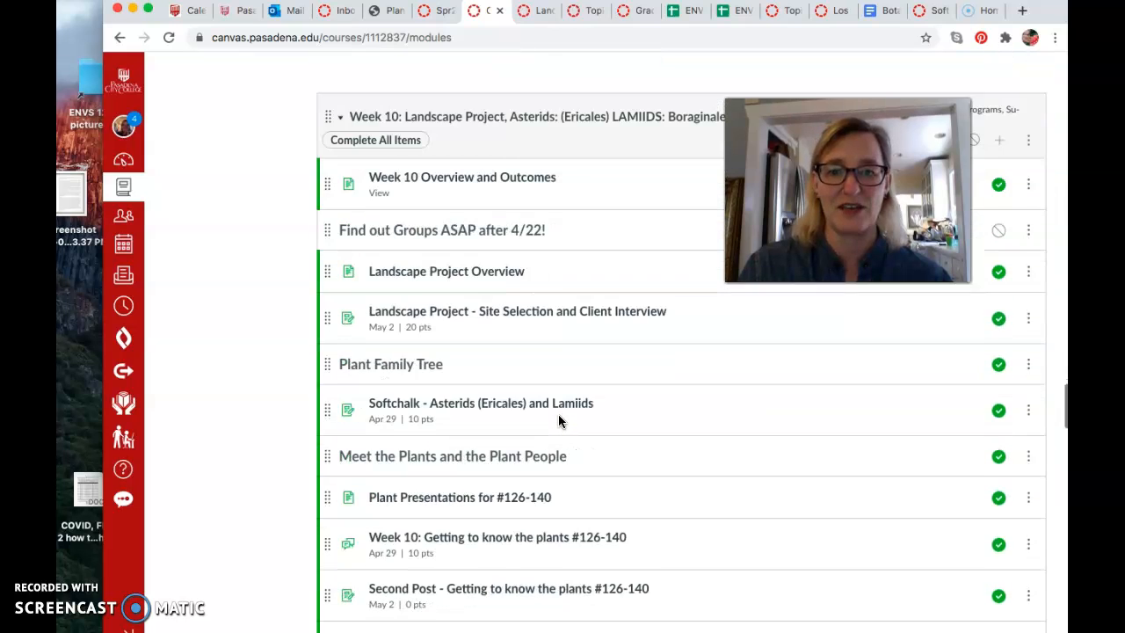
scroll("down", 3)
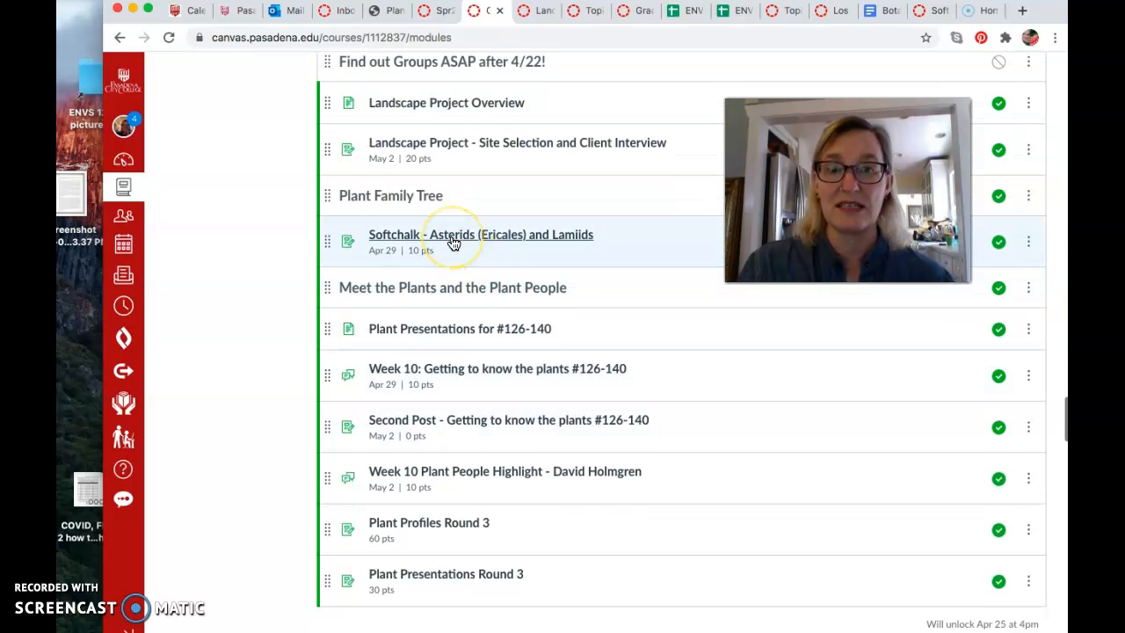
mouse_move(453, 242)
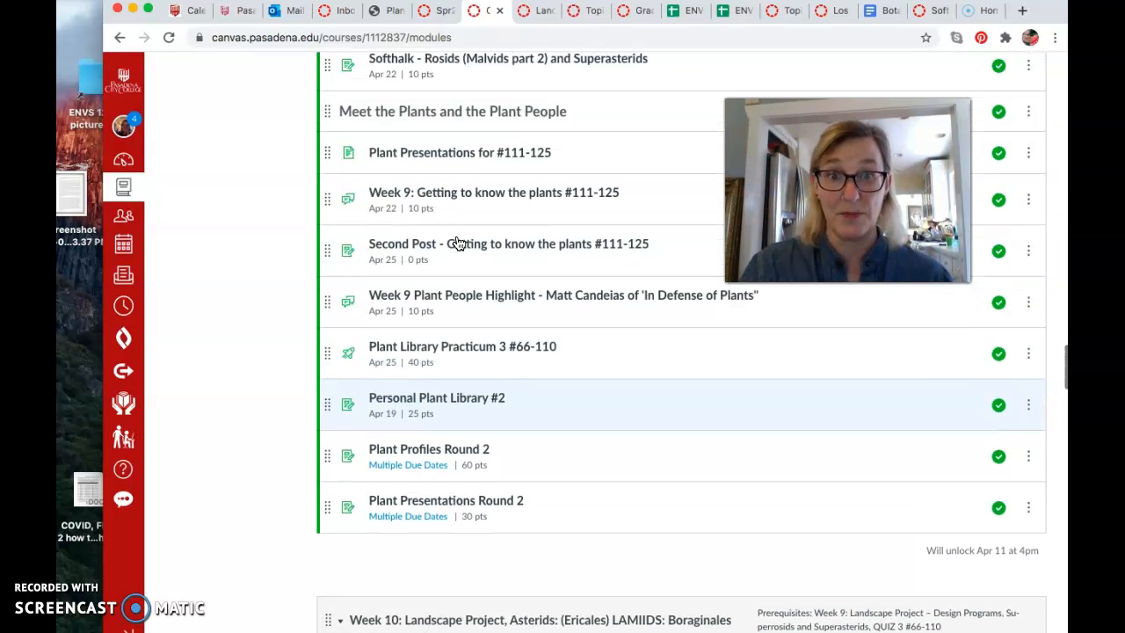
scroll("up", 3)
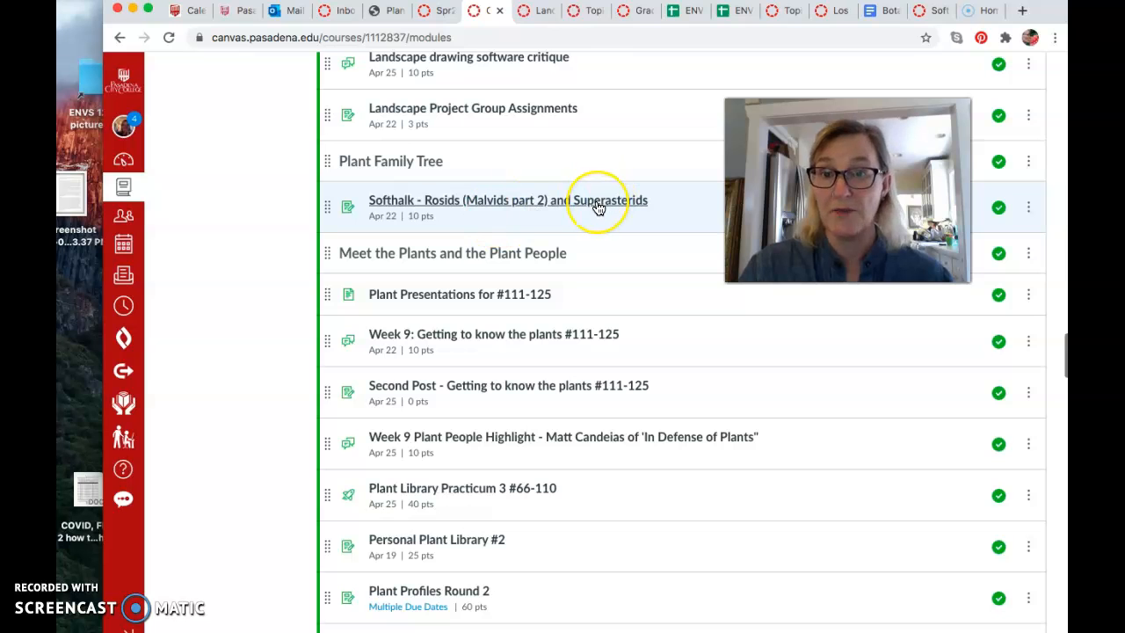
scroll("down", 3)
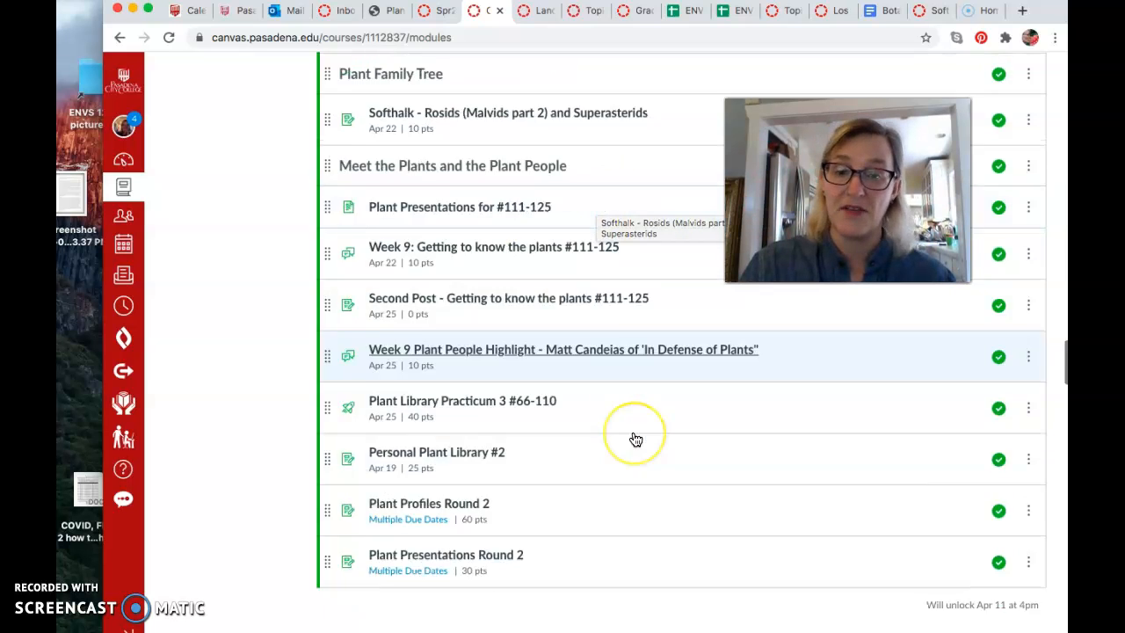
scroll("down", 3)
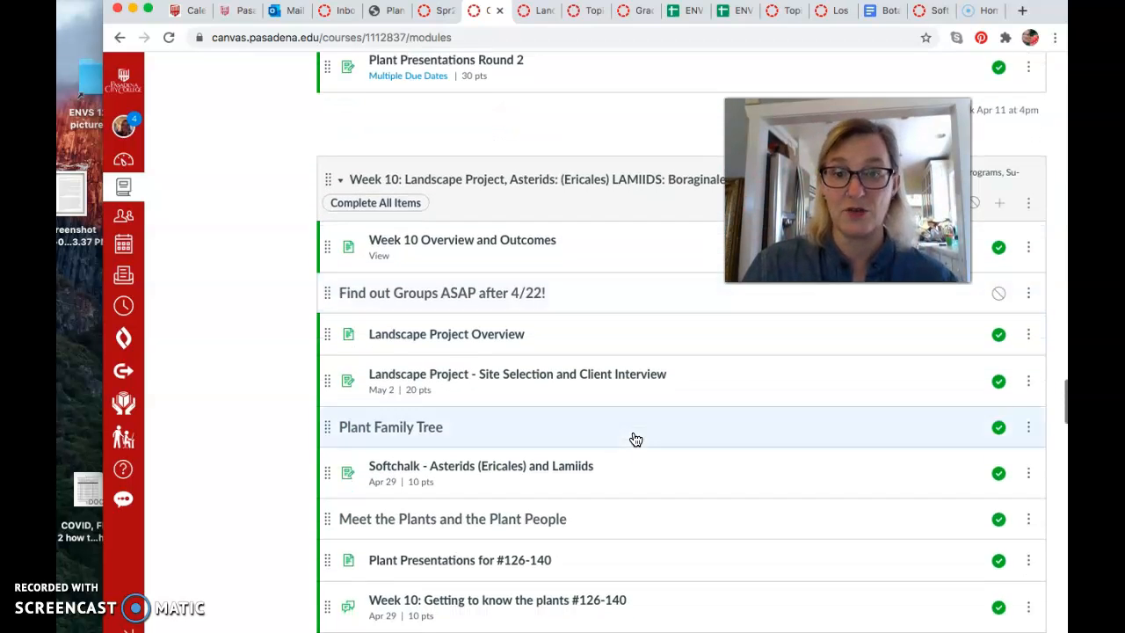
scroll("down", 3)
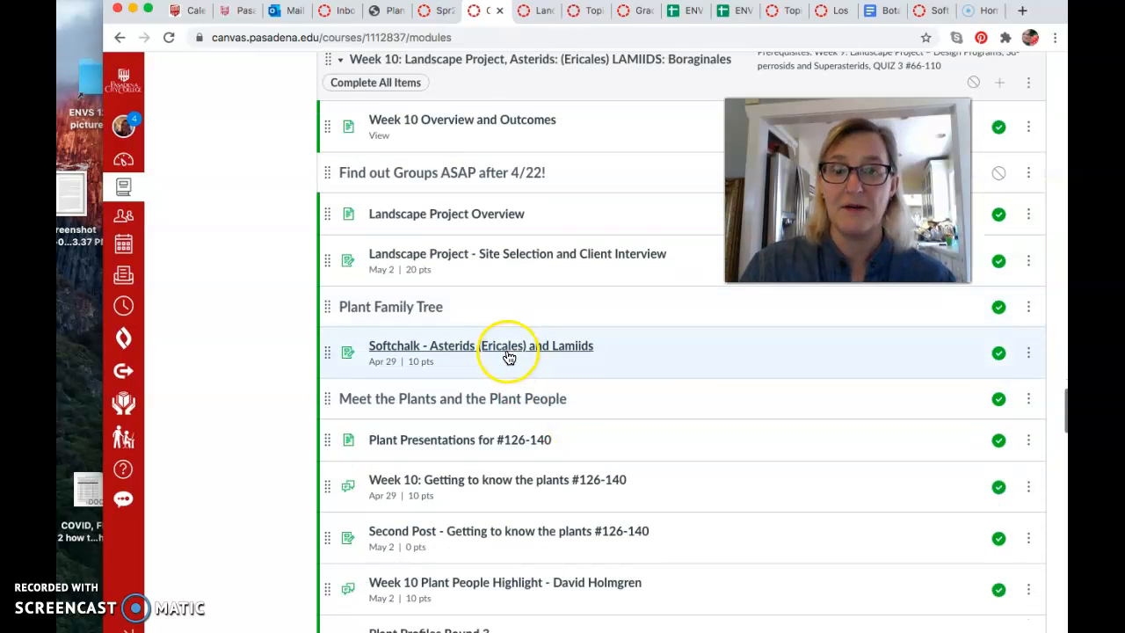
mouse_move(514, 361)
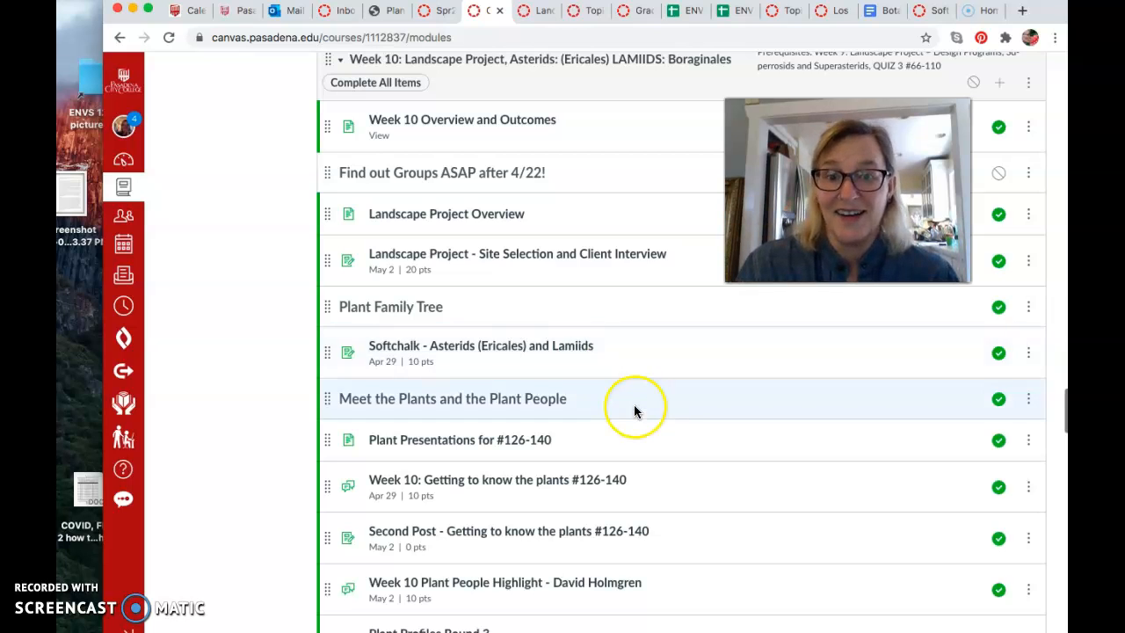
scroll("down", 3)
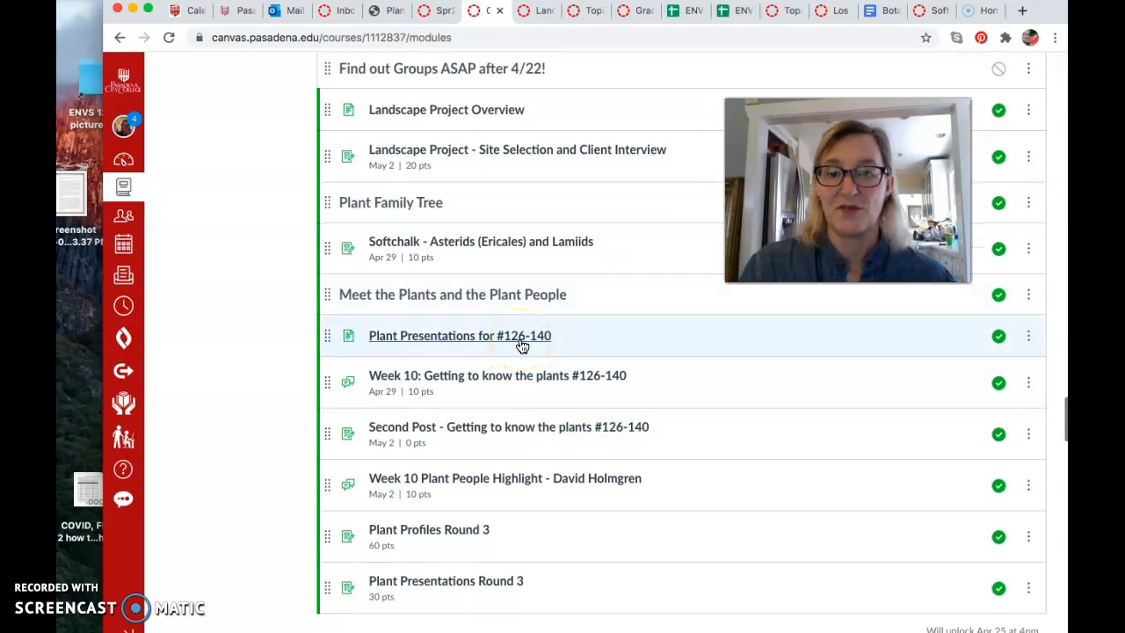
mouse_move(527, 492)
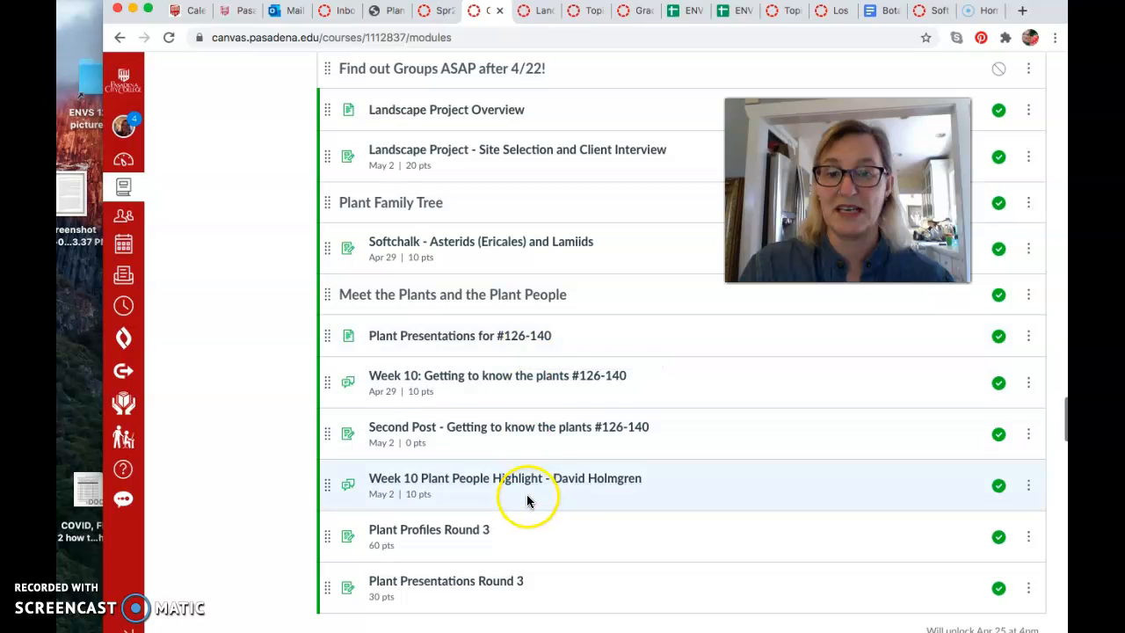
mouse_move(594, 18)
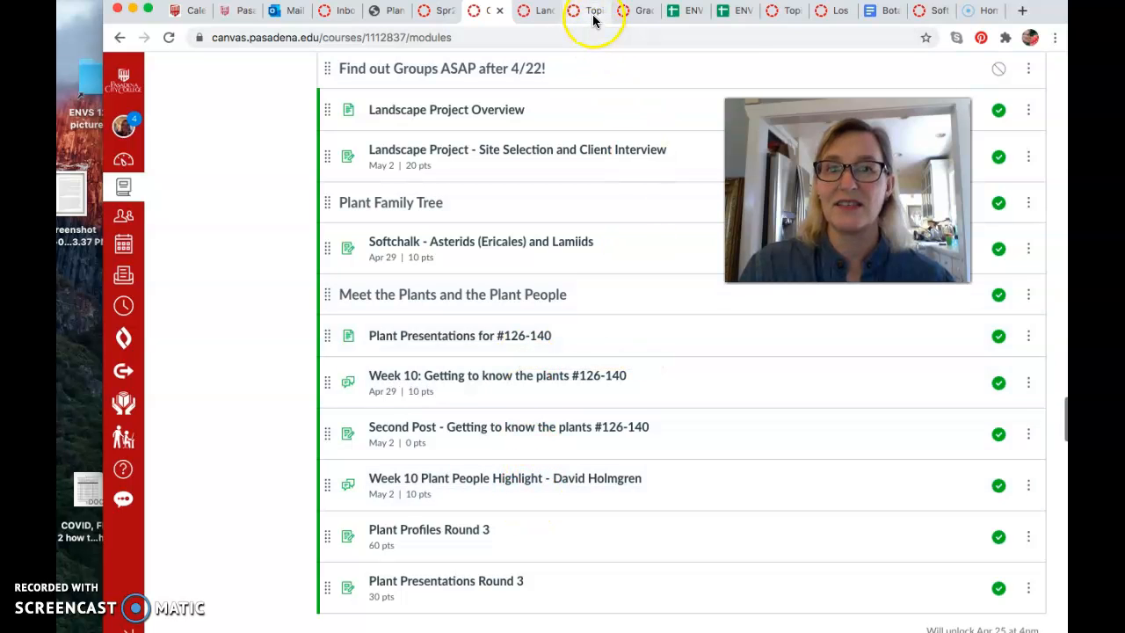
Open the Week 10 David Holmgren discussion and scroll through its videos and prompt questions.
left_click(504, 477)
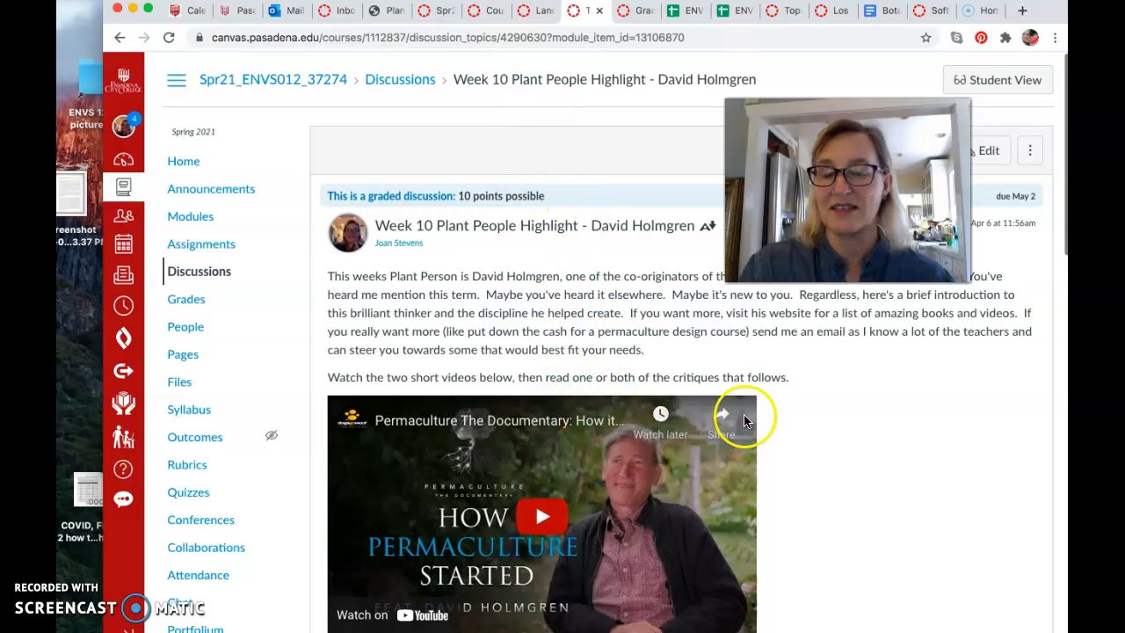
mouse_move(843, 439)
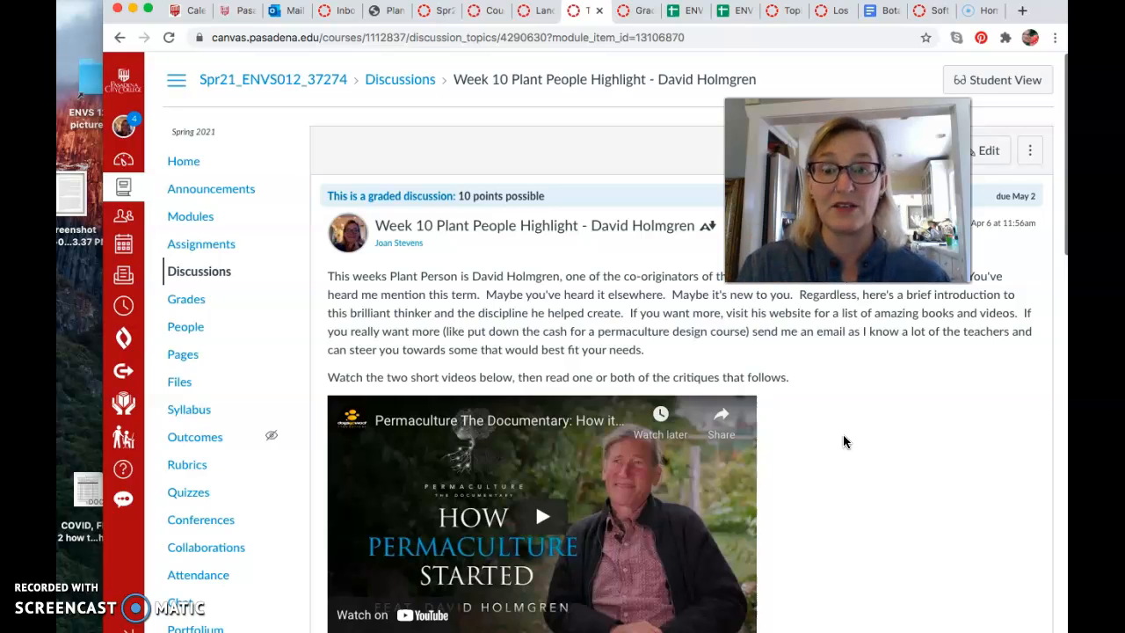
scroll("down", 3)
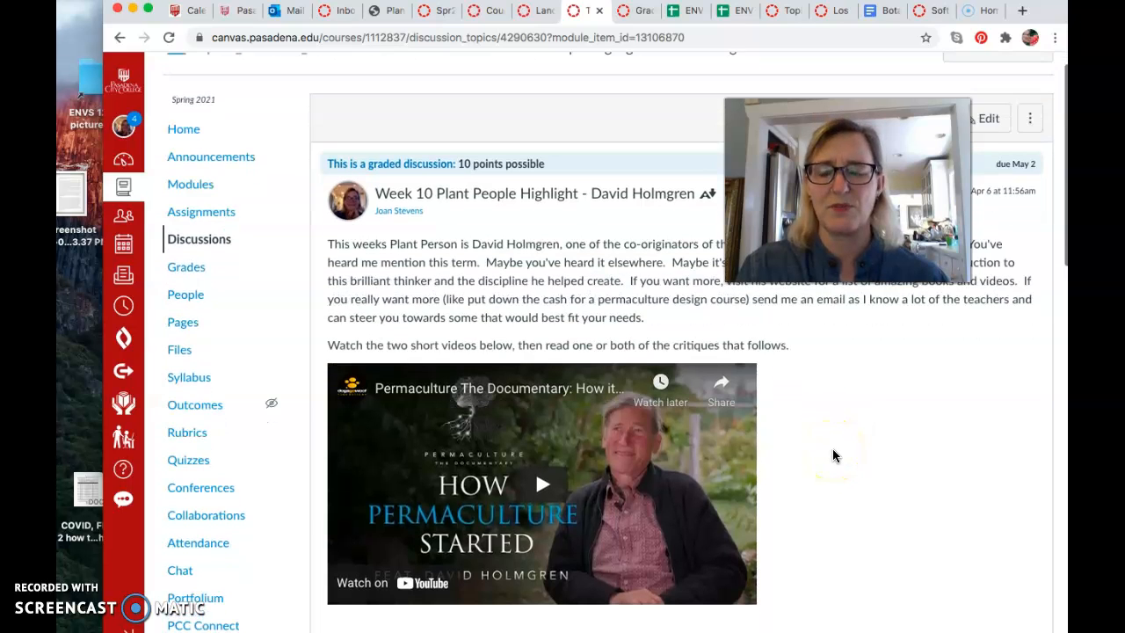
scroll("down", 3)
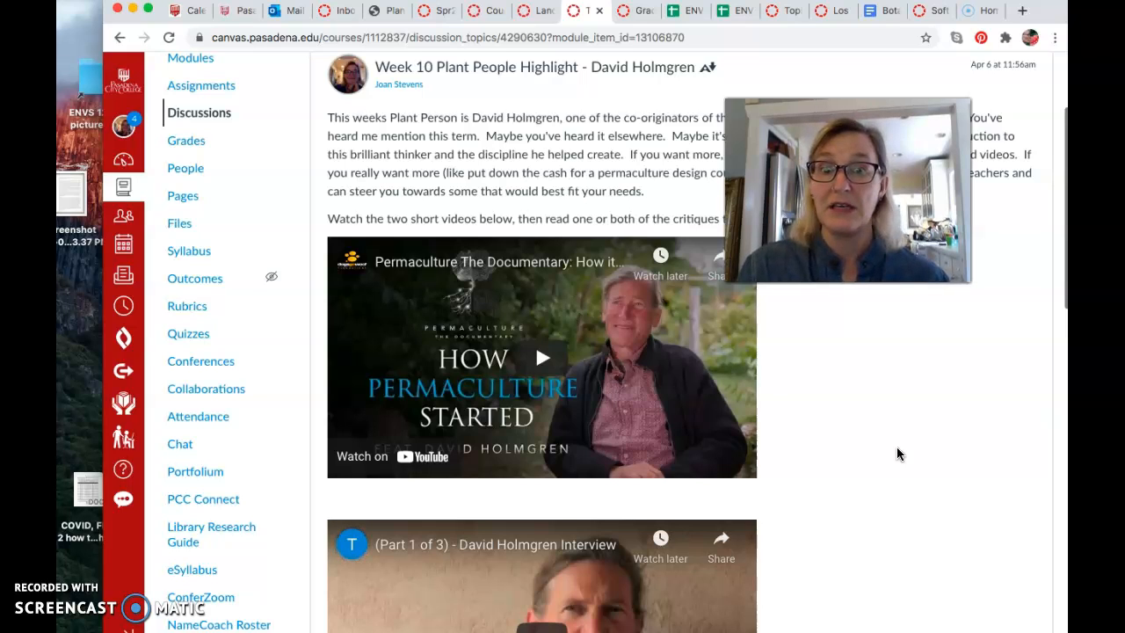
scroll("down", 3)
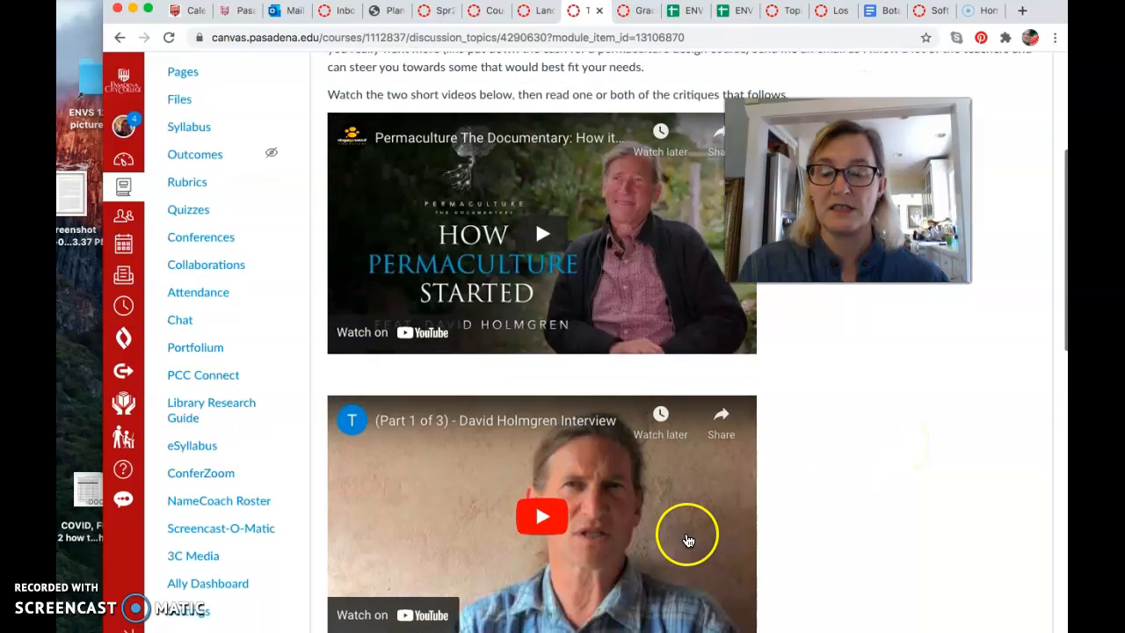
scroll("down", 3)
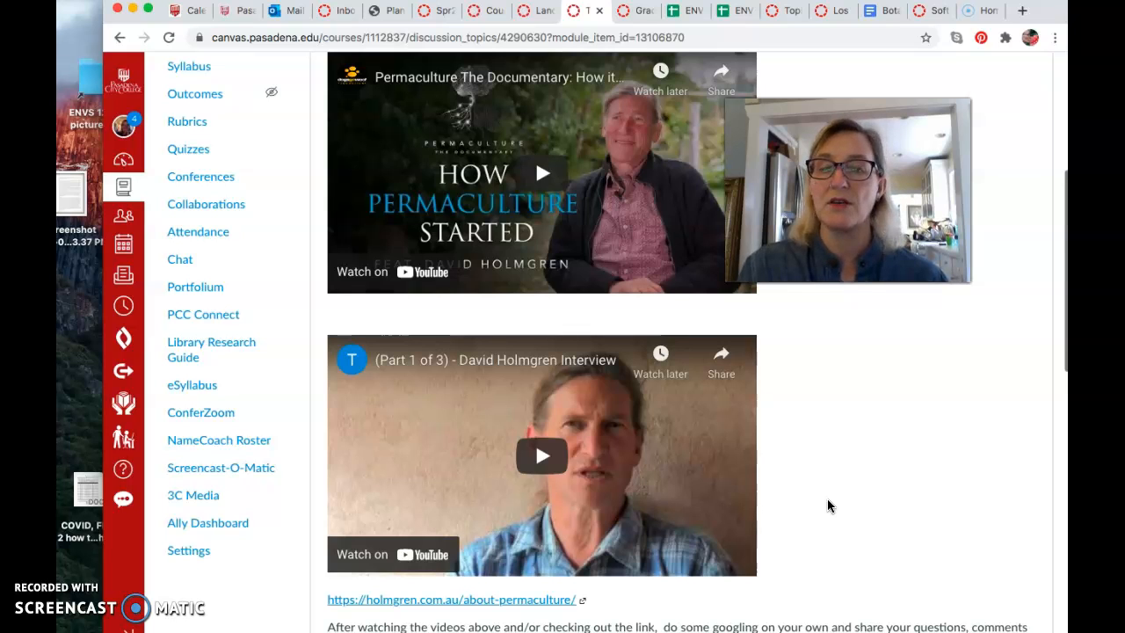
scroll("down", 3)
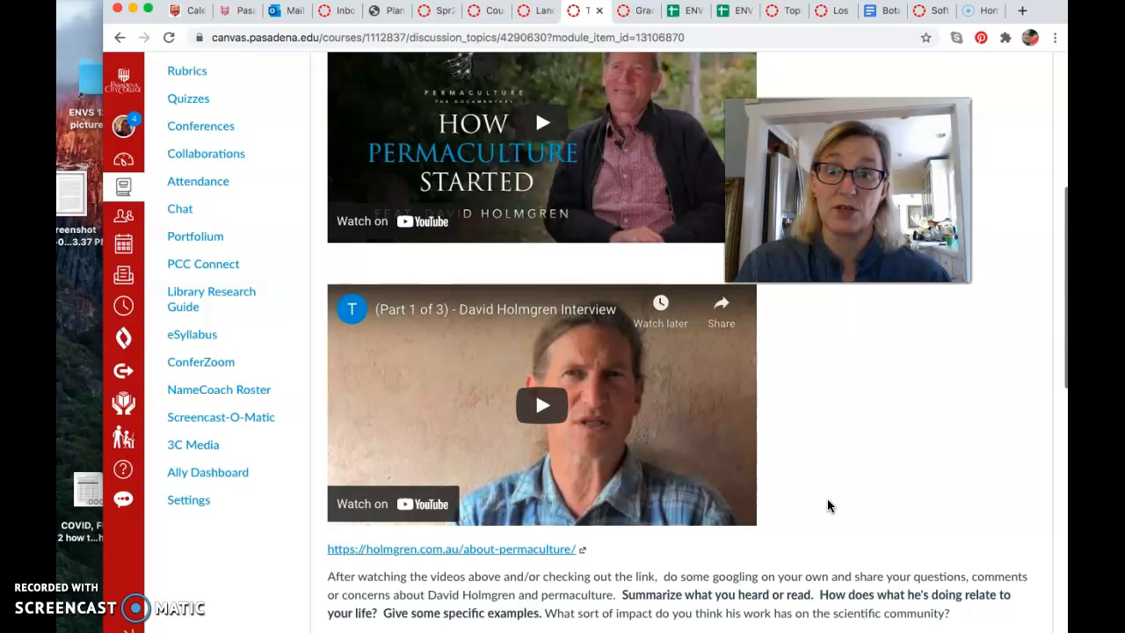
scroll("down", 3)
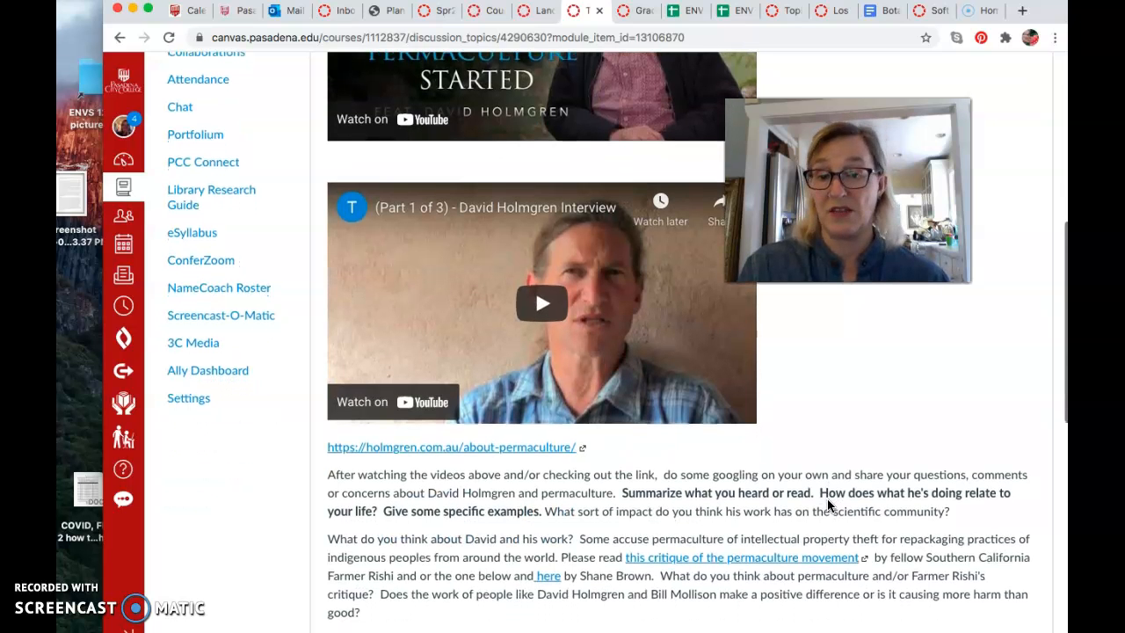
scroll("down", 3)
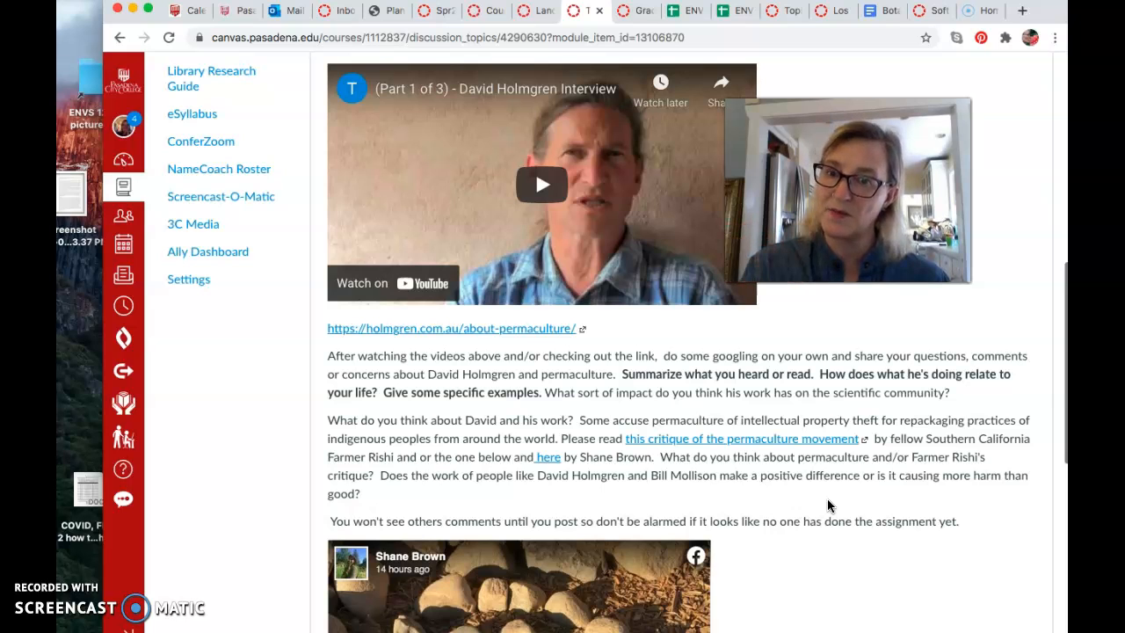
Scroll back and forth through the Holmgren discussion's videos and permaculture critique links.
scroll("down", 3)
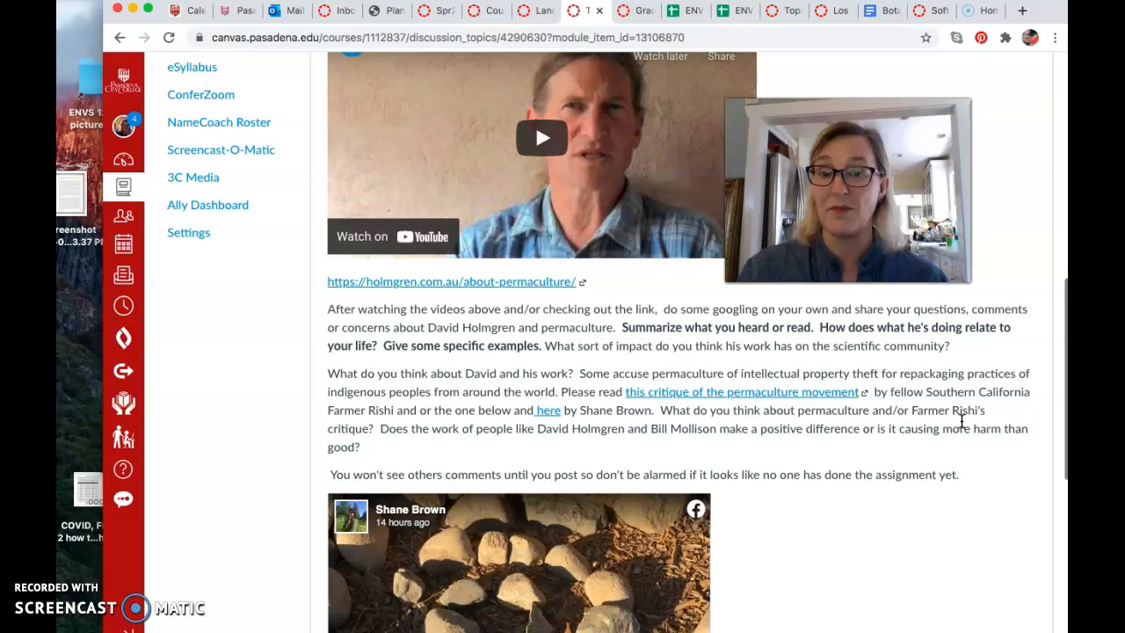
scroll("down", 3)
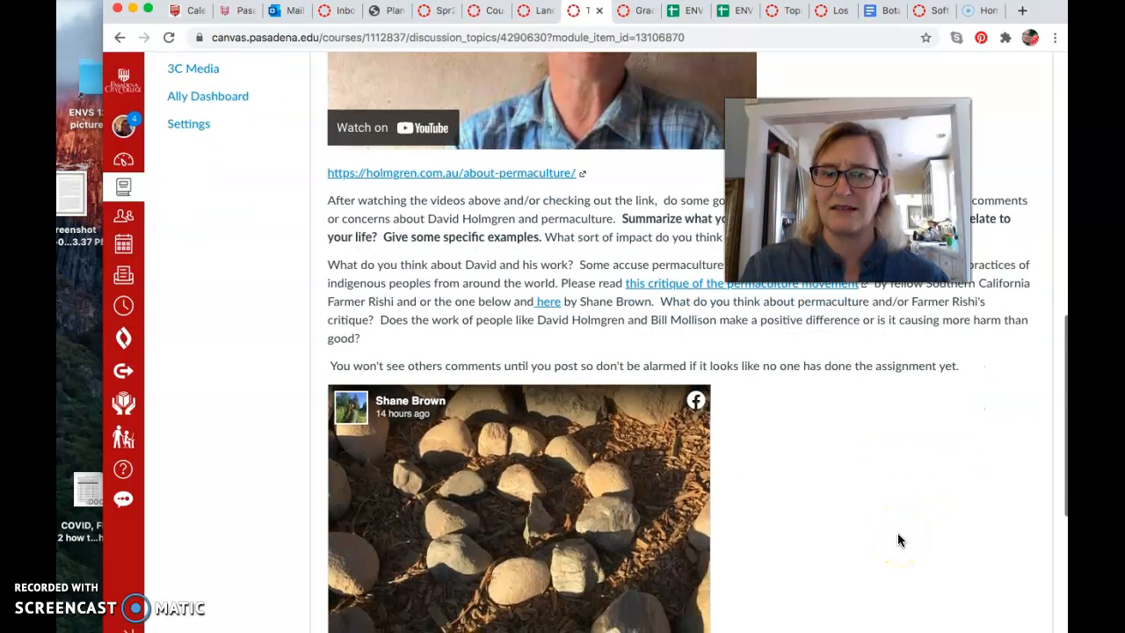
scroll("up", 3)
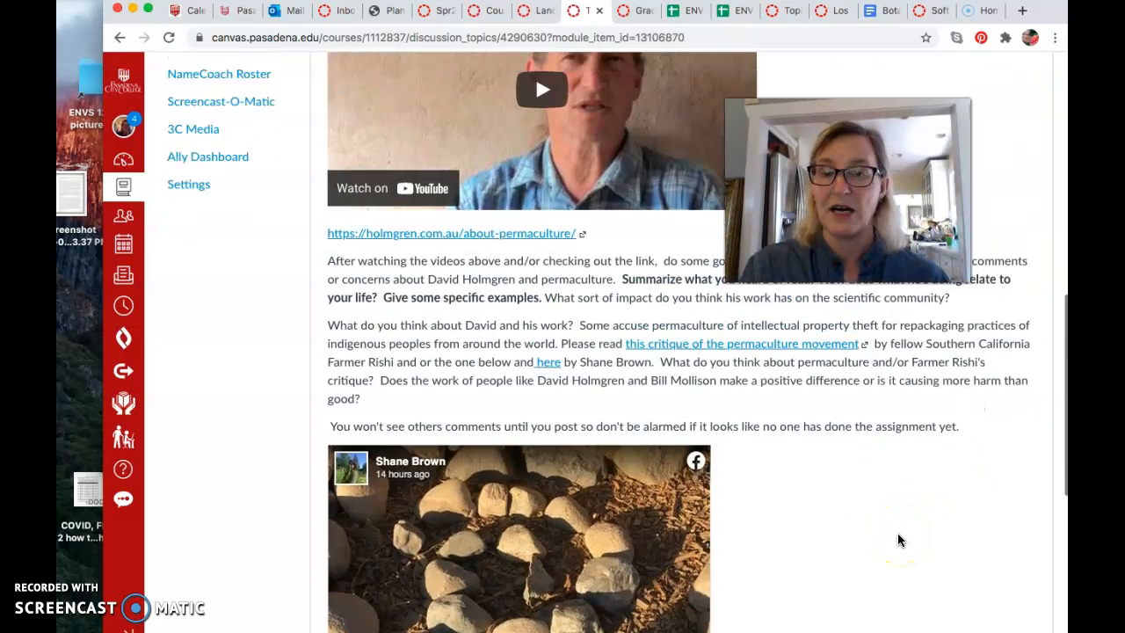
scroll("up", 3)
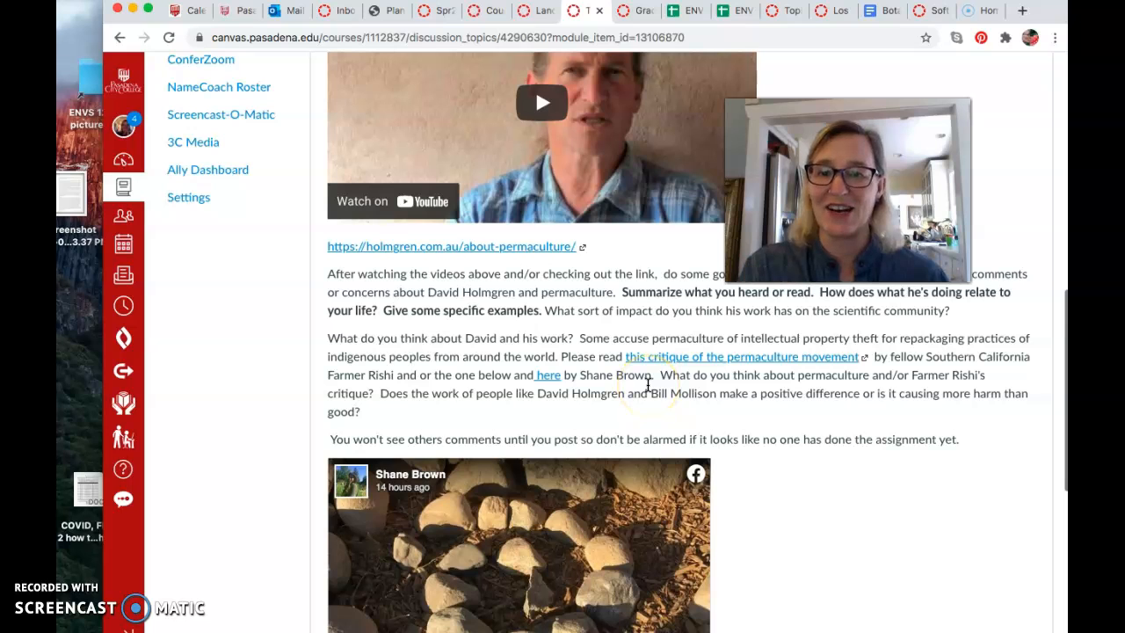
scroll("down", 3)
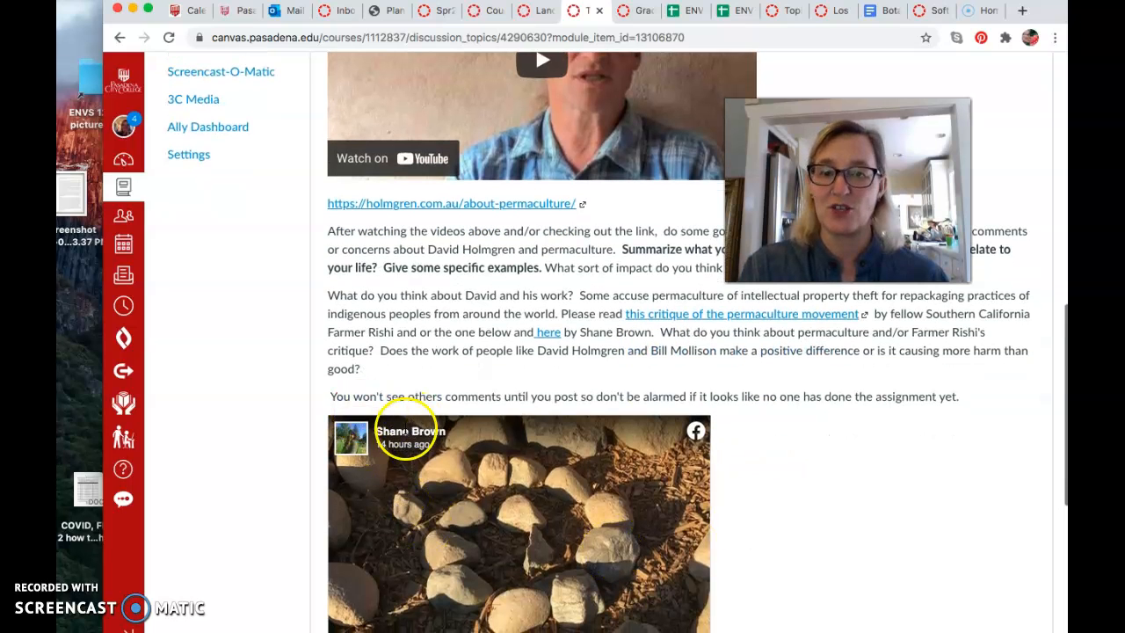
scroll("down", 3)
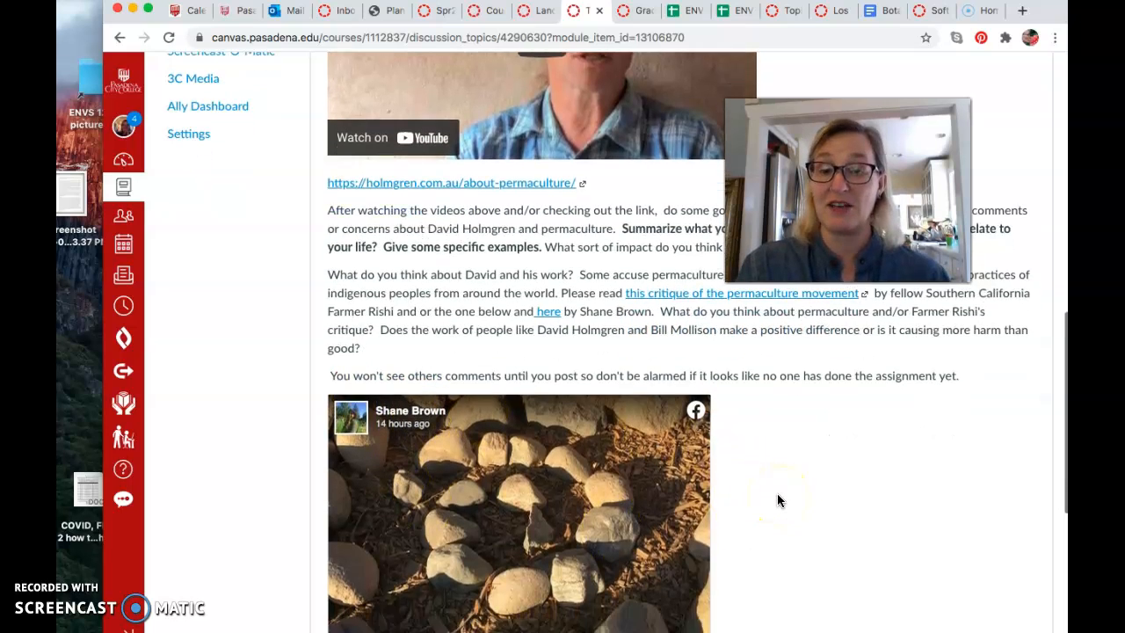
scroll("down", 3)
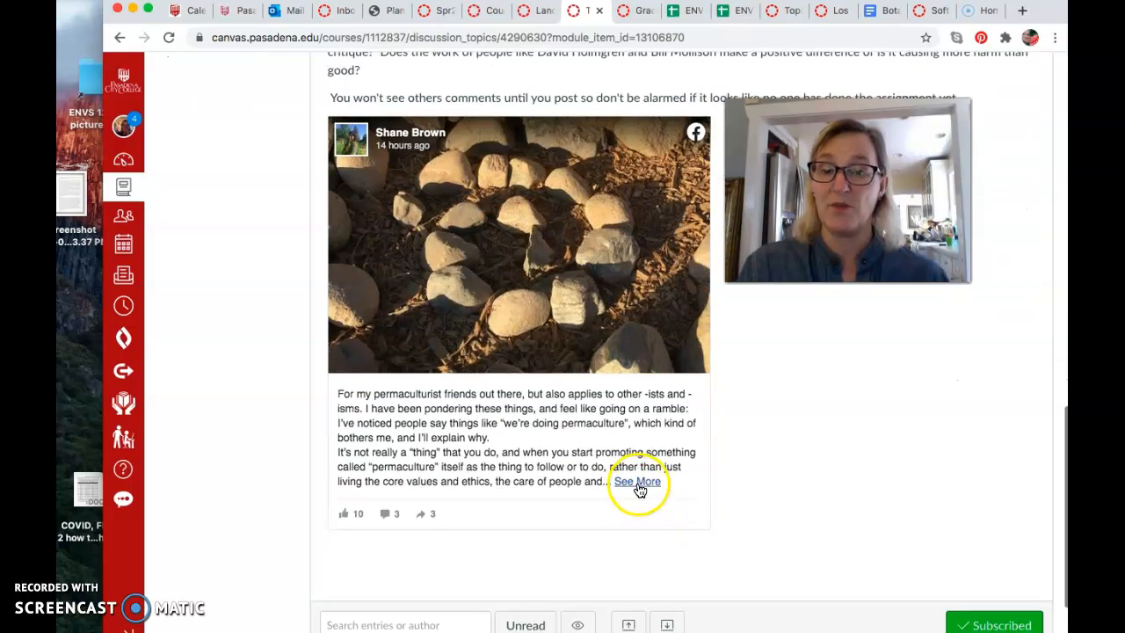
mouse_move(795, 474)
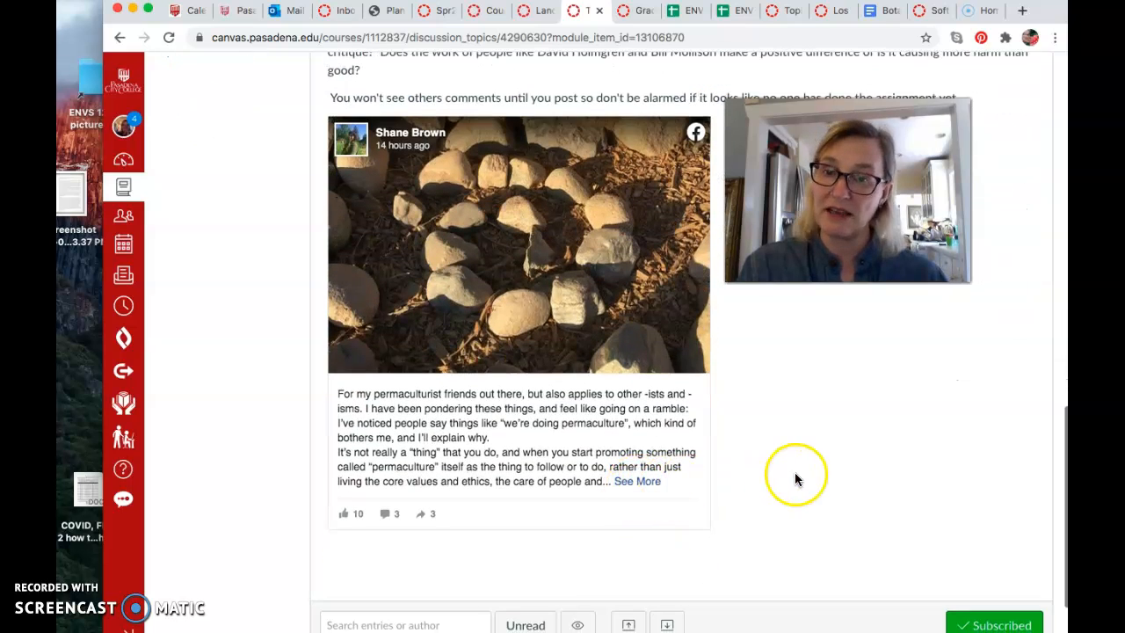
scroll("up", 3)
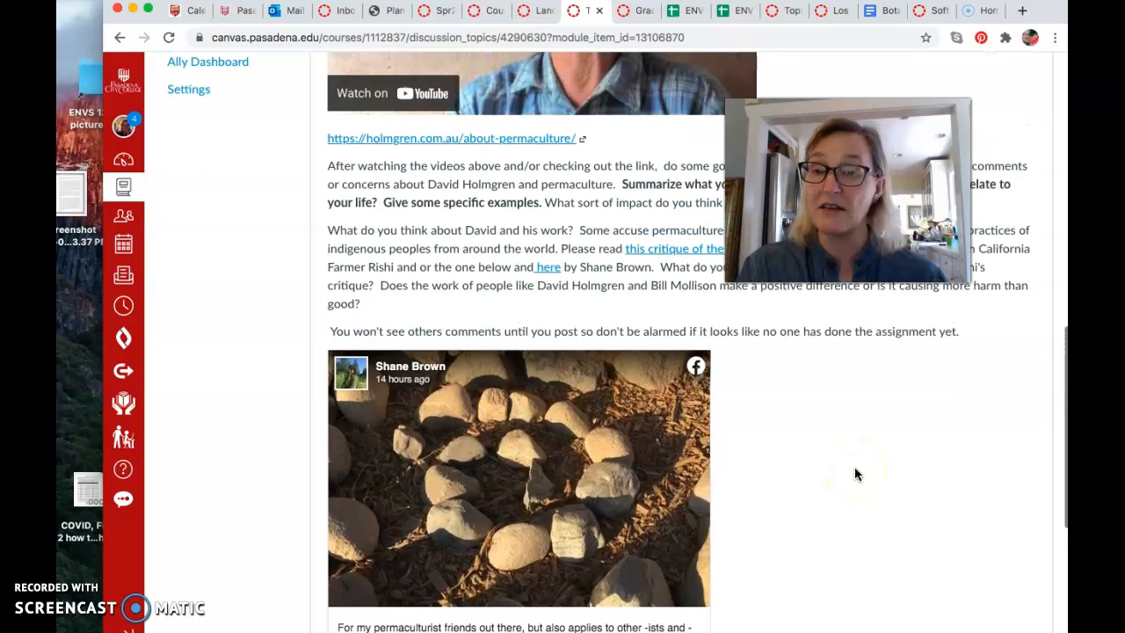
scroll("up", 3)
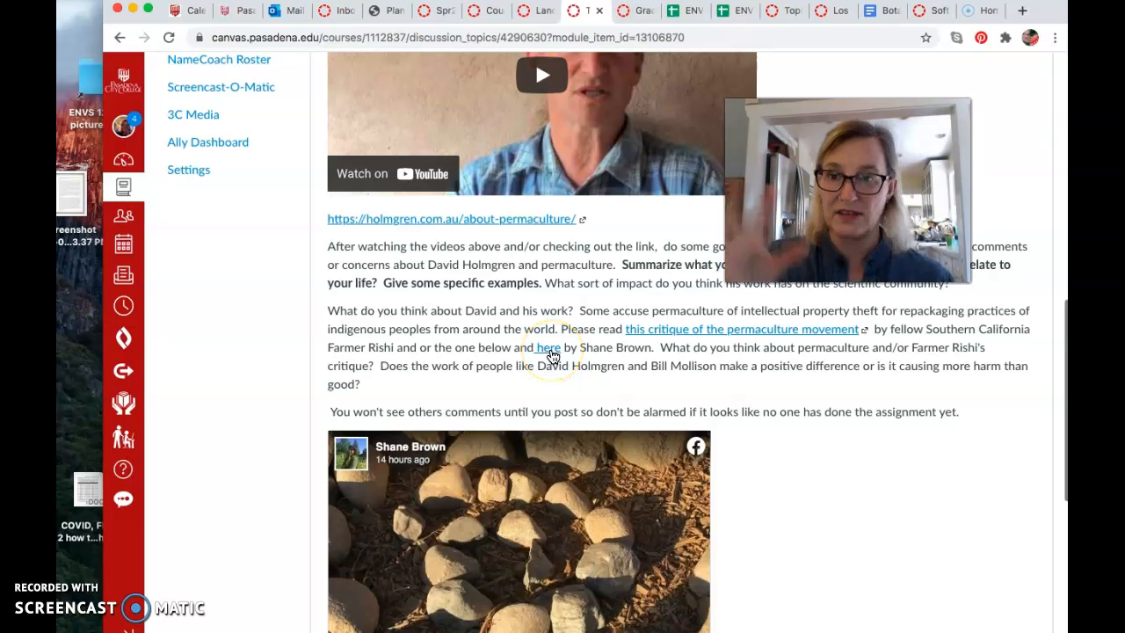
mouse_move(548, 347)
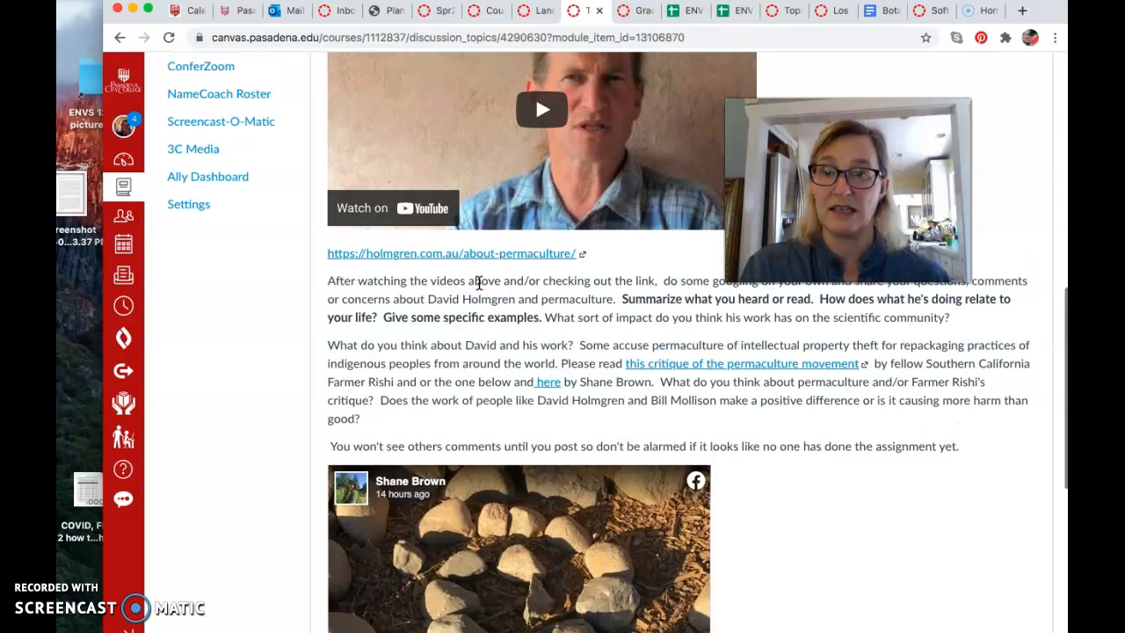
scroll("up", 3)
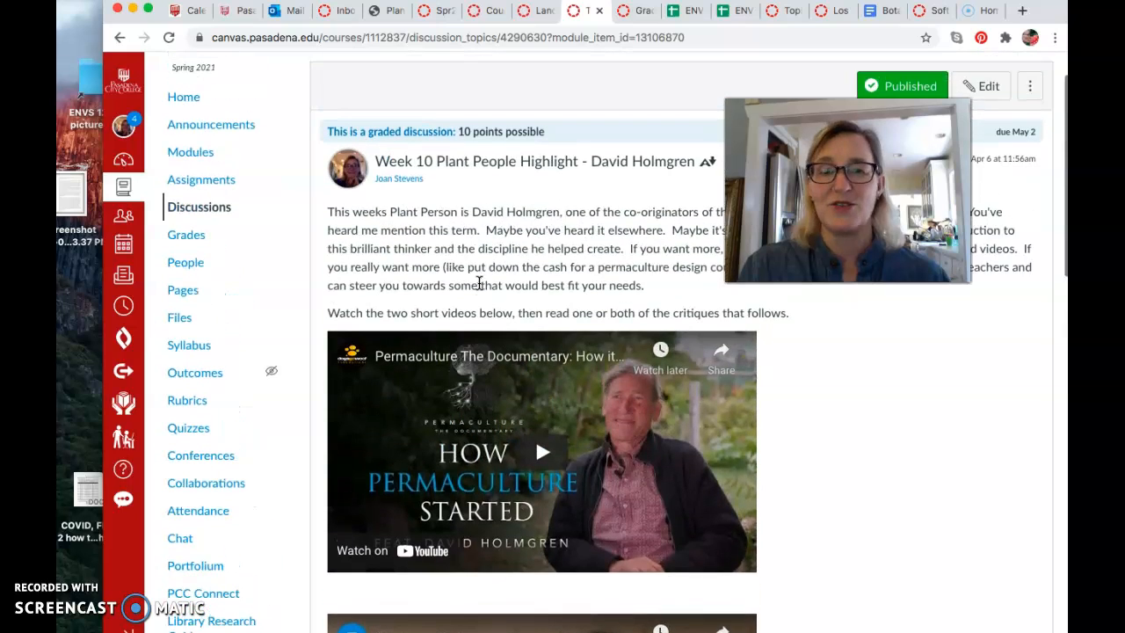
scroll("down", 3)
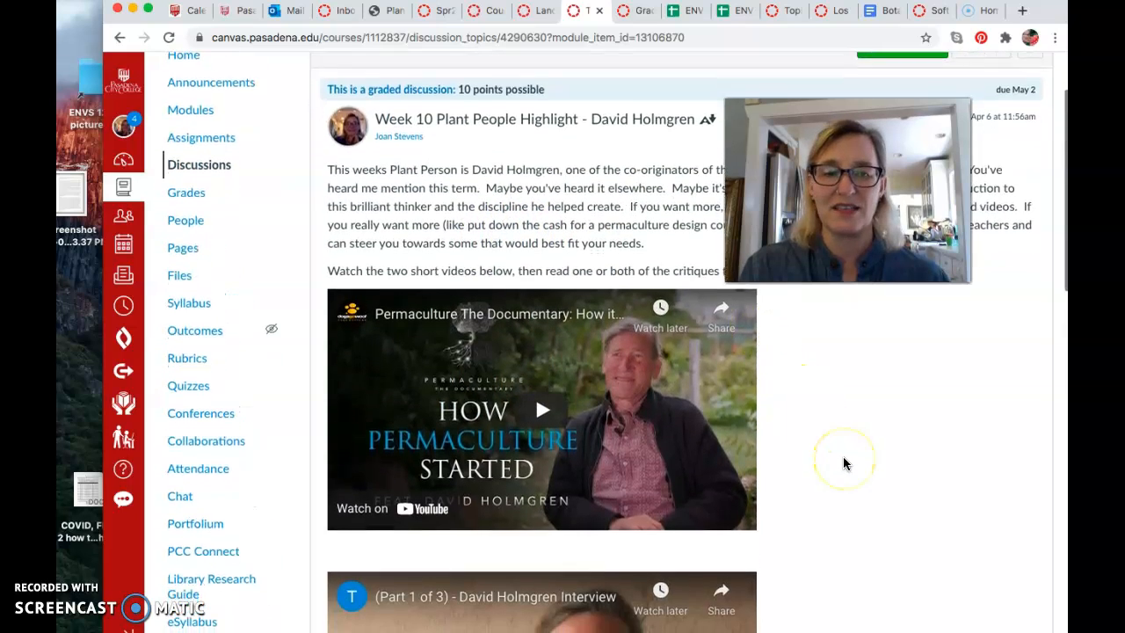
scroll("down", 3)
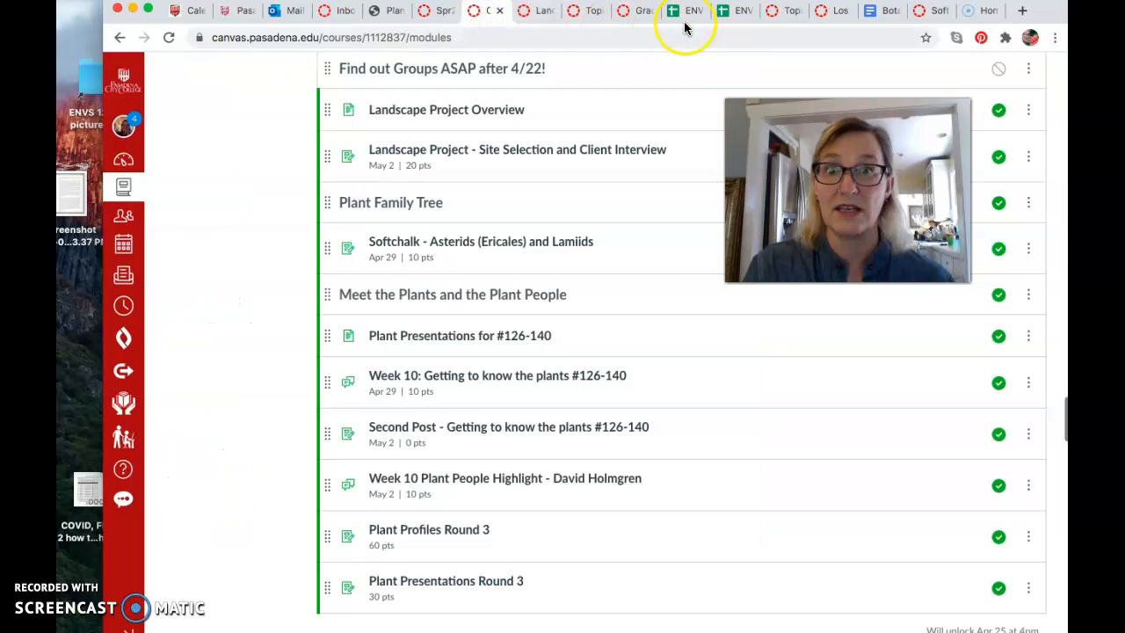
left_click(690, 10)
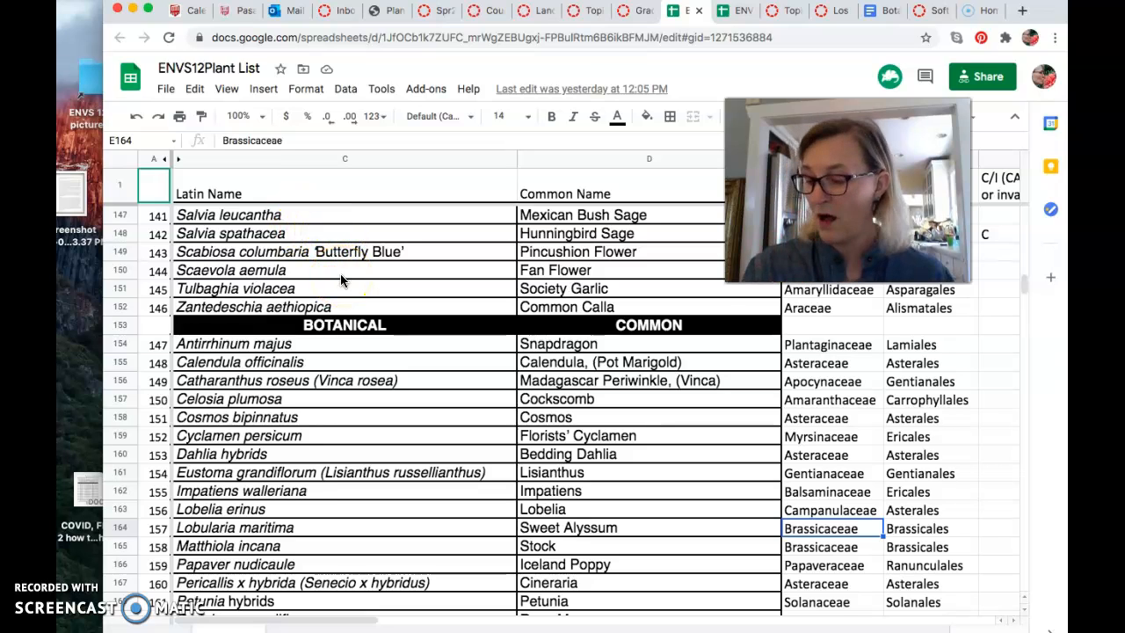
mouse_move(202, 225)
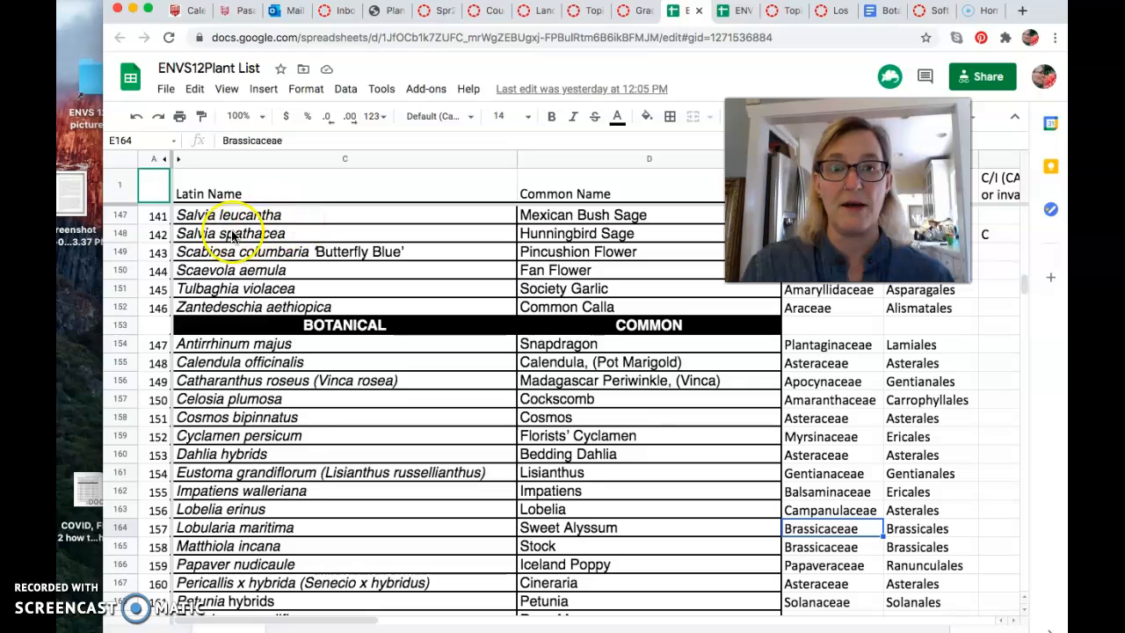
mouse_move(320, 237)
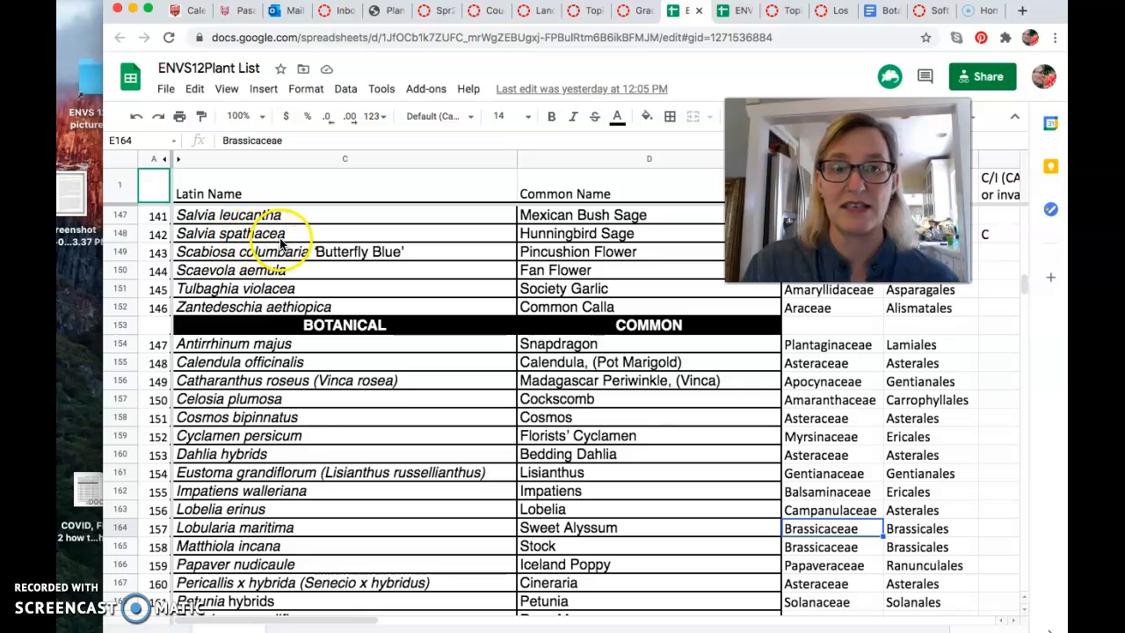
mouse_move(283, 244)
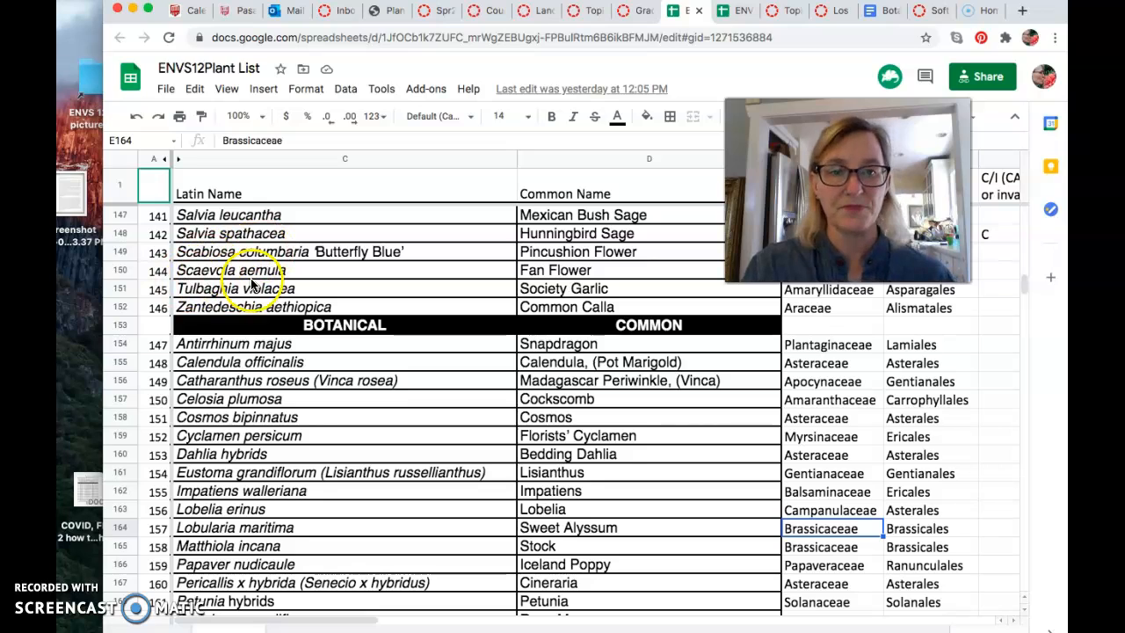
mouse_move(308, 280)
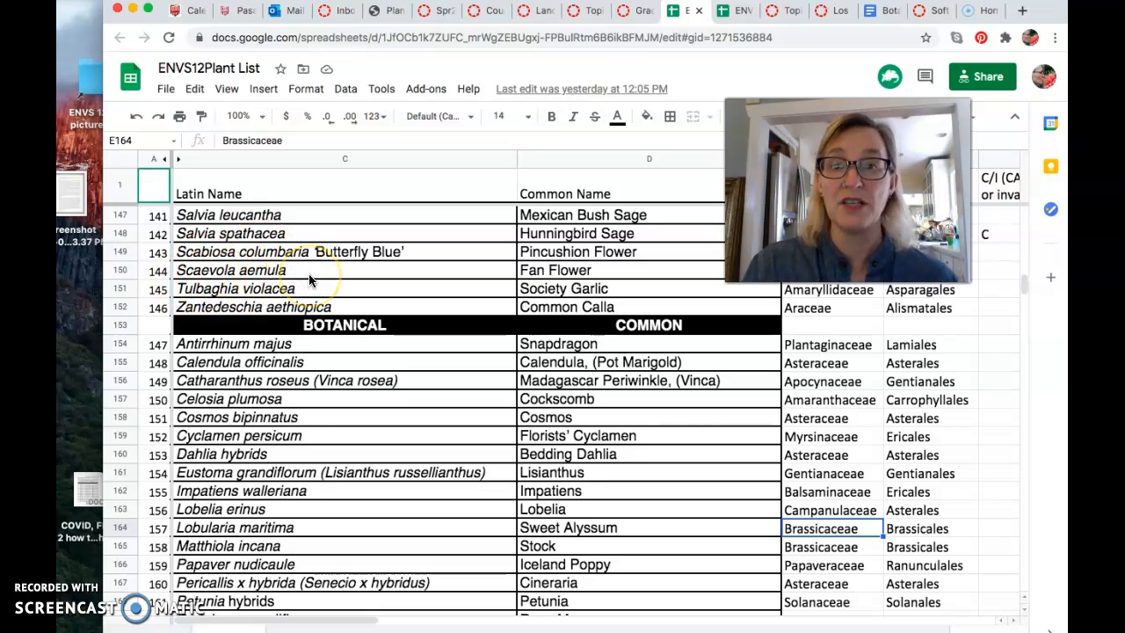
mouse_move(299, 276)
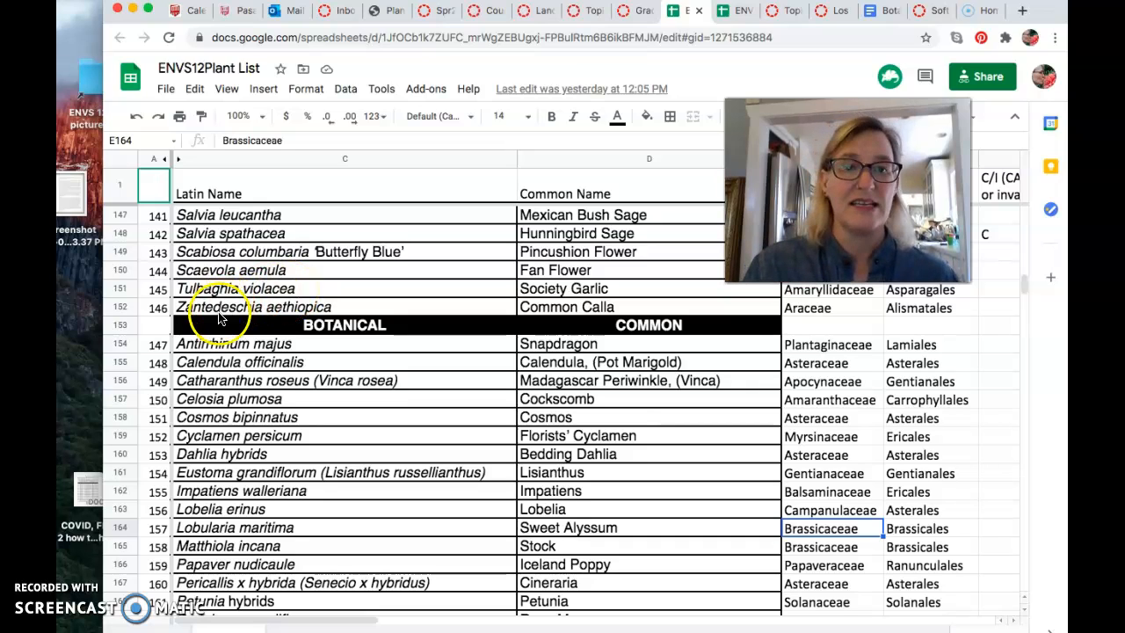
mouse_move(295, 308)
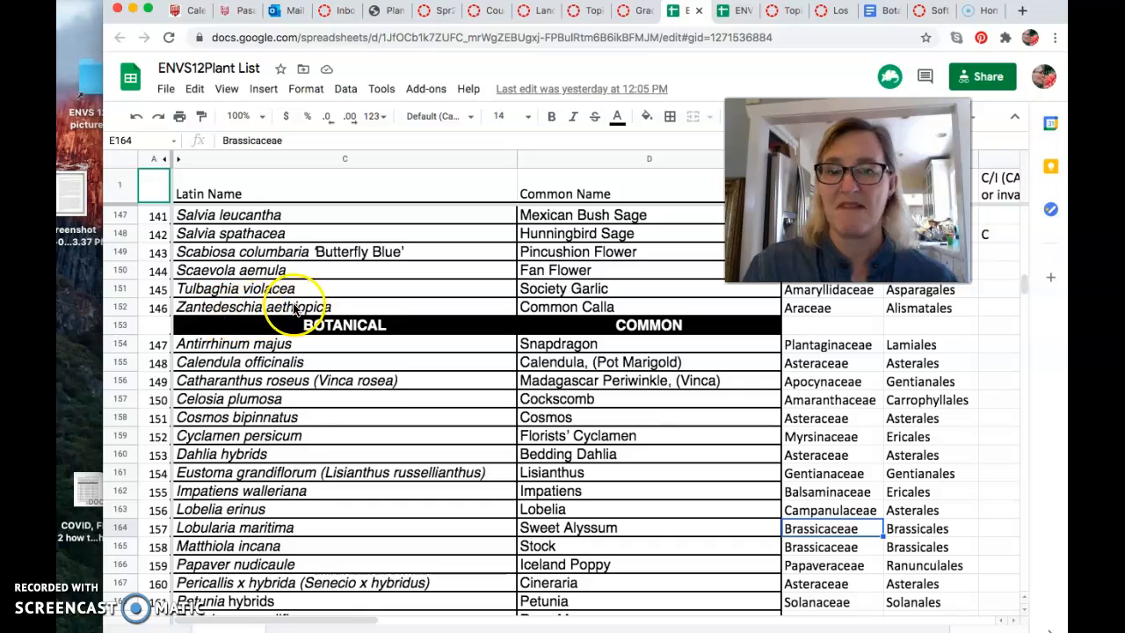
mouse_move(332, 318)
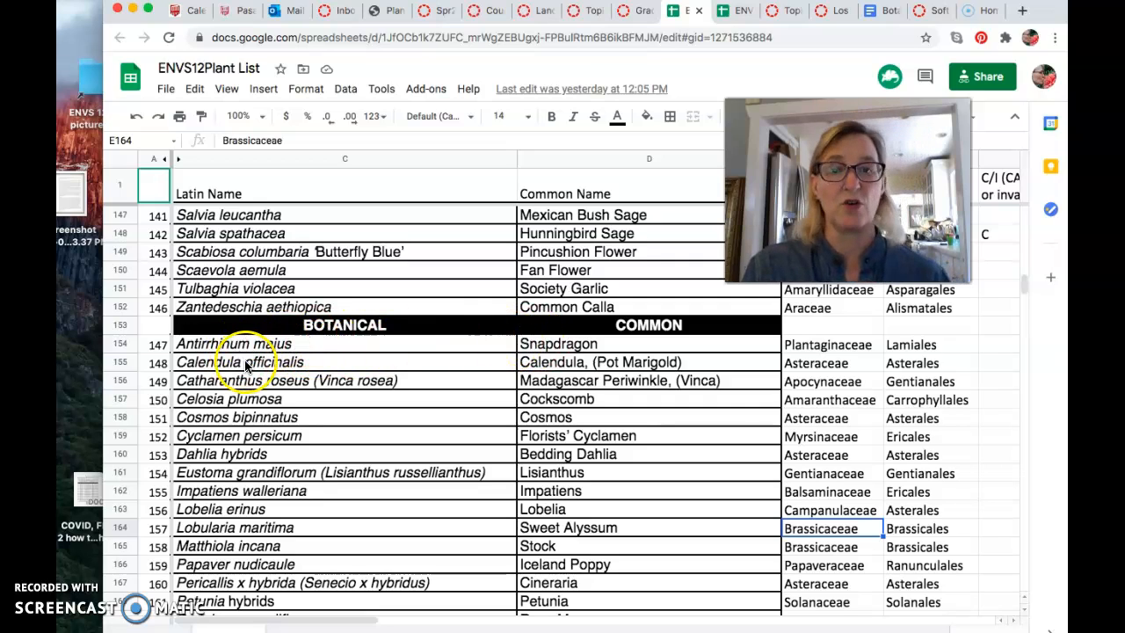
mouse_move(316, 373)
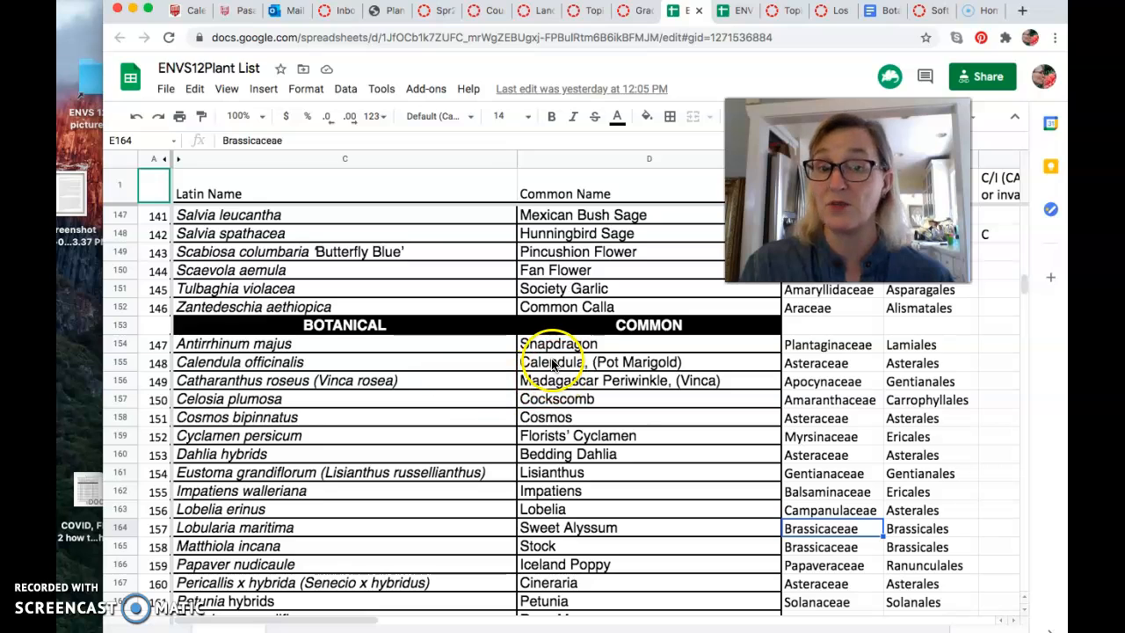
mouse_move(259, 391)
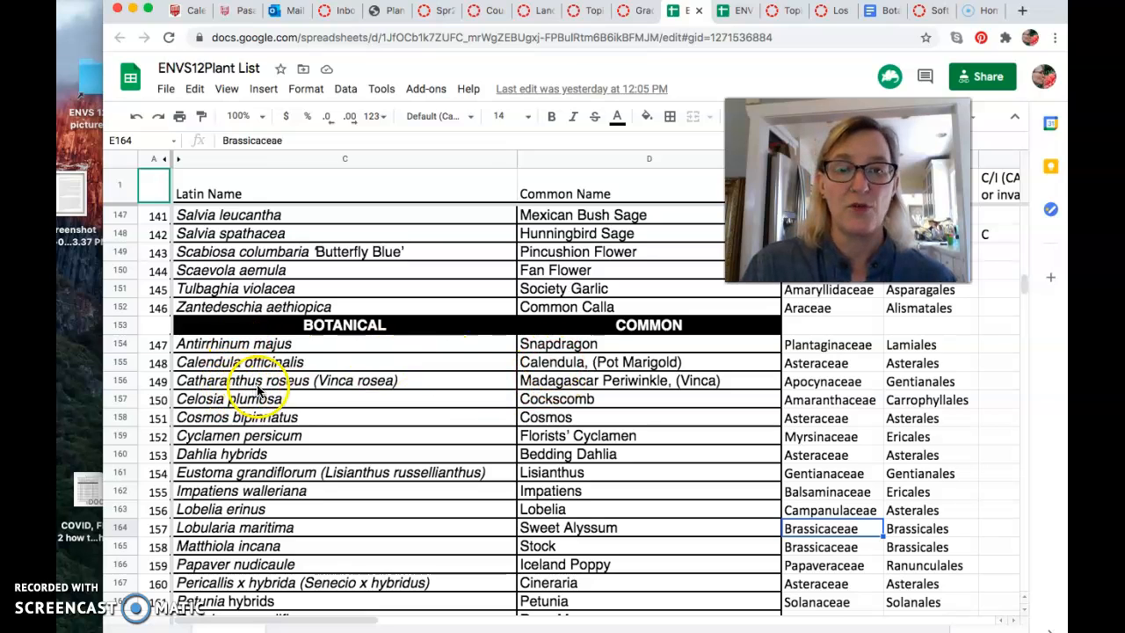
mouse_move(383, 387)
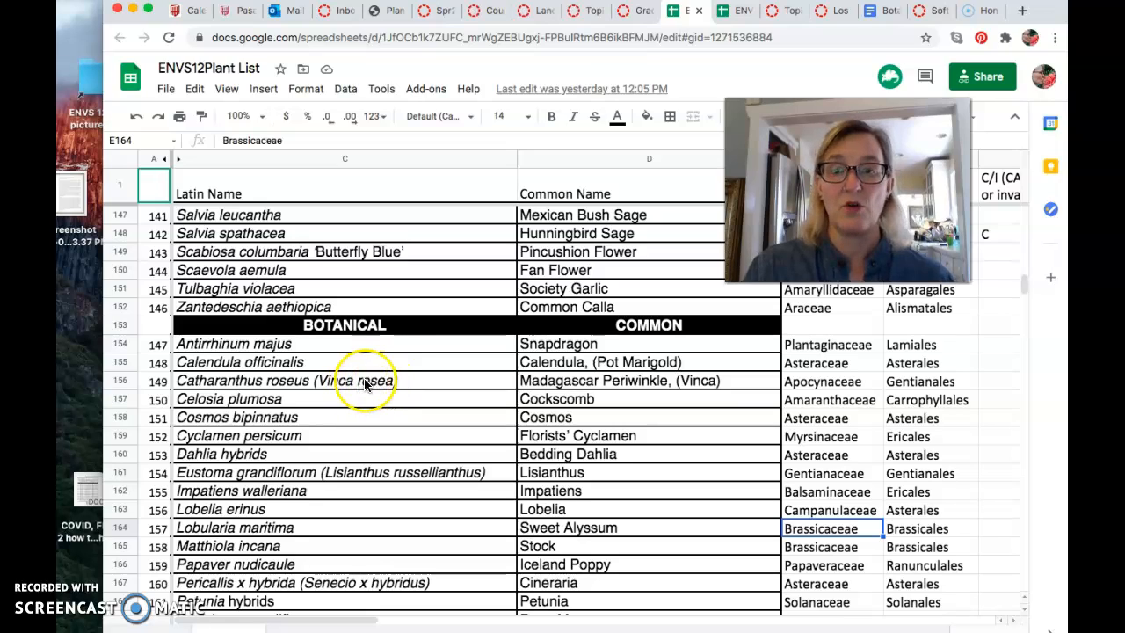
mouse_move(367, 387)
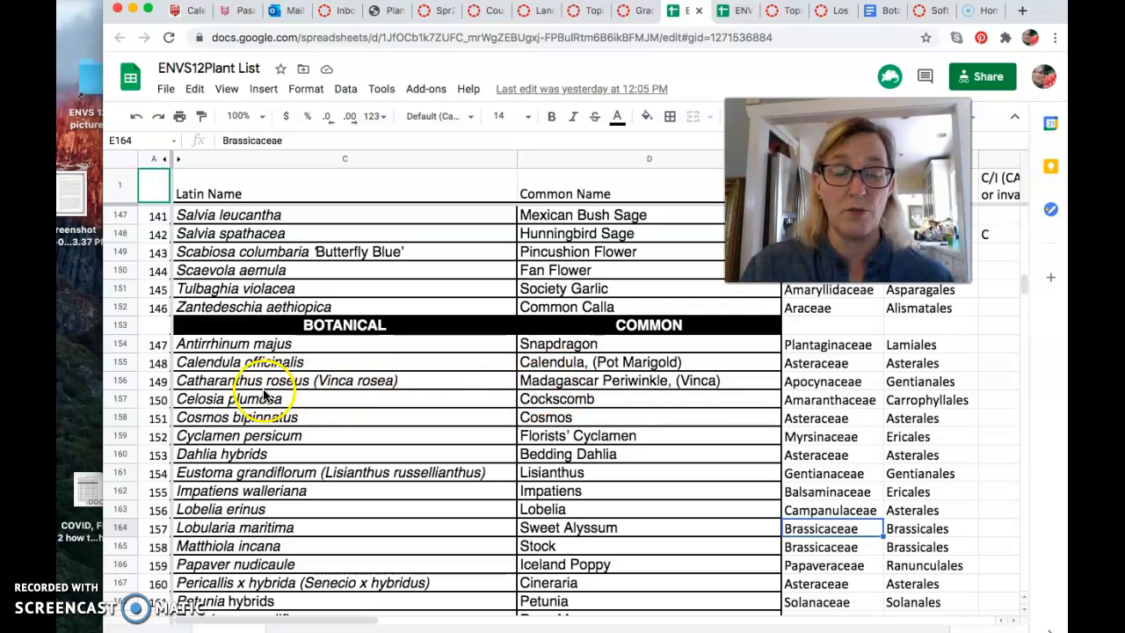
mouse_move(315, 404)
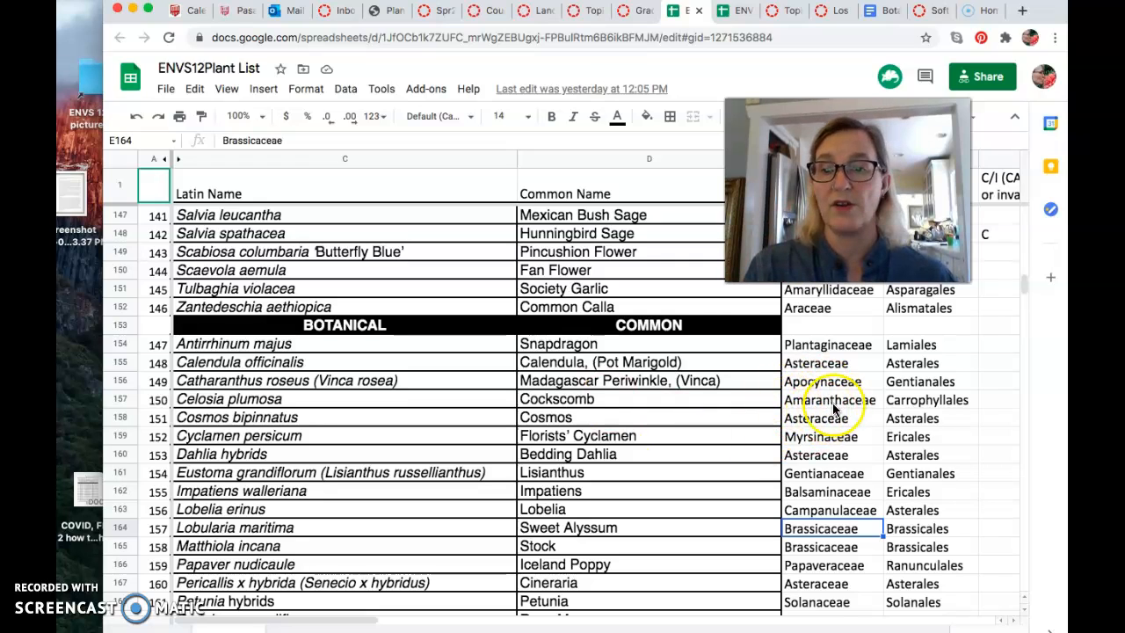
mouse_move(514, 400)
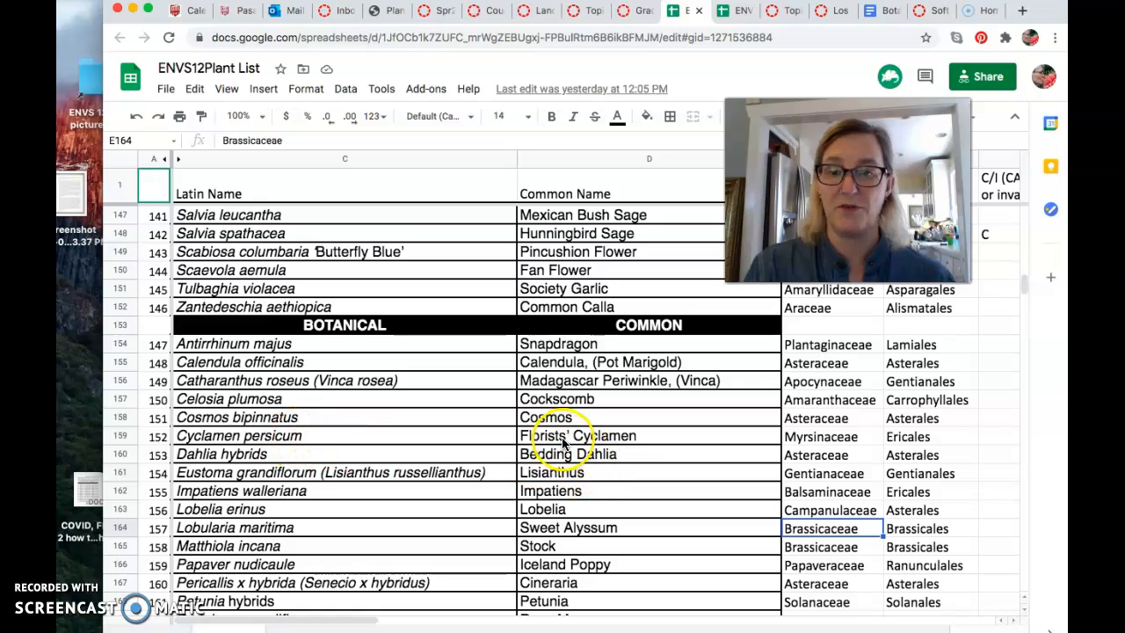
mouse_move(281, 456)
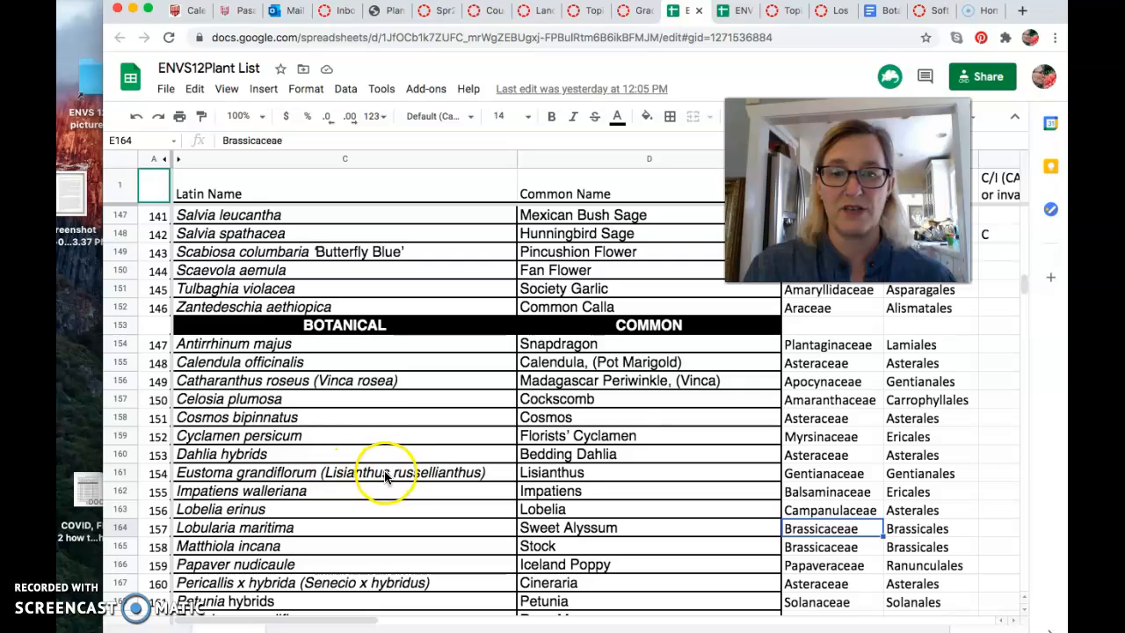
mouse_move(431, 476)
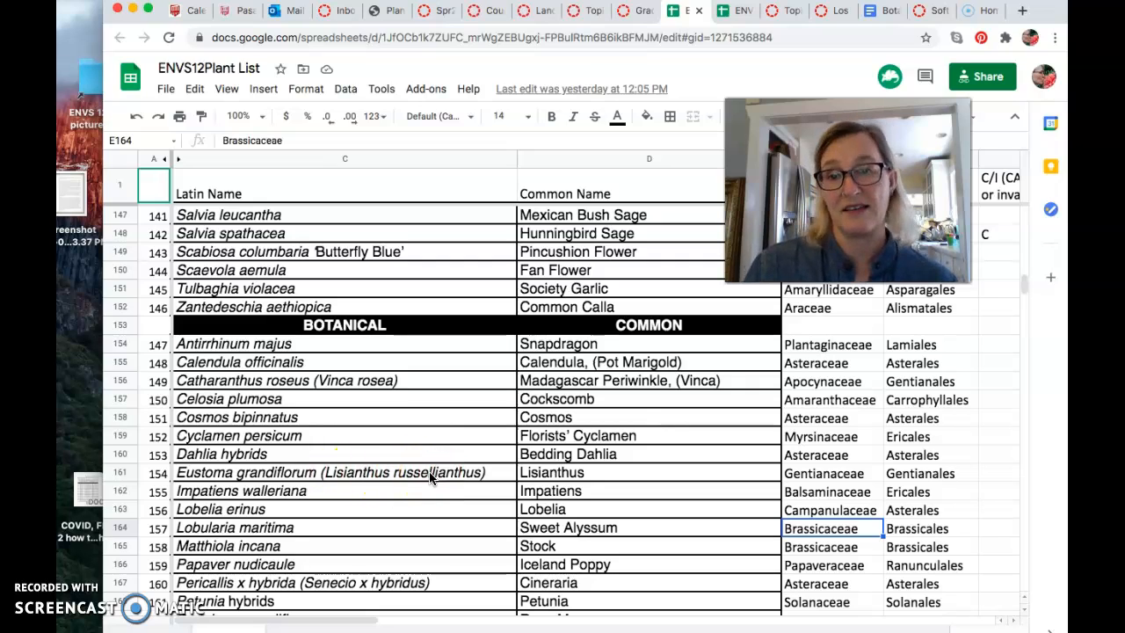
mouse_move(410, 475)
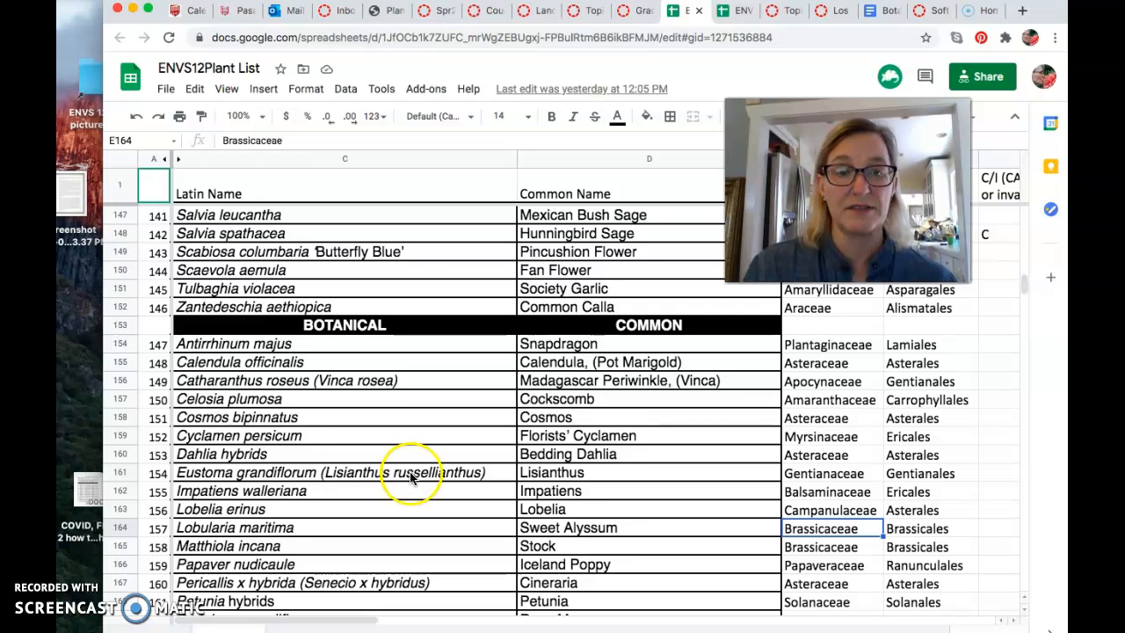
mouse_move(268, 478)
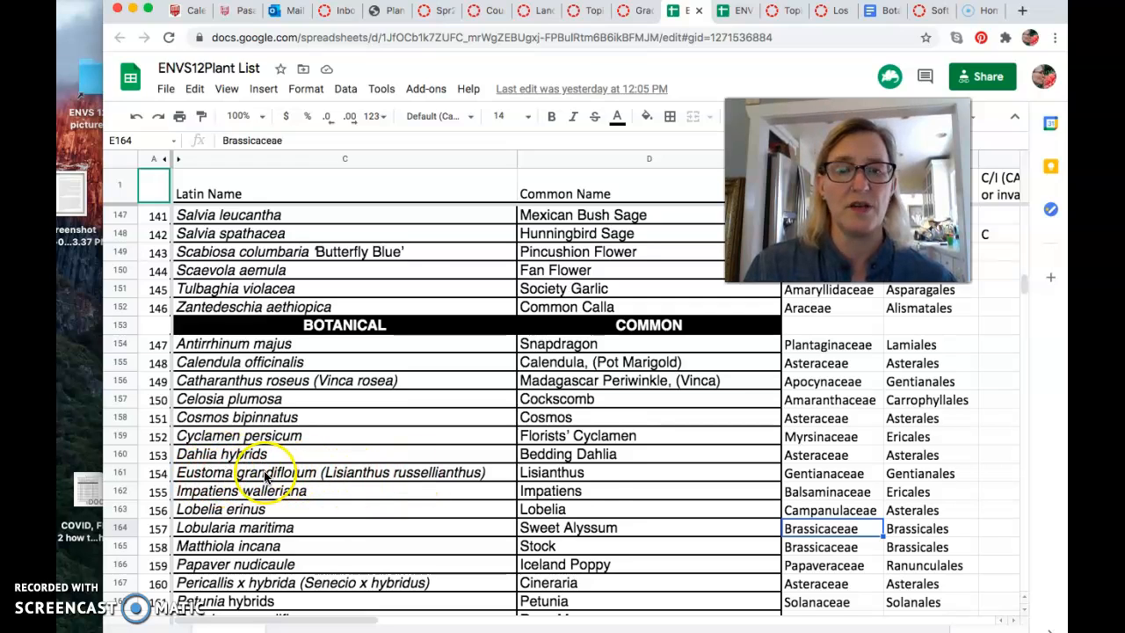
mouse_move(664, 492)
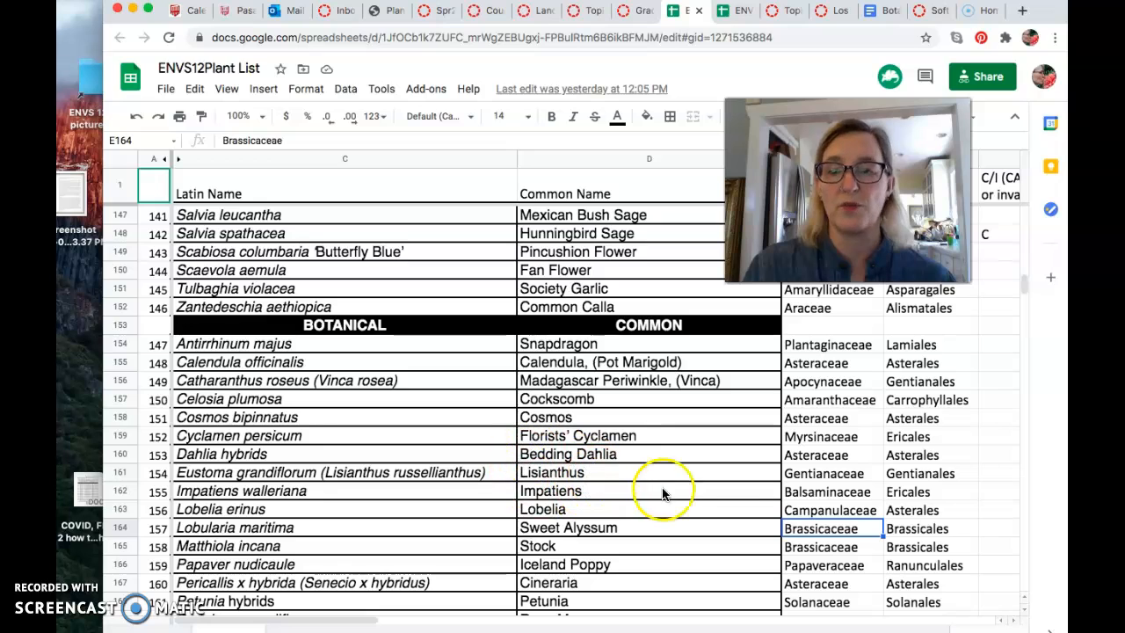
mouse_move(393, 486)
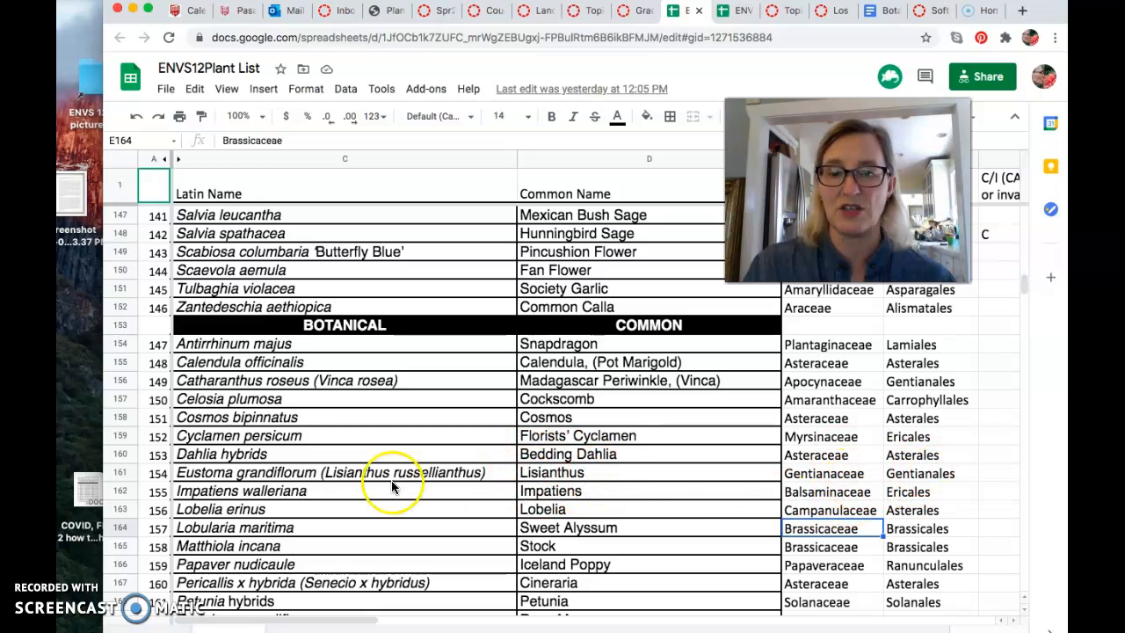
mouse_move(415, 490)
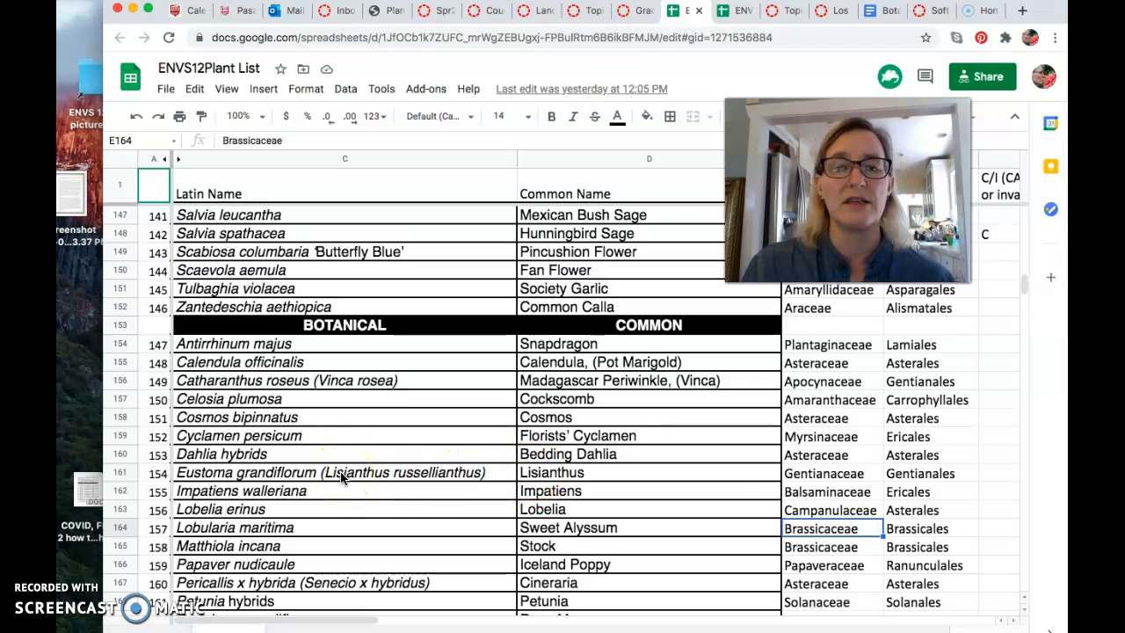
mouse_move(233, 503)
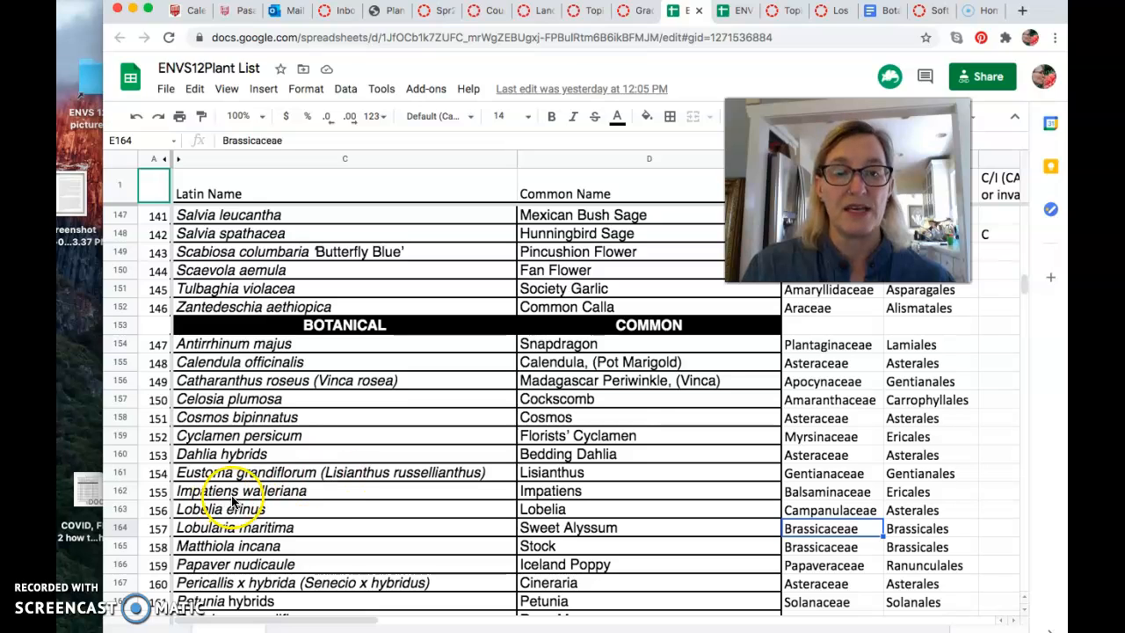
mouse_move(325, 500)
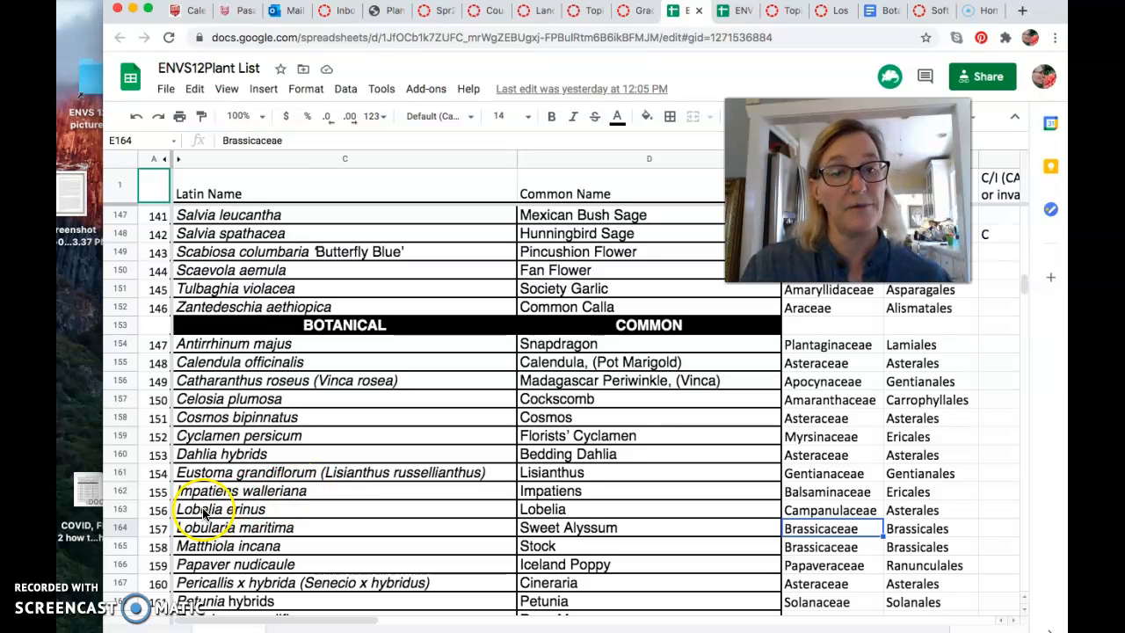
mouse_move(119, 531)
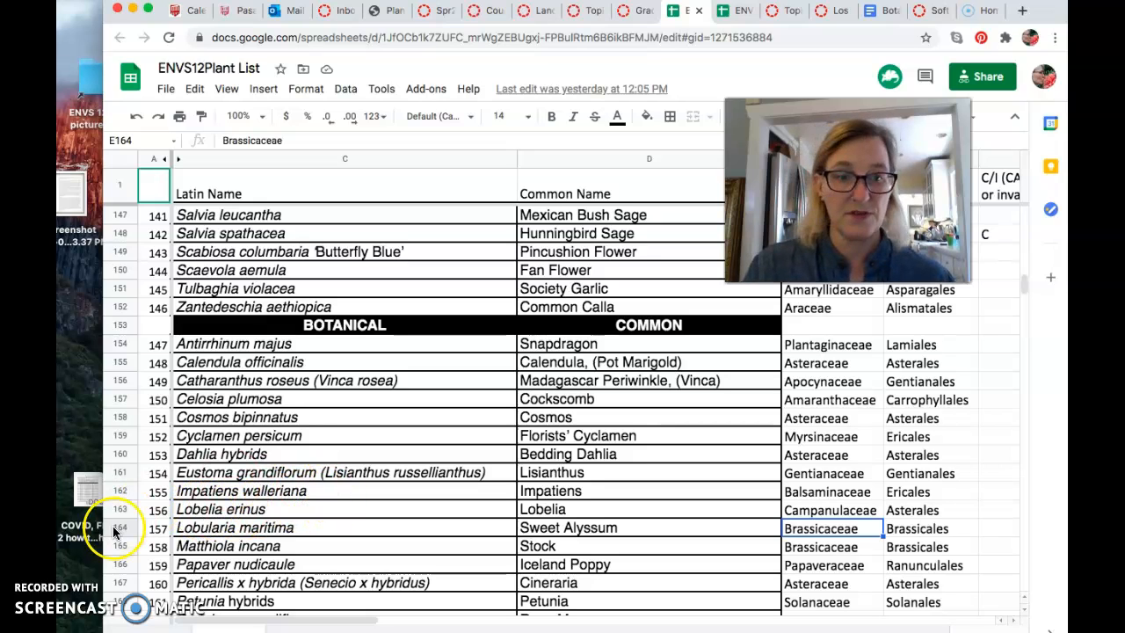